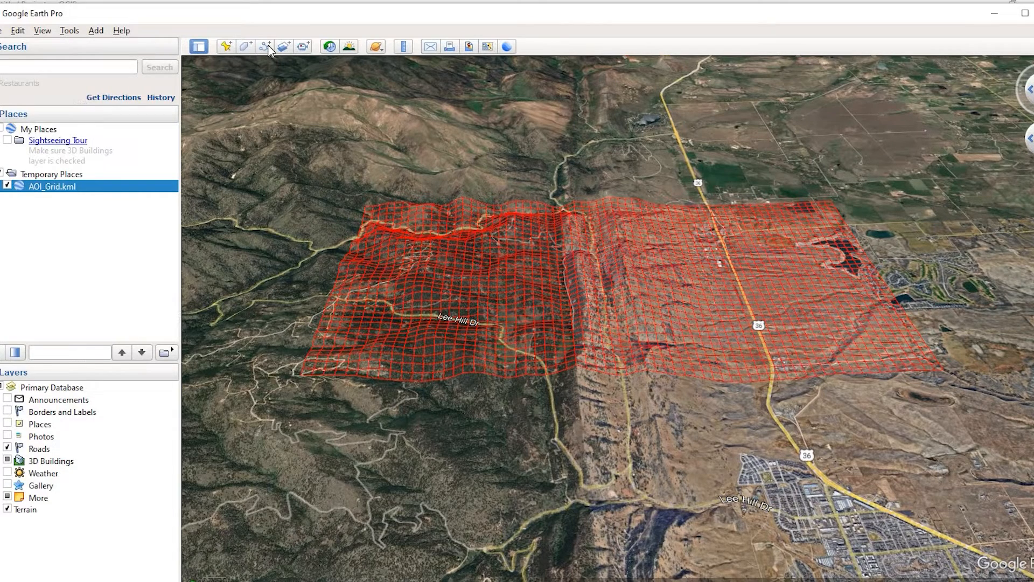
Finish reviewing the red AOI grid and switch to the QGIS Google Satellite project.
click(264, 45)
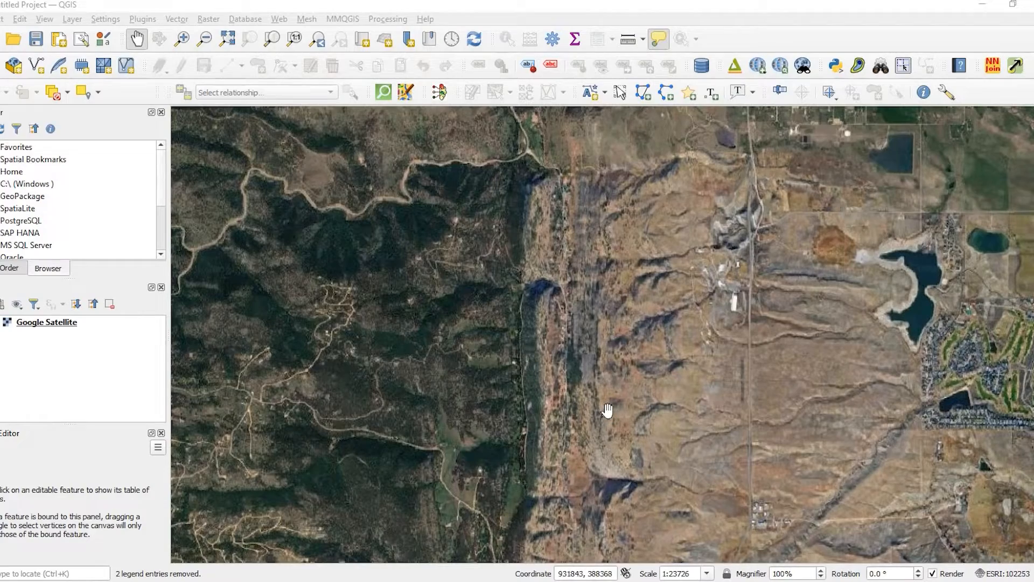
Create an empty polygon shapefile named AOI in project CRS ESRI:102253.
scroll(down, 3)
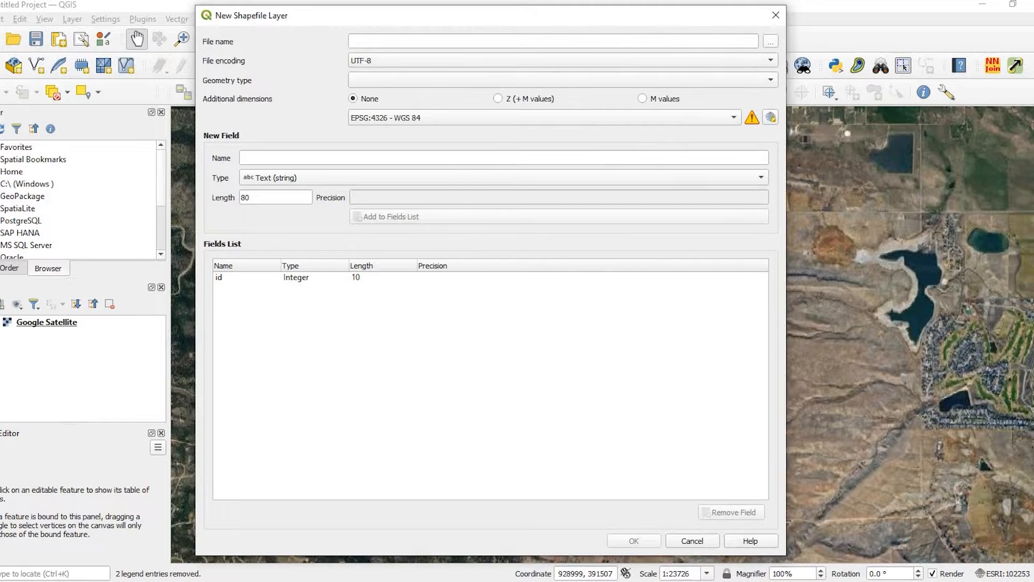
click(769, 41)
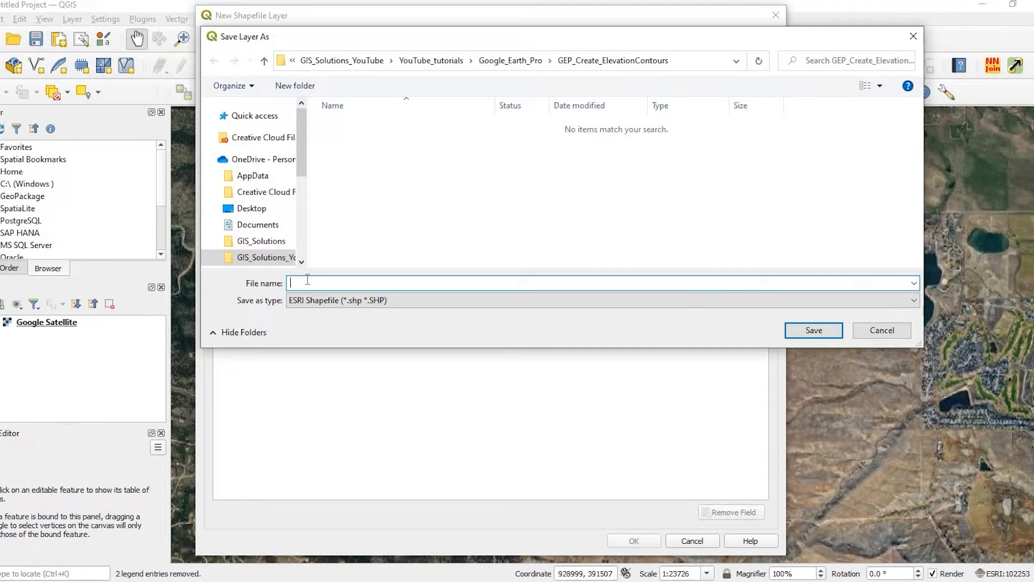
text(AOI)
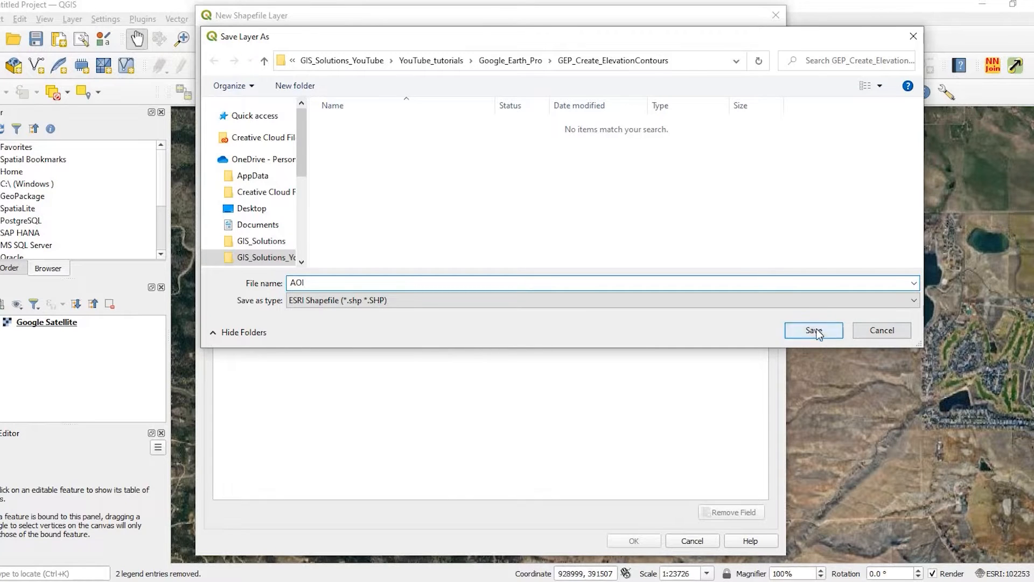
click(812, 330)
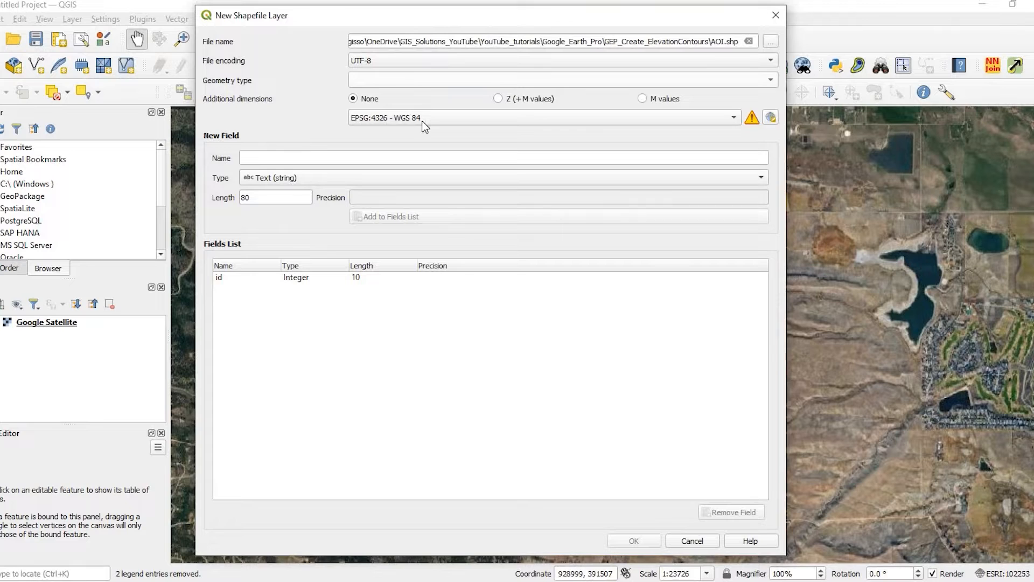
click(557, 80)
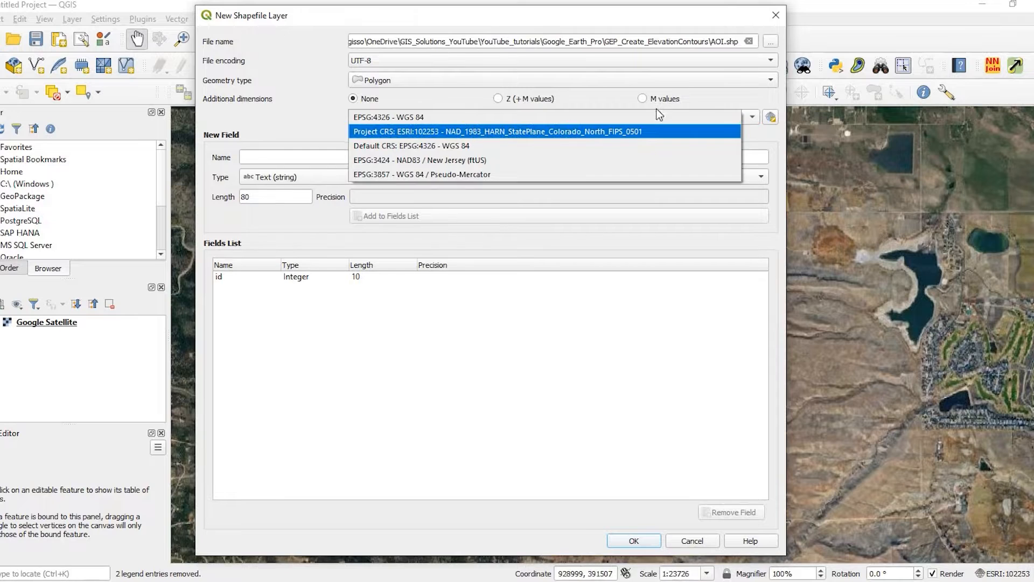
click(497, 132)
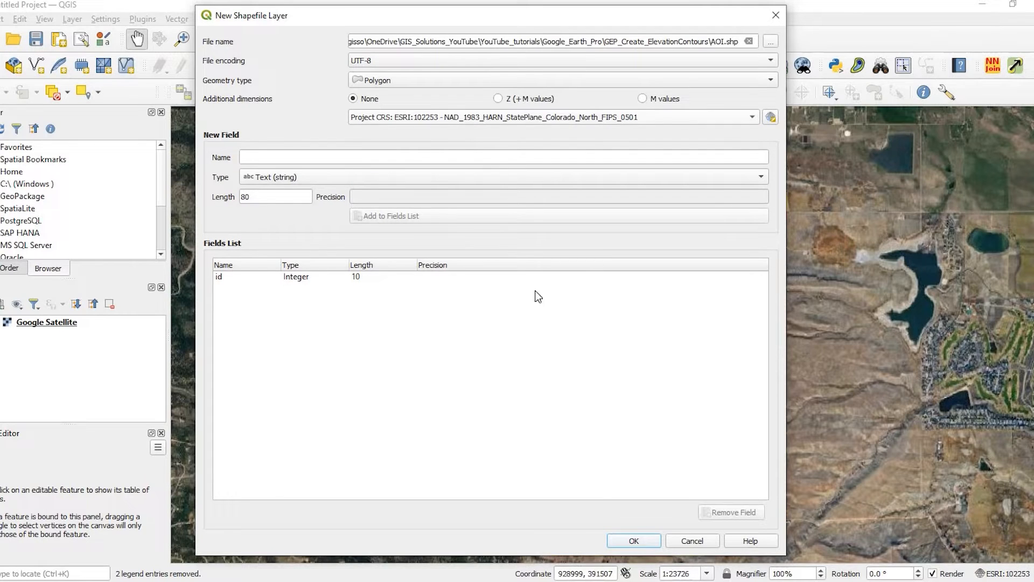
mouse_move(596, 446)
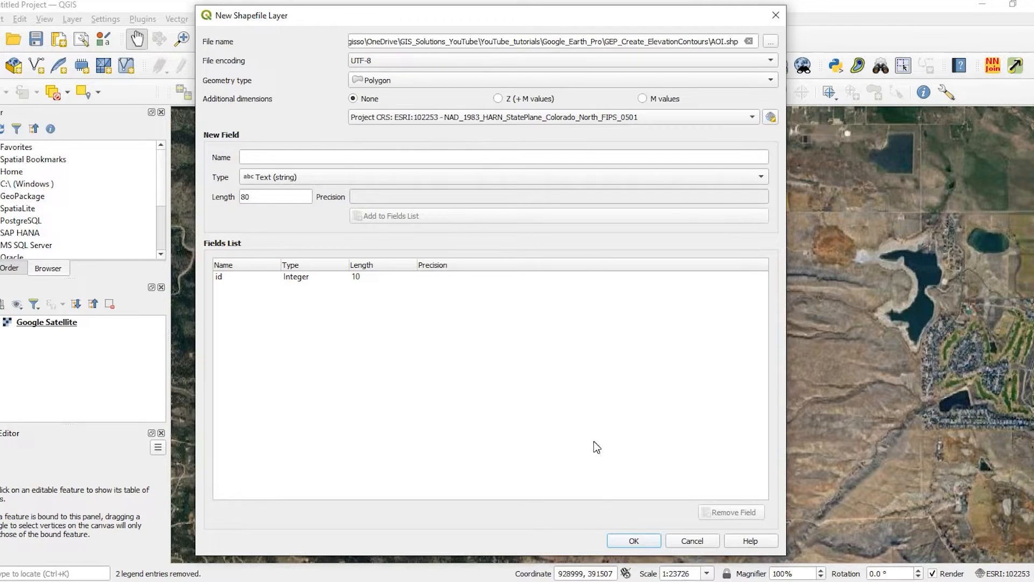
mouse_move(634, 540)
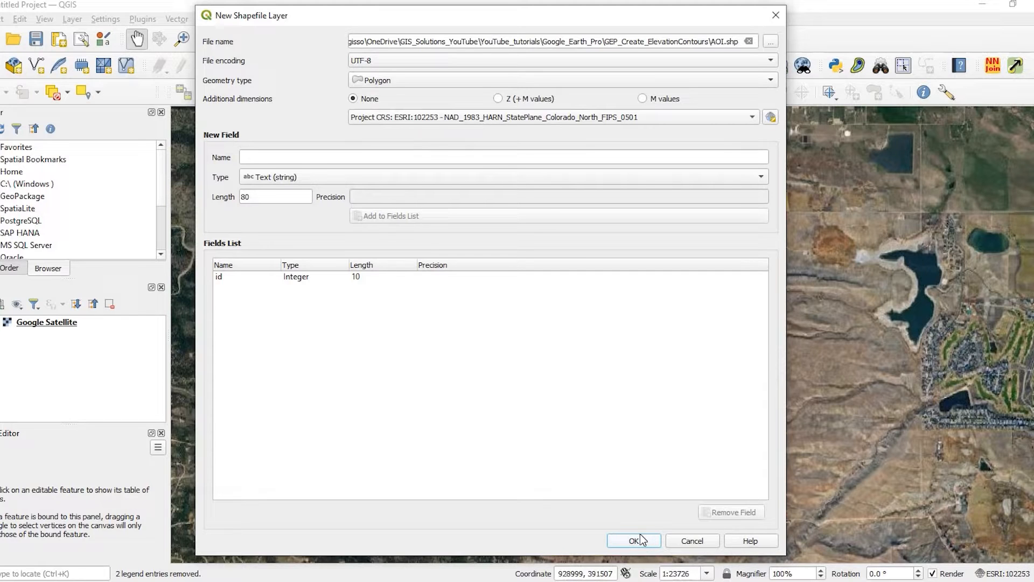
click(632, 540)
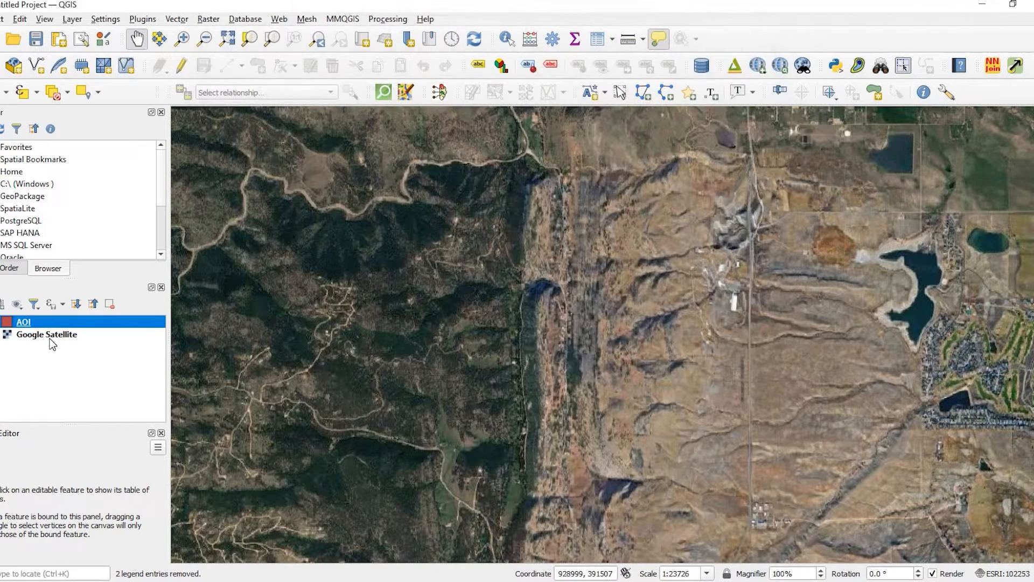
mouse_move(47, 335)
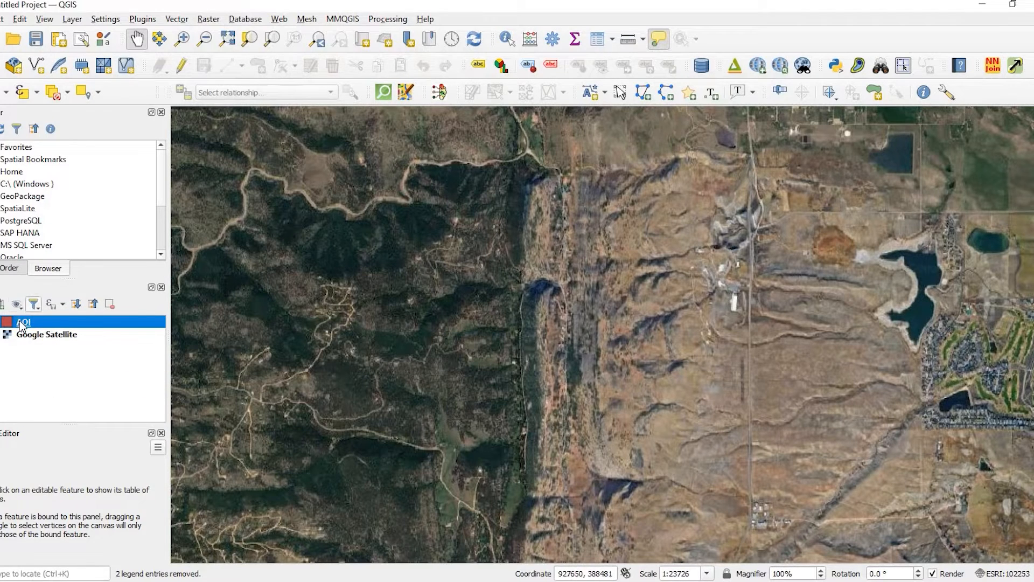
Toggle editing on AOI and draw a rectangular study-area polygon, accepting its attributes.
right_click(21, 322)
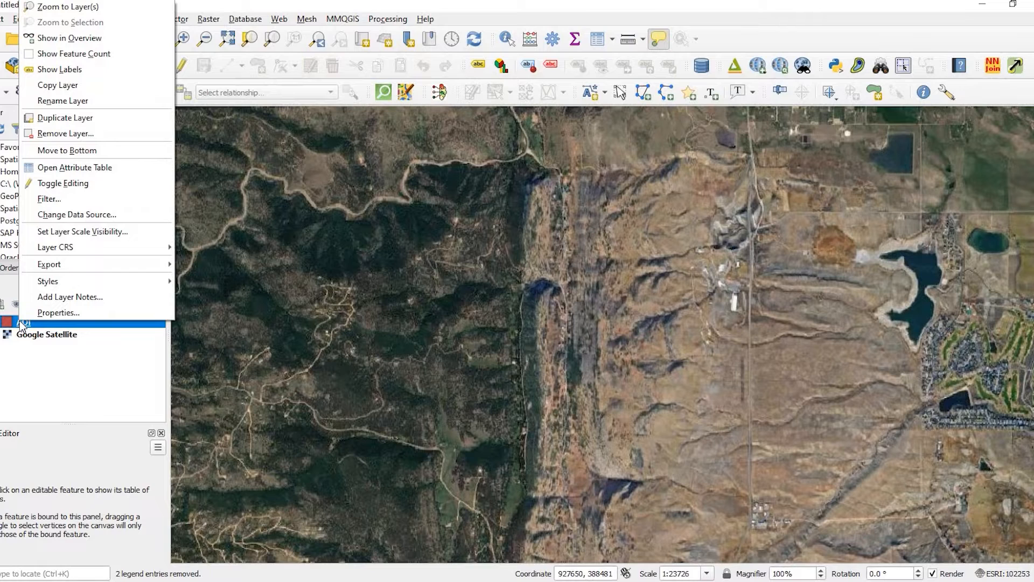
mouse_move(75, 167)
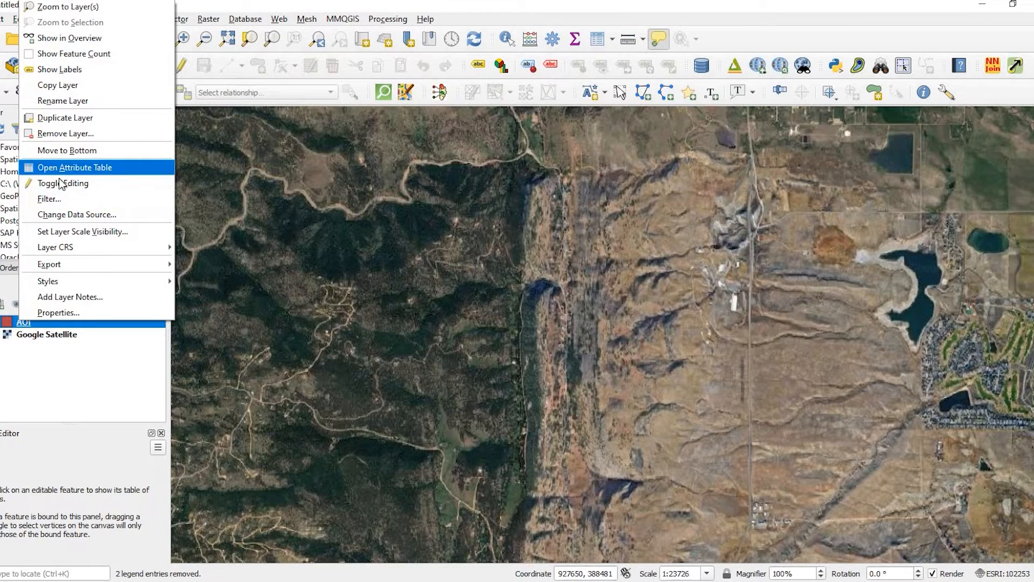
mouse_move(187, 71)
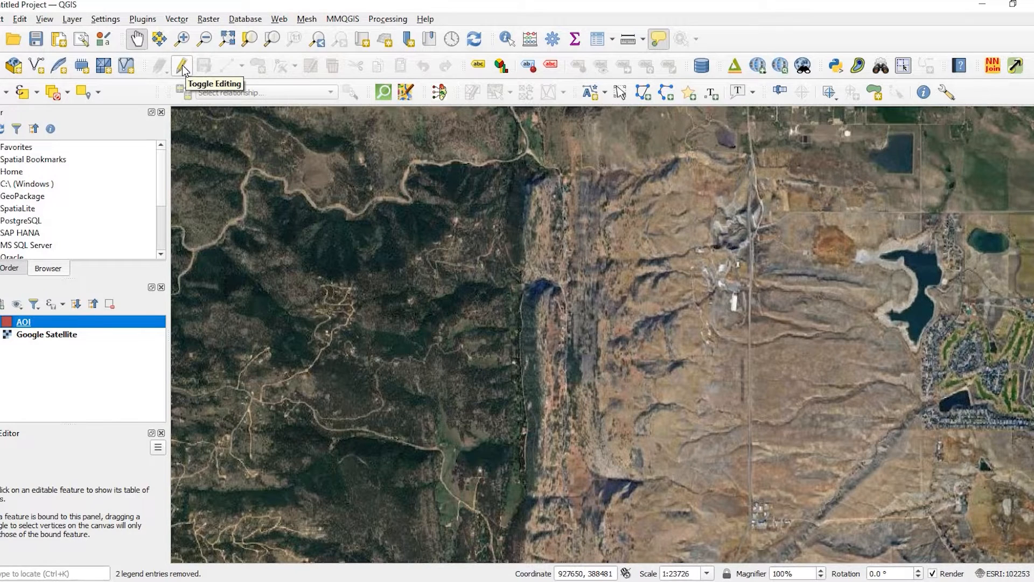
click(181, 65)
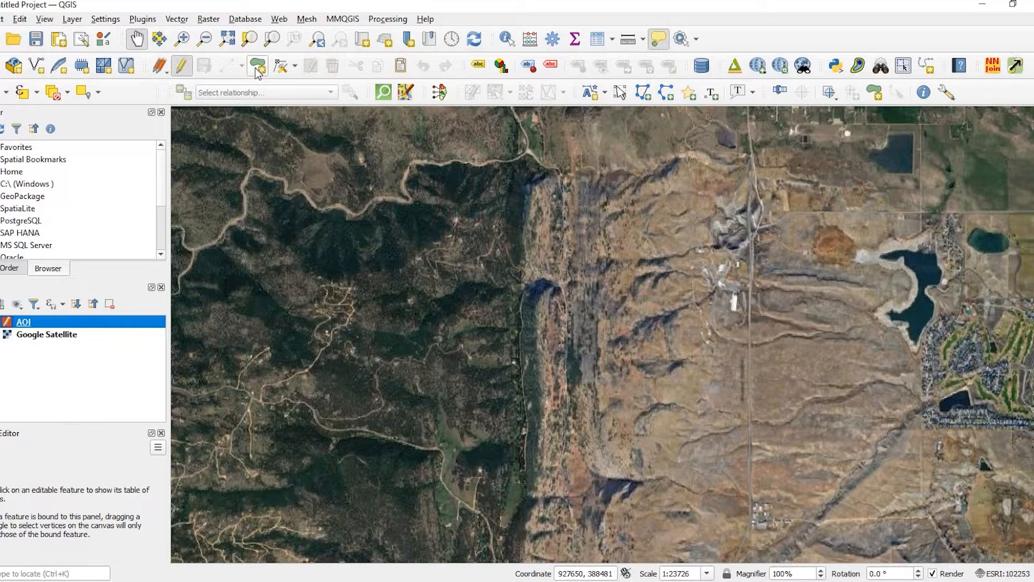
mouse_move(256, 66)
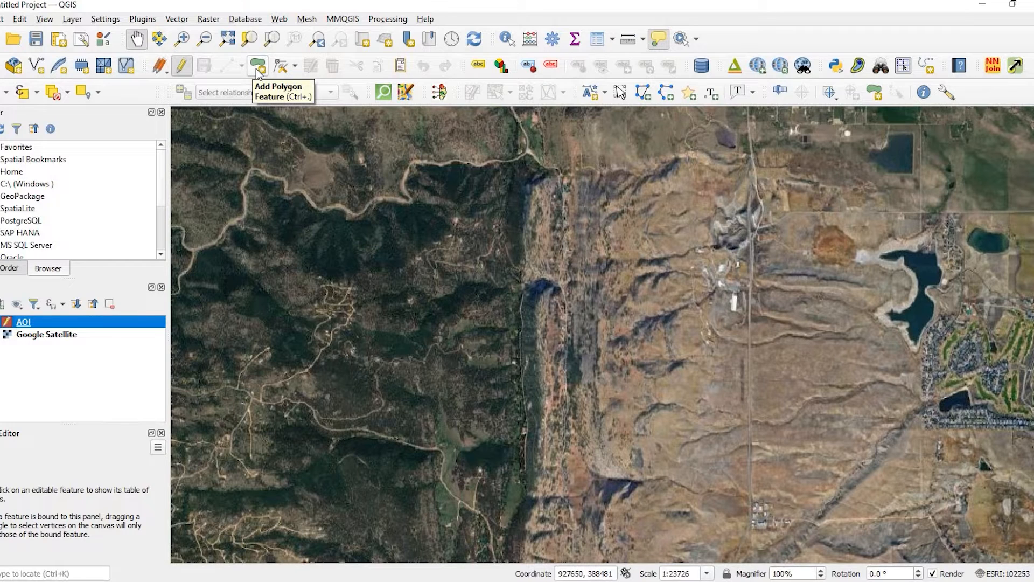
mouse_move(265, 191)
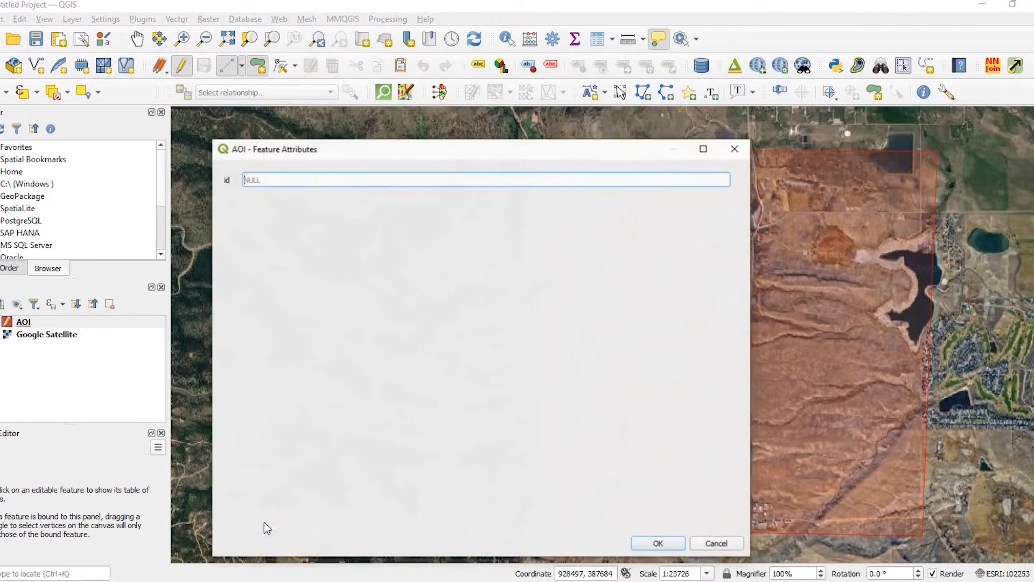
mouse_move(367, 227)
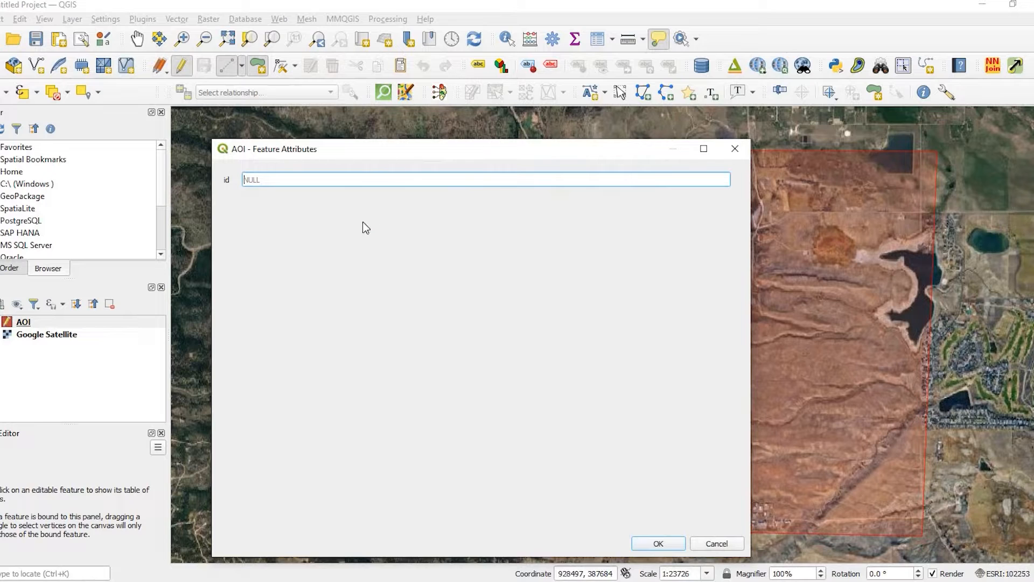
mouse_move(570, 314)
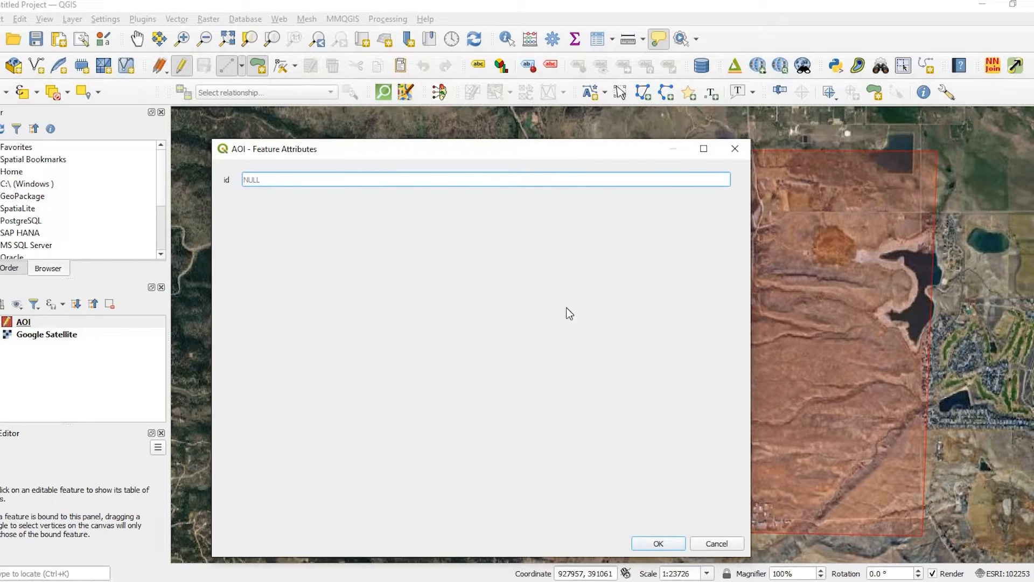
mouse_move(641, 509)
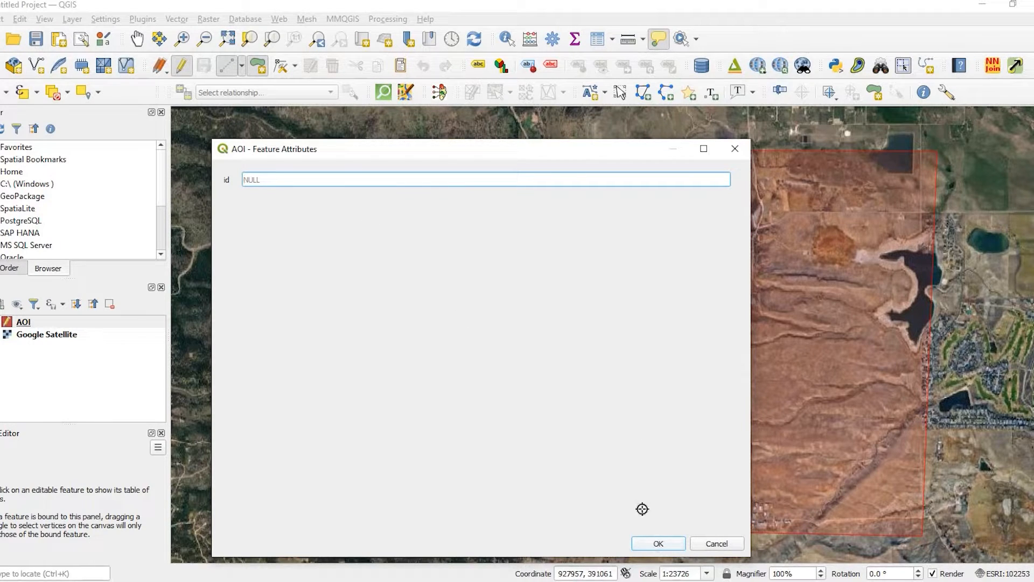
click(657, 543)
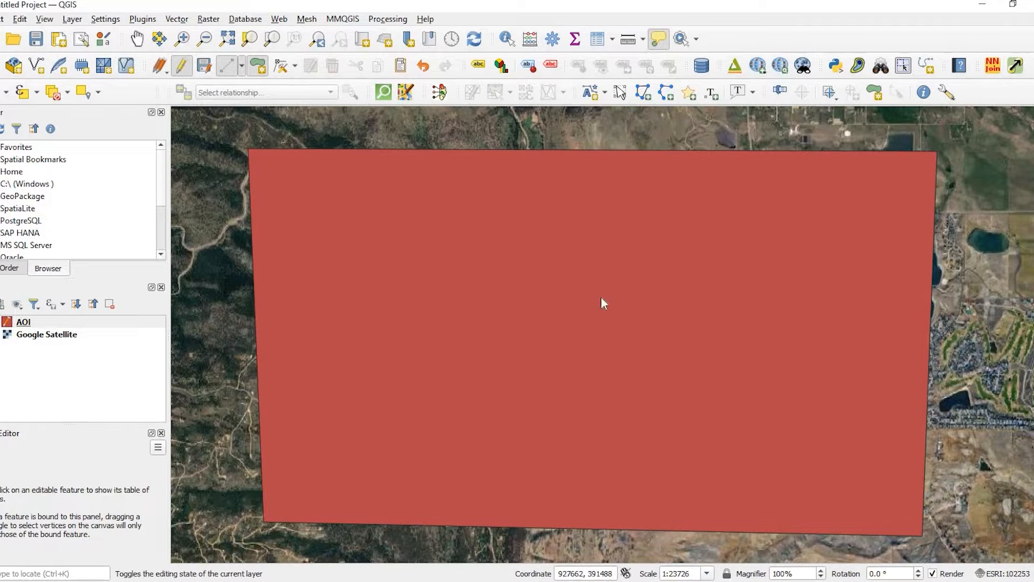
Stop editing AOI, save the changes, and lower the fill opacity in Symbology.
click(181, 65)
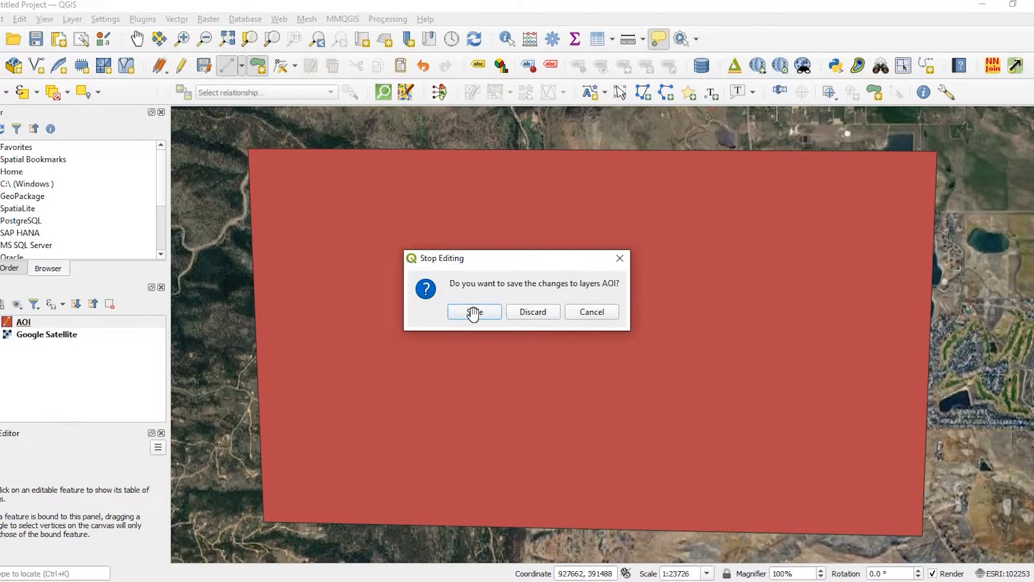
click(474, 311)
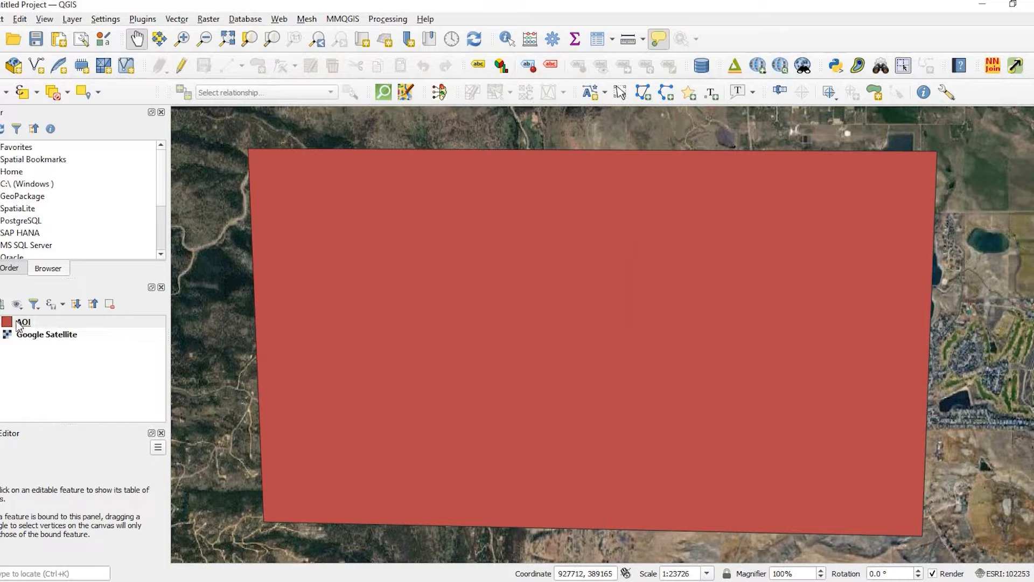
click(24, 322)
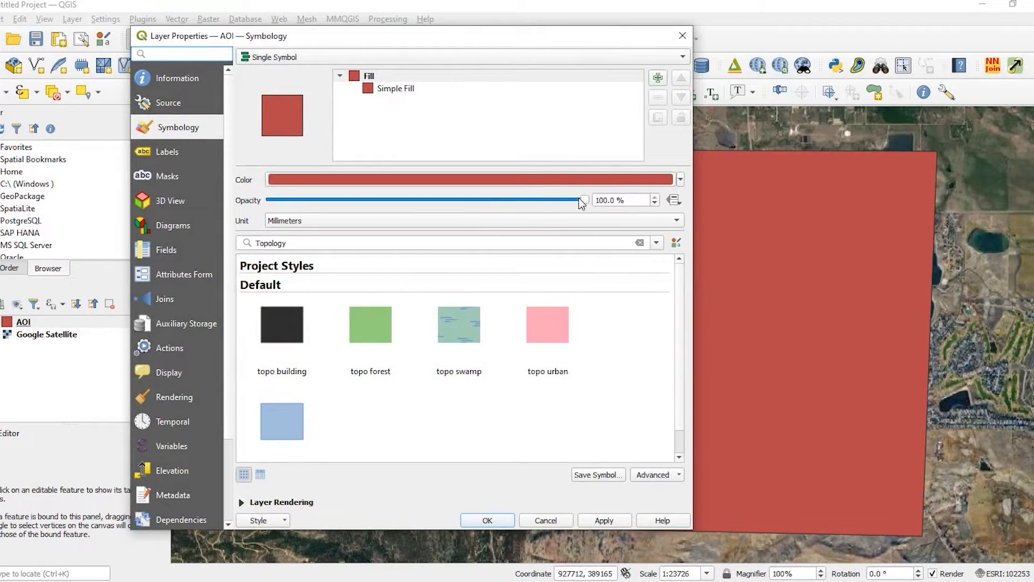
drag(581, 199, 461, 199)
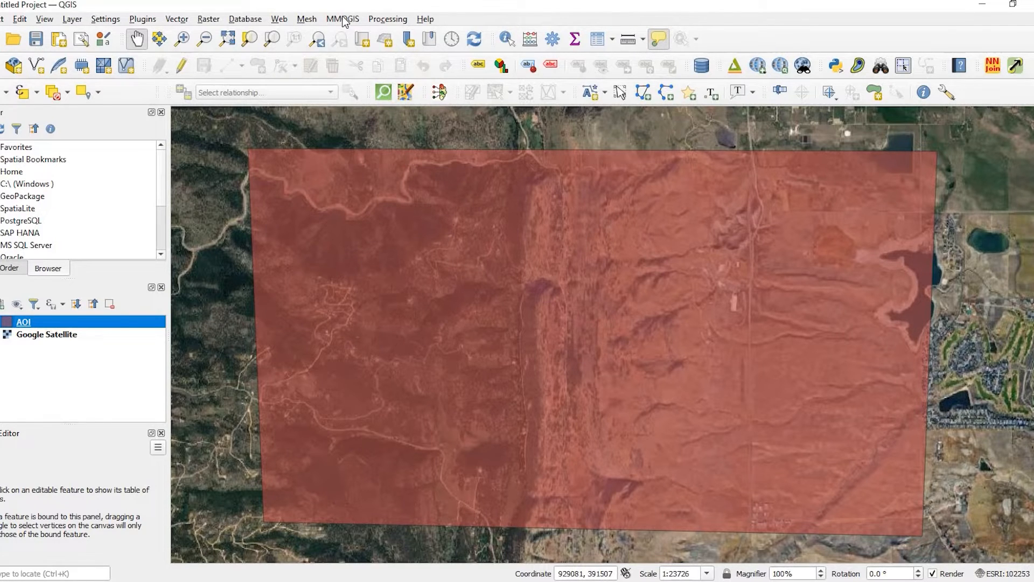
mouse_move(347, 23)
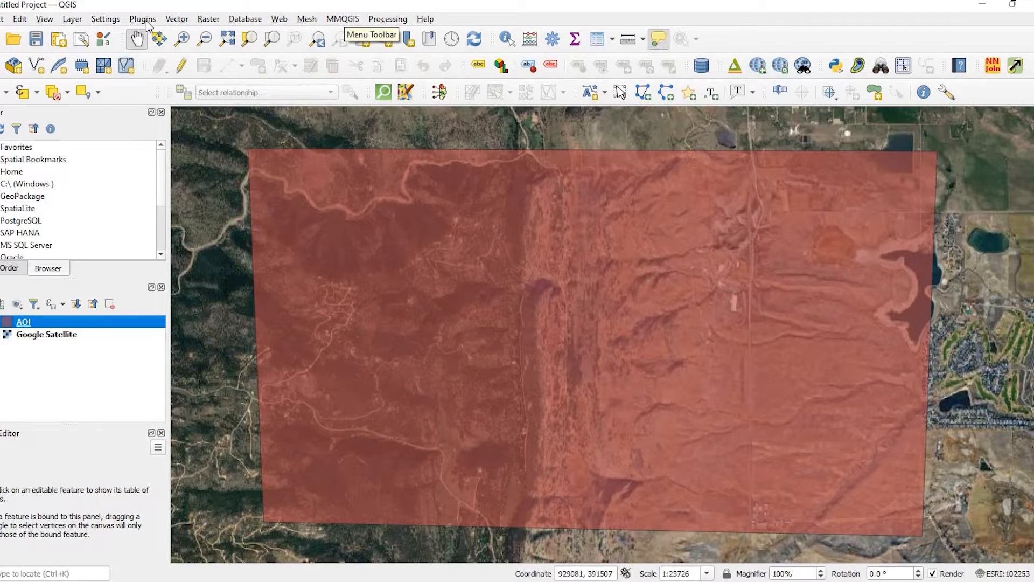
Search the plugin manager for MMQGIS, verify it is installed, and close it.
click(143, 18)
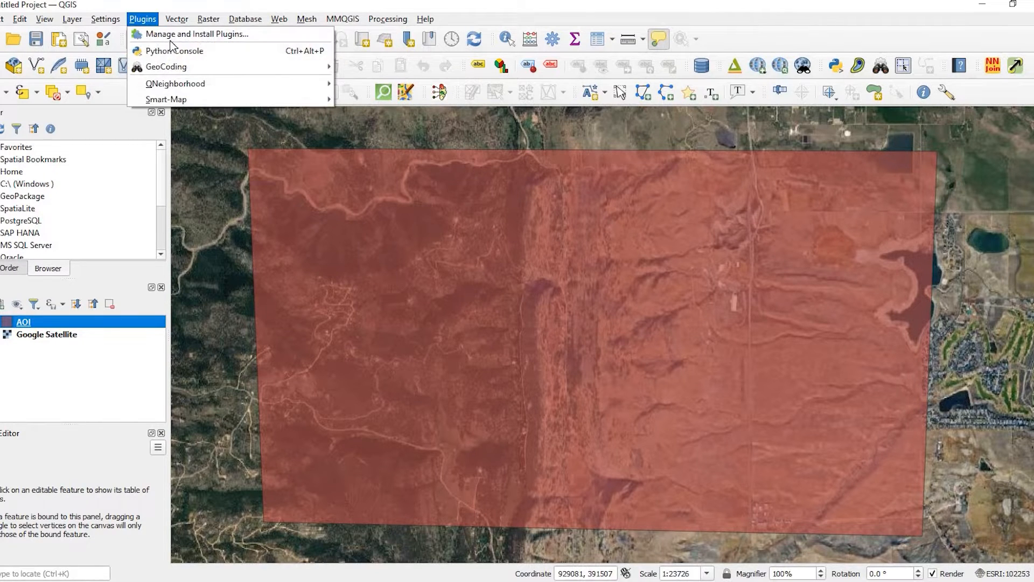
mouse_move(258, 203)
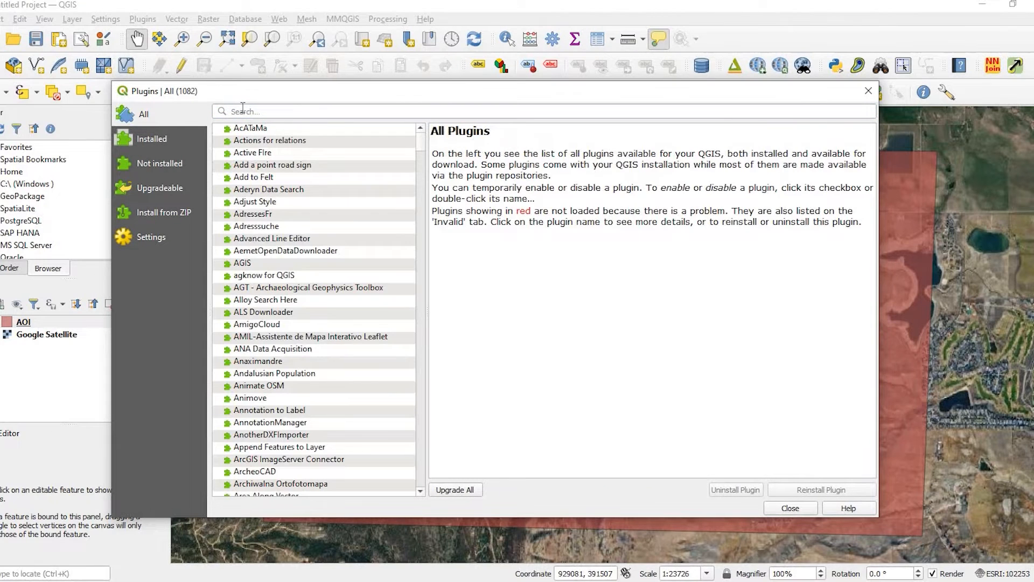
text(MMQGIS)
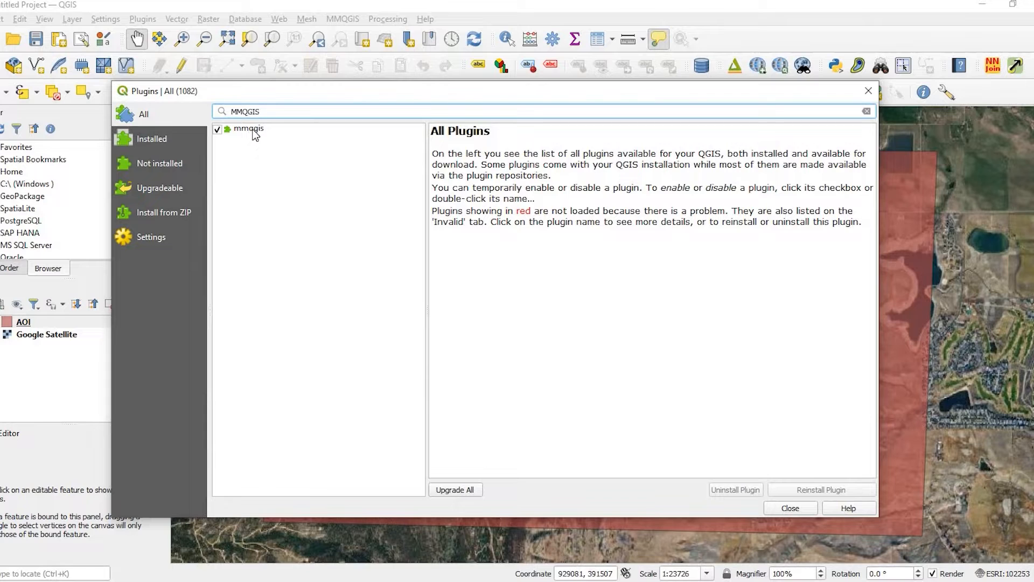
click(250, 129)
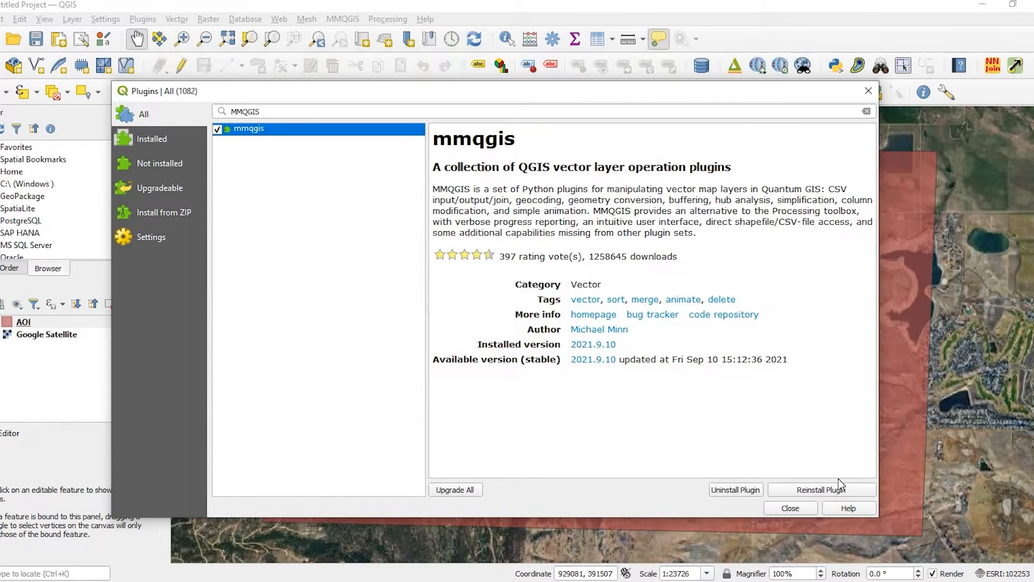
mouse_move(813, 512)
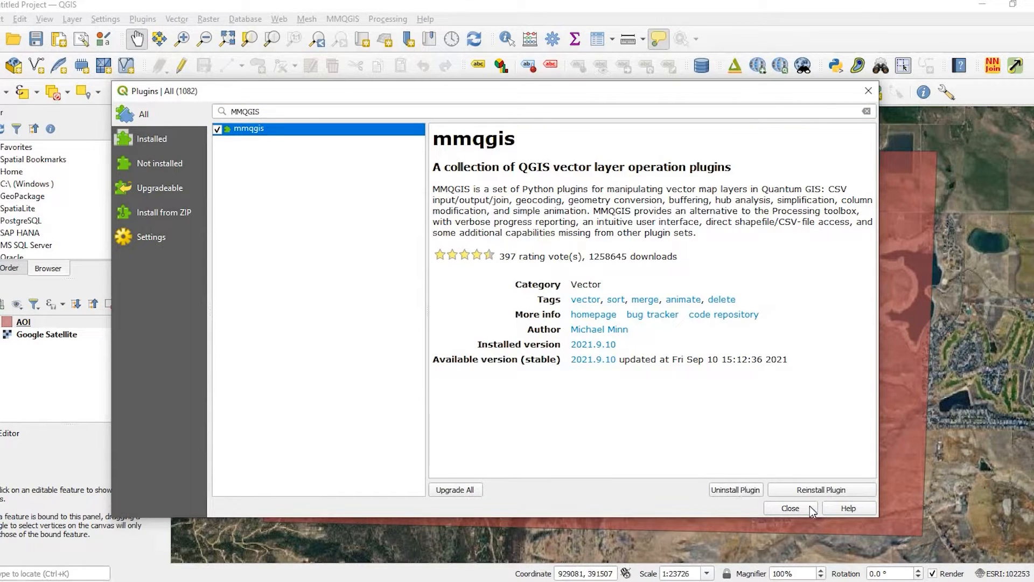
click(789, 508)
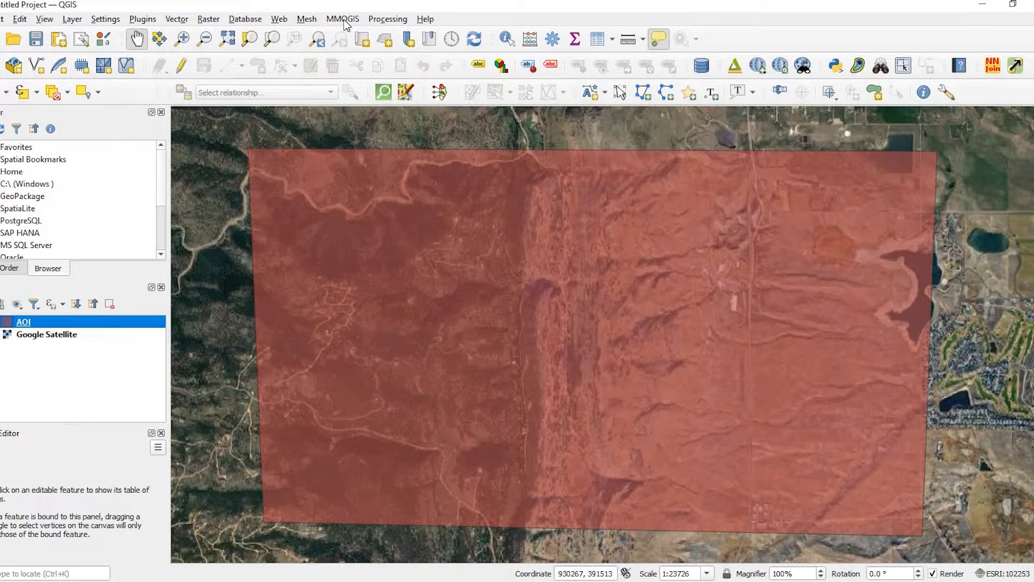
Open MMQGIS Create Grid Layer with Lines geometry over the AOI layer extent.
click(342, 19)
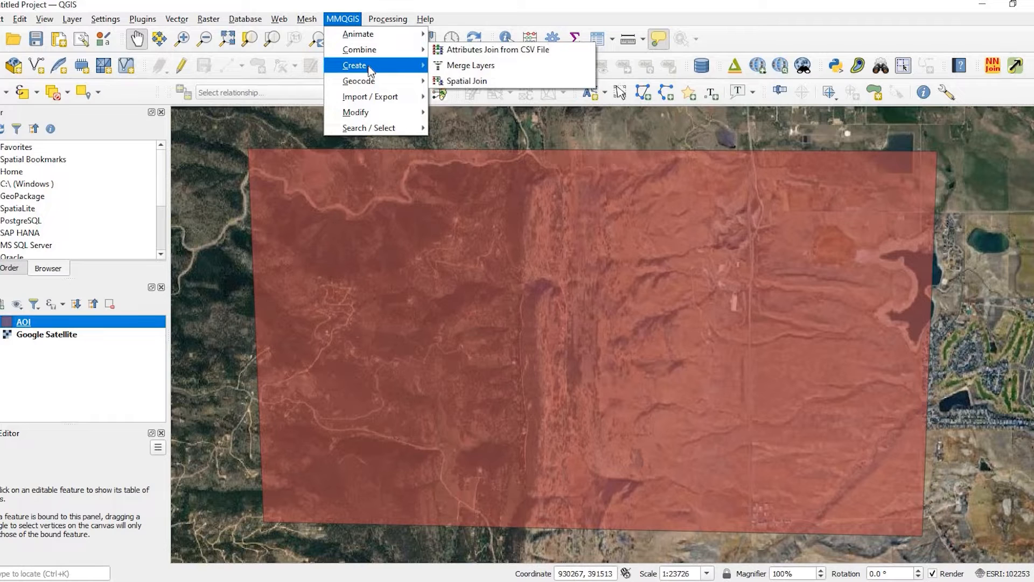
mouse_move(478, 84)
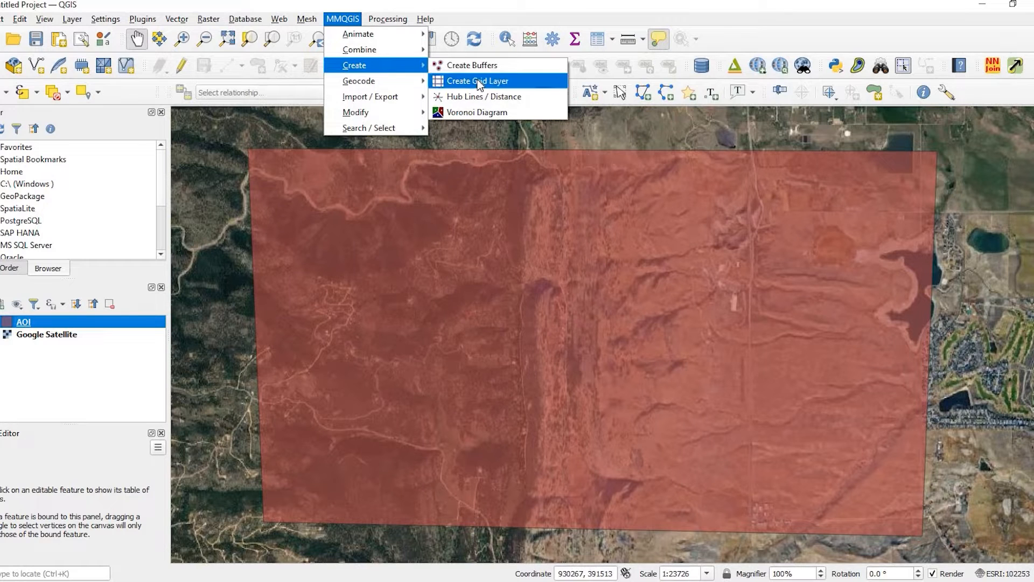
click(478, 81)
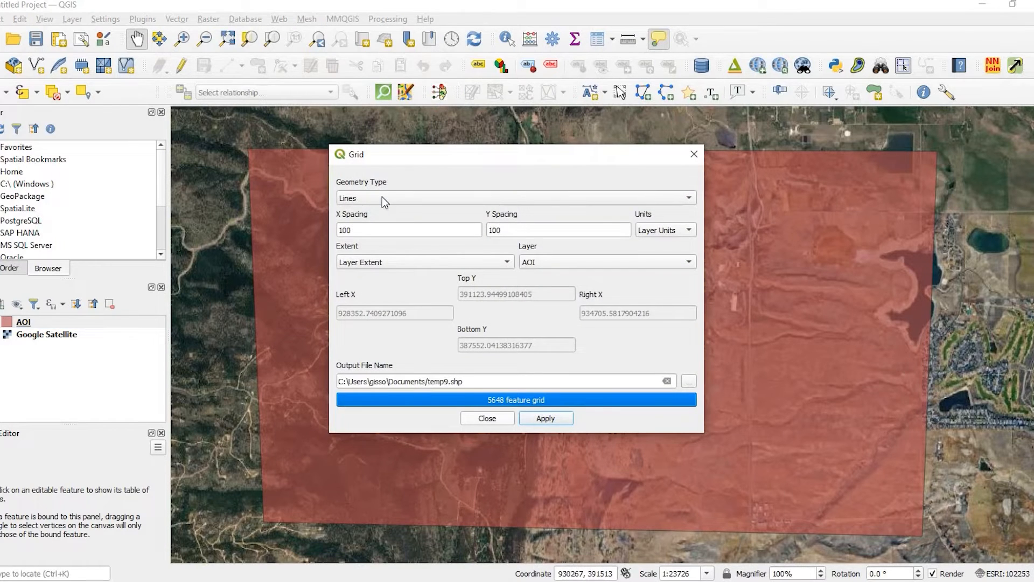
click(515, 198)
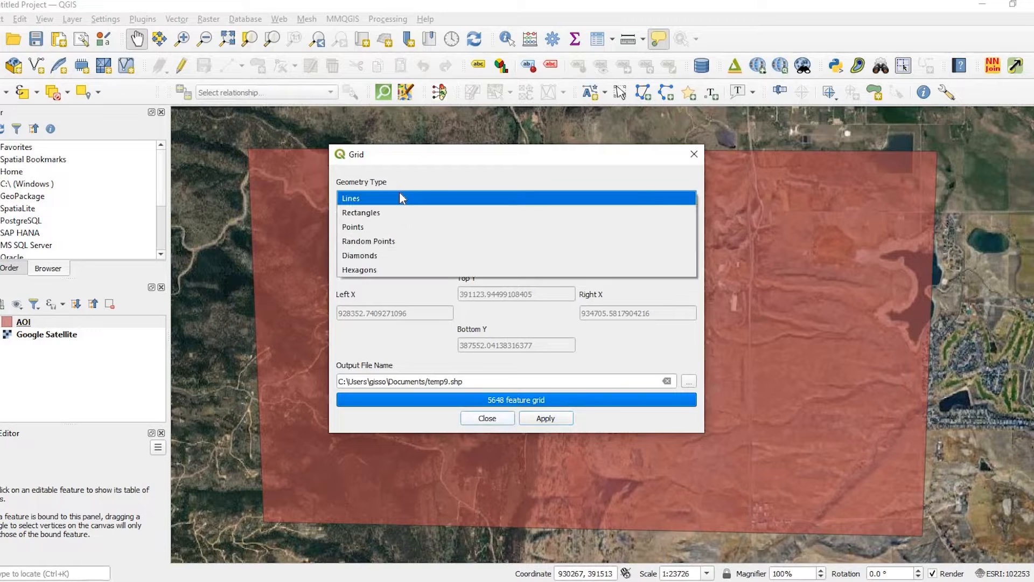
click(351, 198)
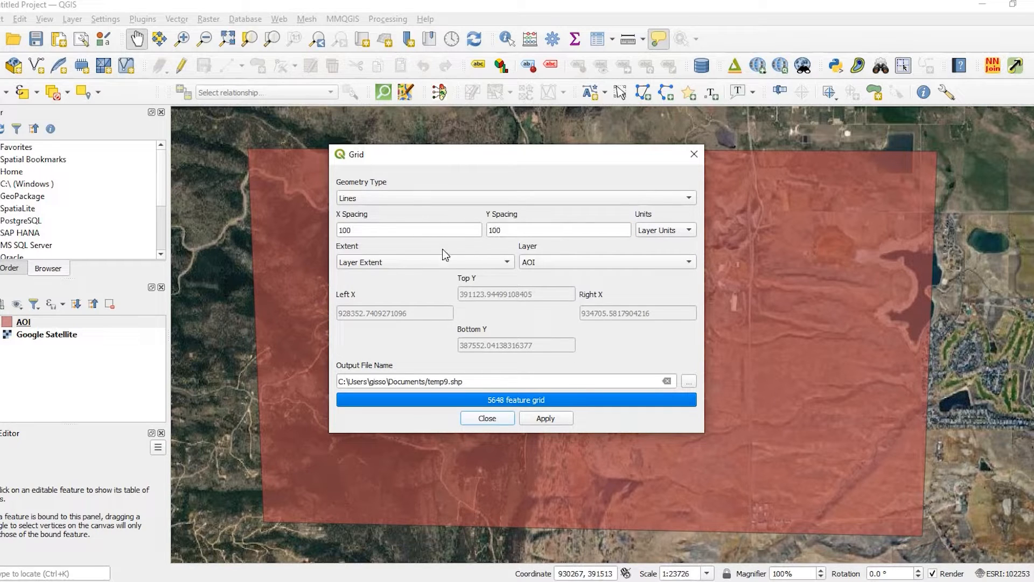
mouse_move(374, 271)
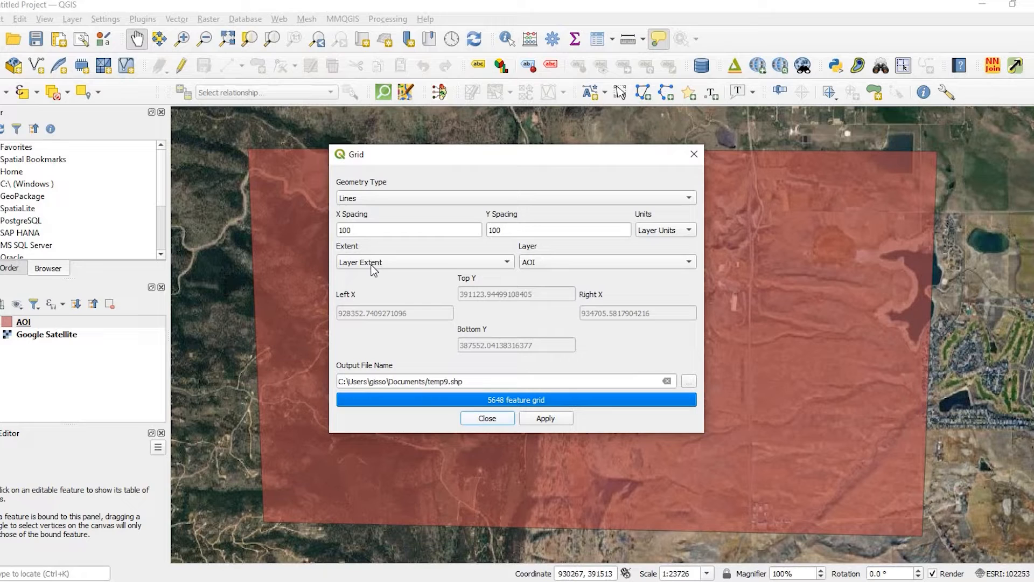
click(422, 261)
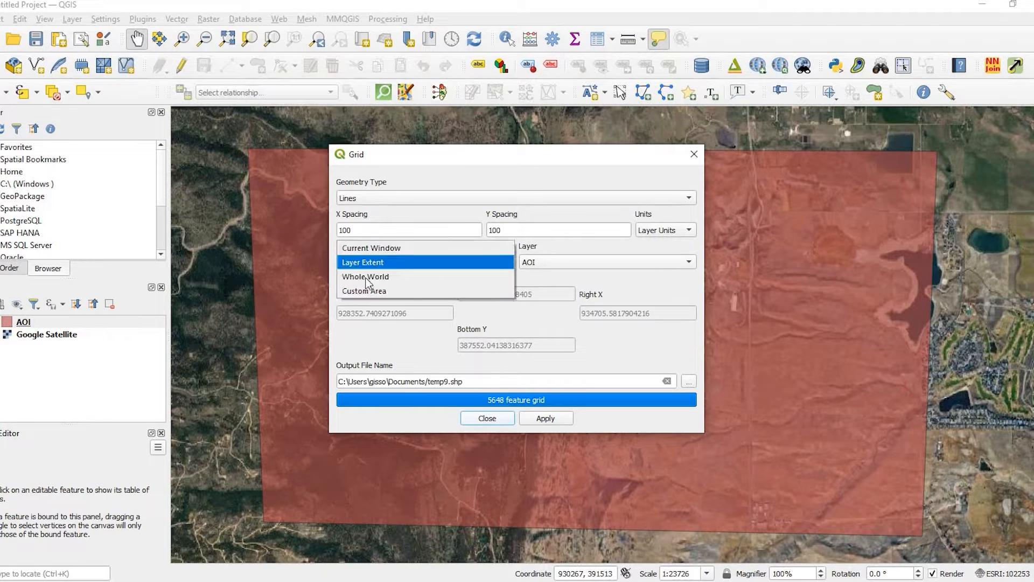
mouse_move(364, 291)
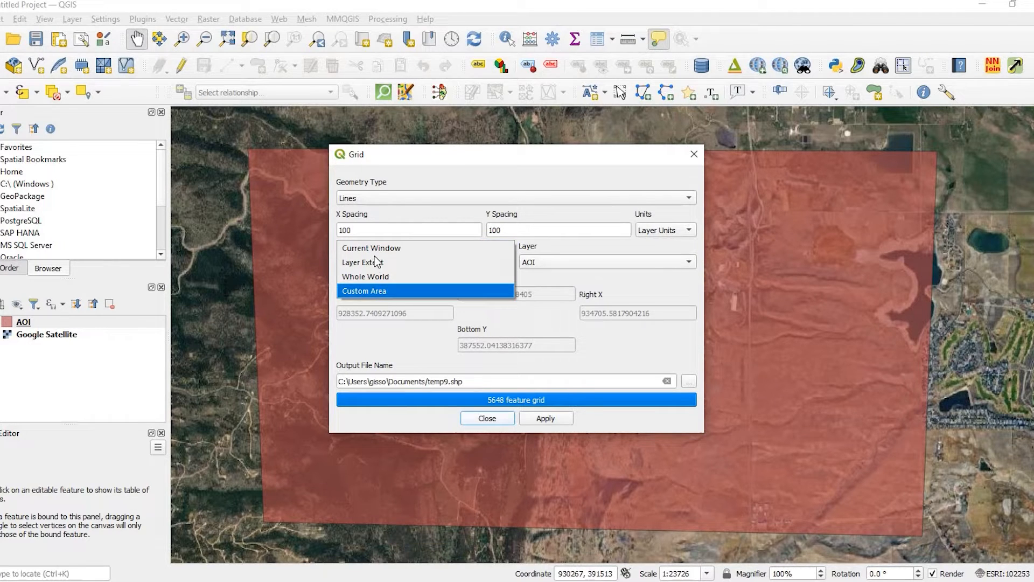
mouse_move(368, 262)
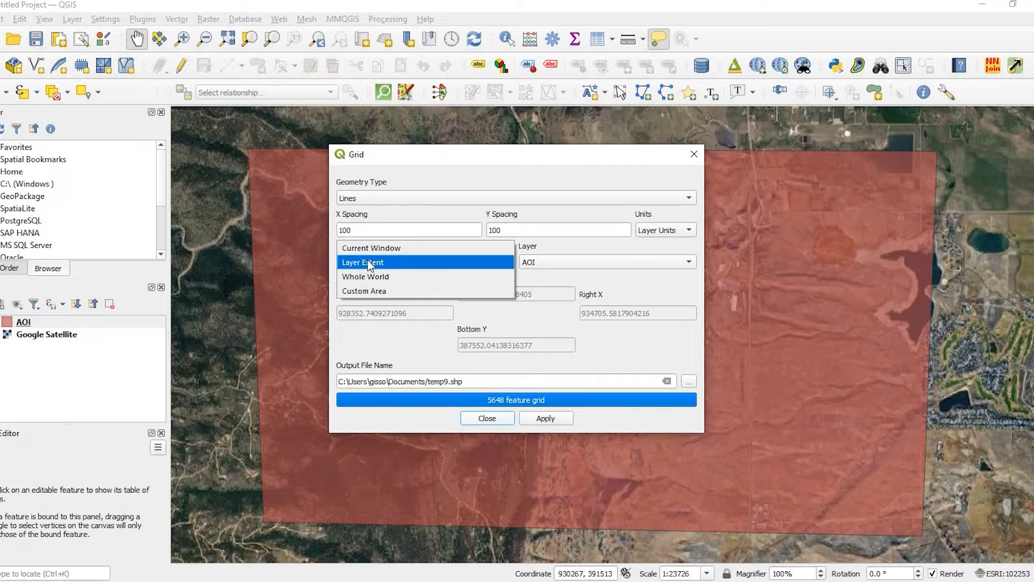
click(362, 262)
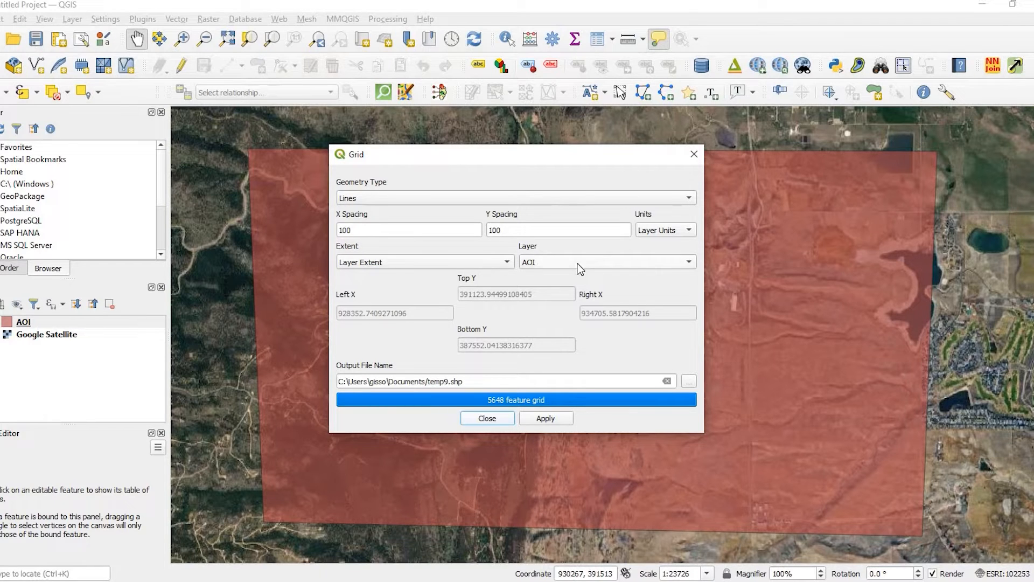
click(605, 261)
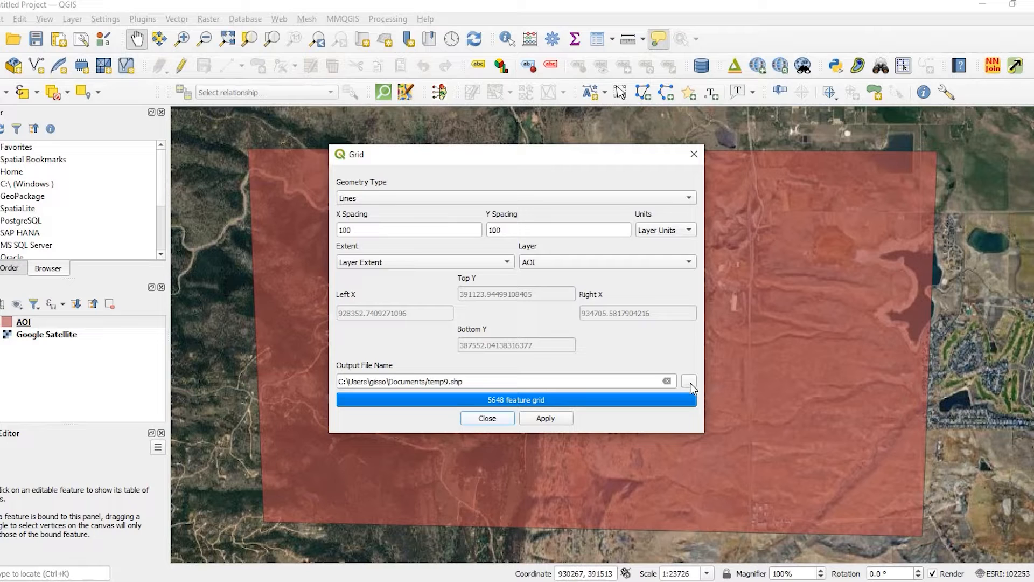
Browse the grid output location to the GEP_Create_ElevationContours folder.
click(689, 380)
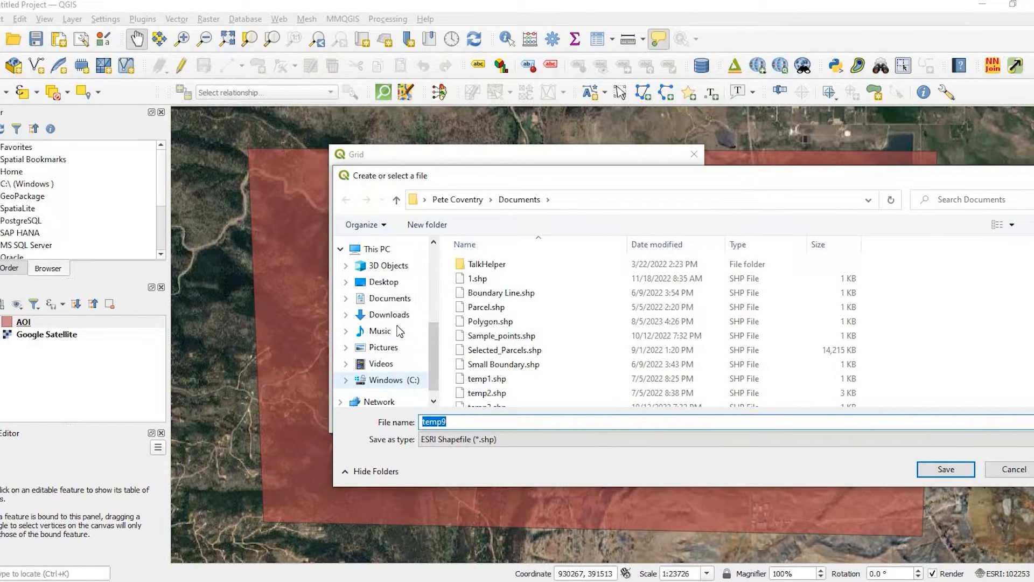
click(388, 379)
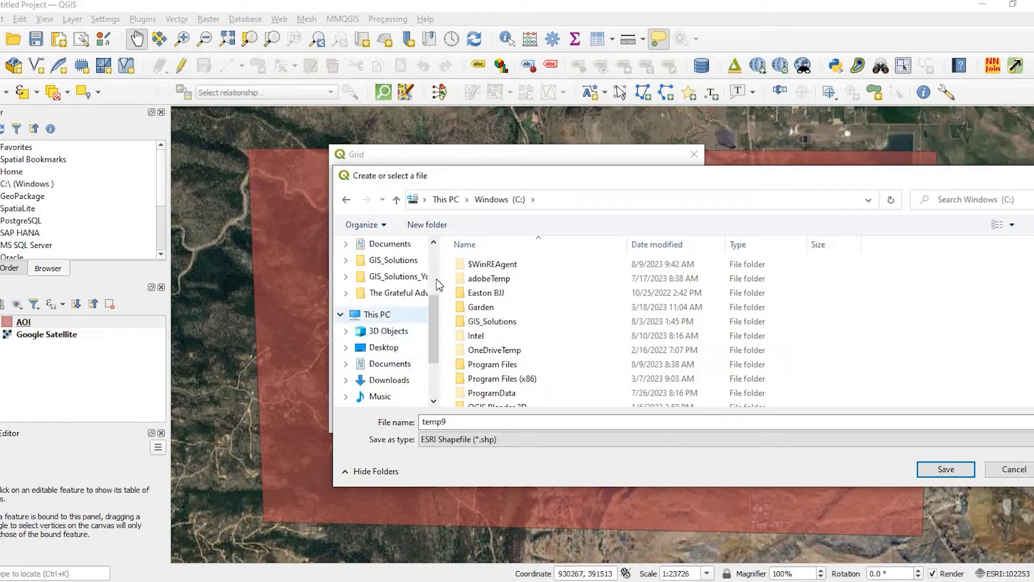
click(400, 277)
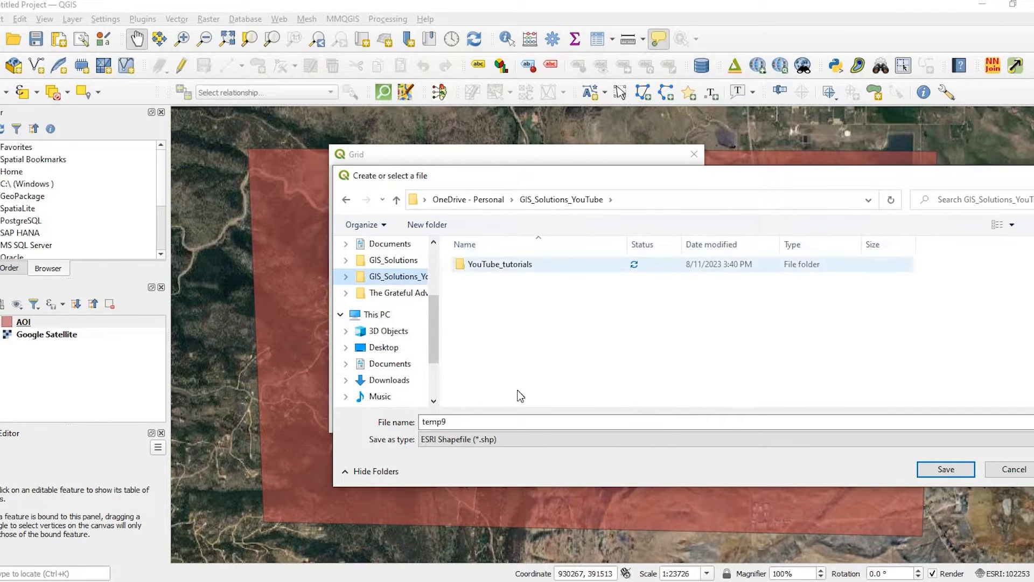
double_click(500, 264)
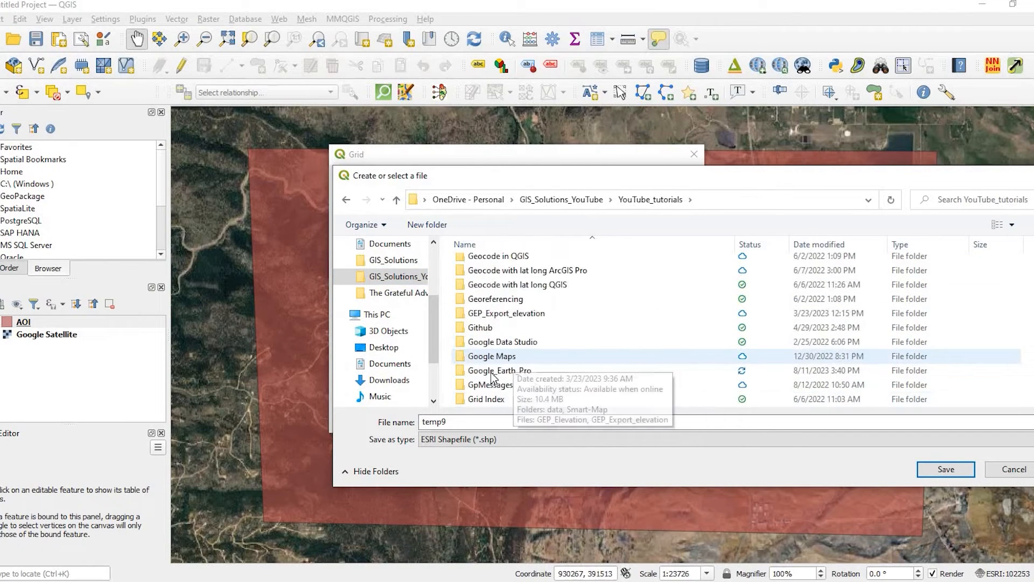
double_click(499, 370)
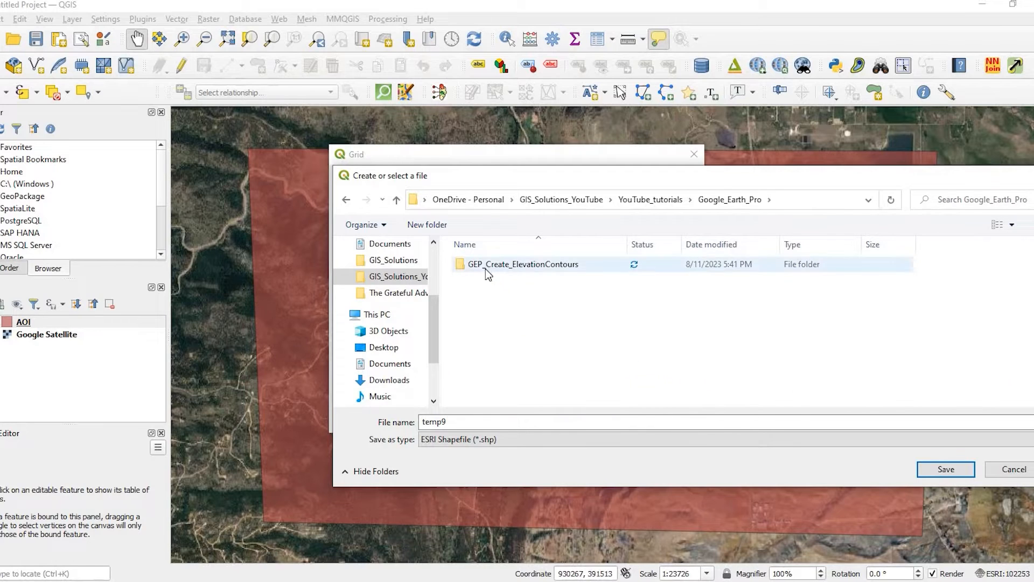
double_click(523, 264)
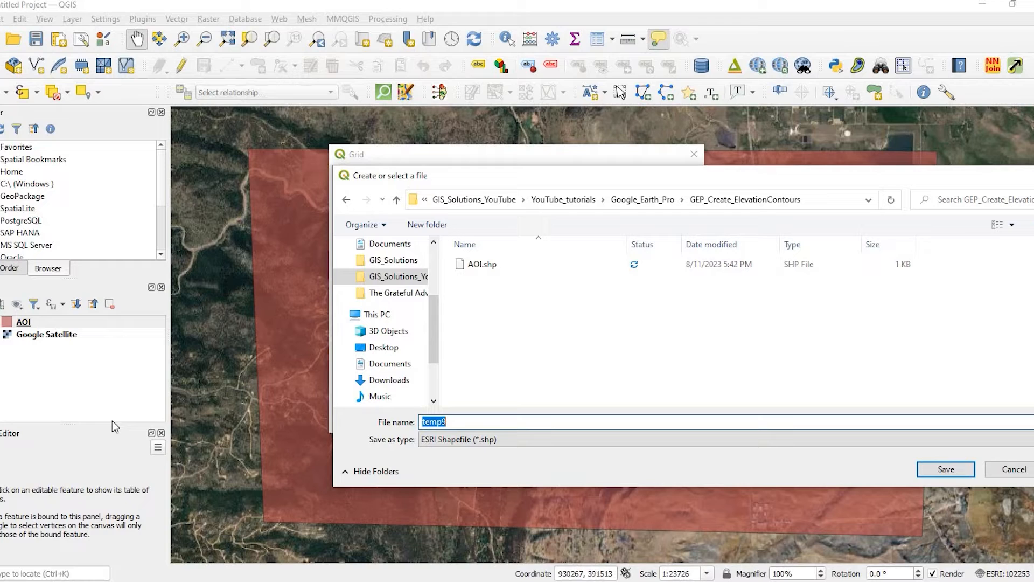
Name the output AOI_Grid, generate the grid lines, and close the tool.
text(AOI_Grid)
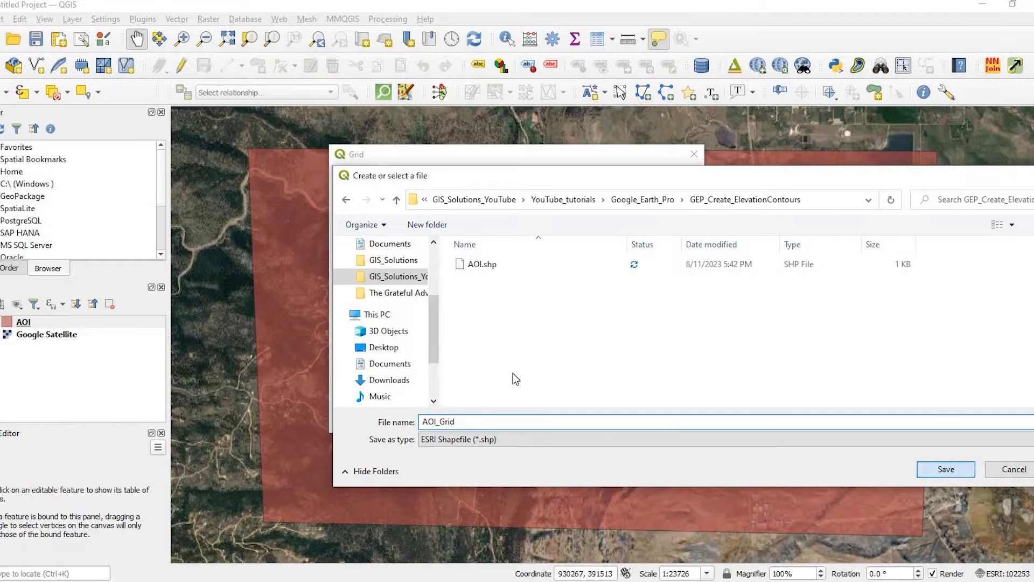
click(944, 469)
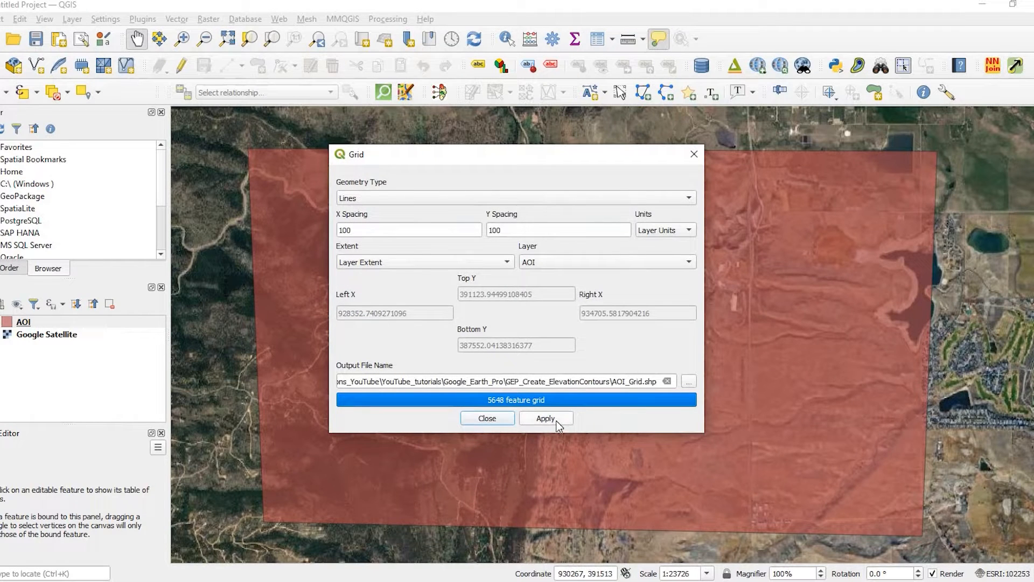
click(544, 417)
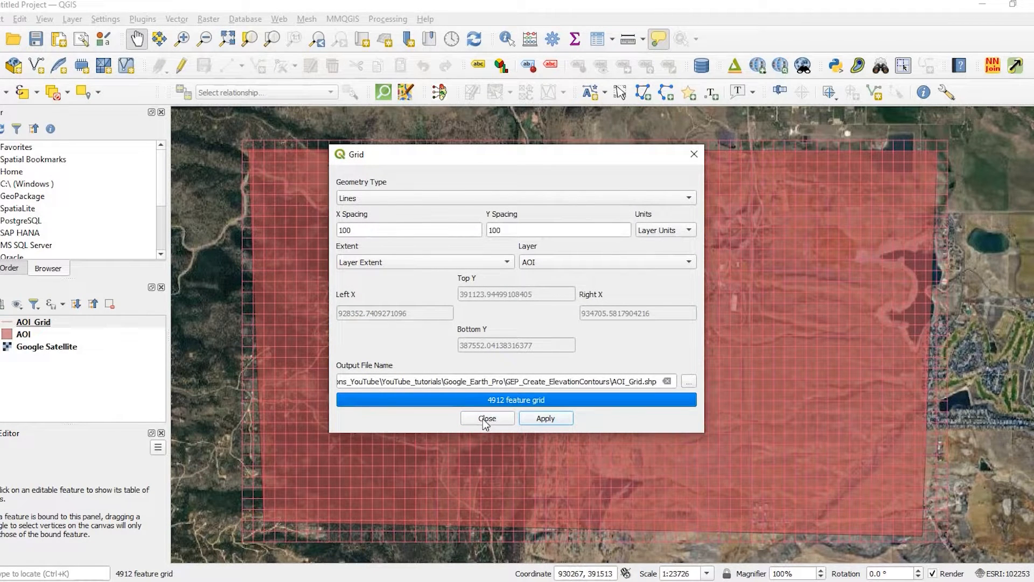
click(487, 418)
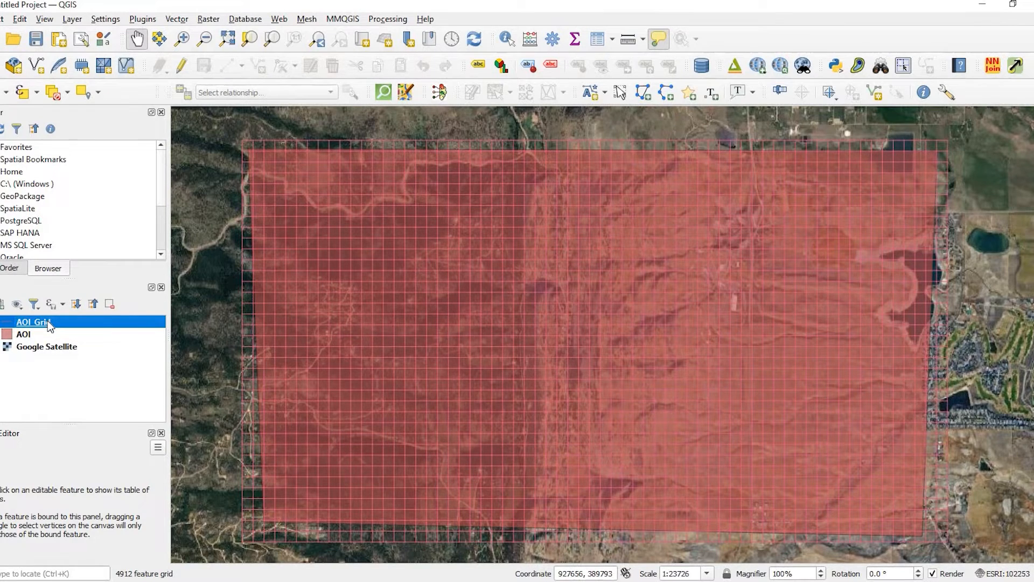
Export the AOI Grid layer via Save Vector Layer As with KML format.
right_click(32, 322)
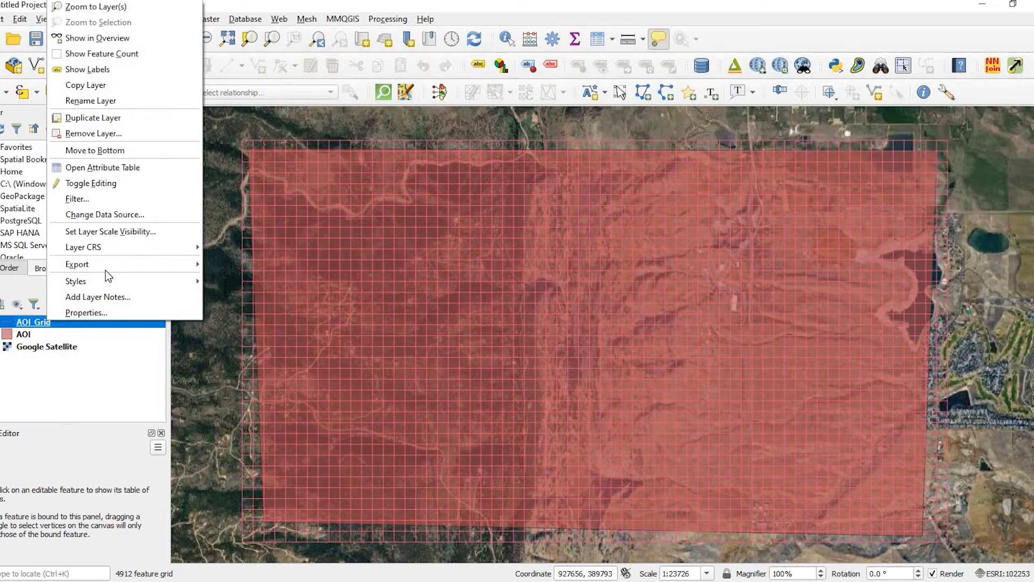
mouse_move(77, 264)
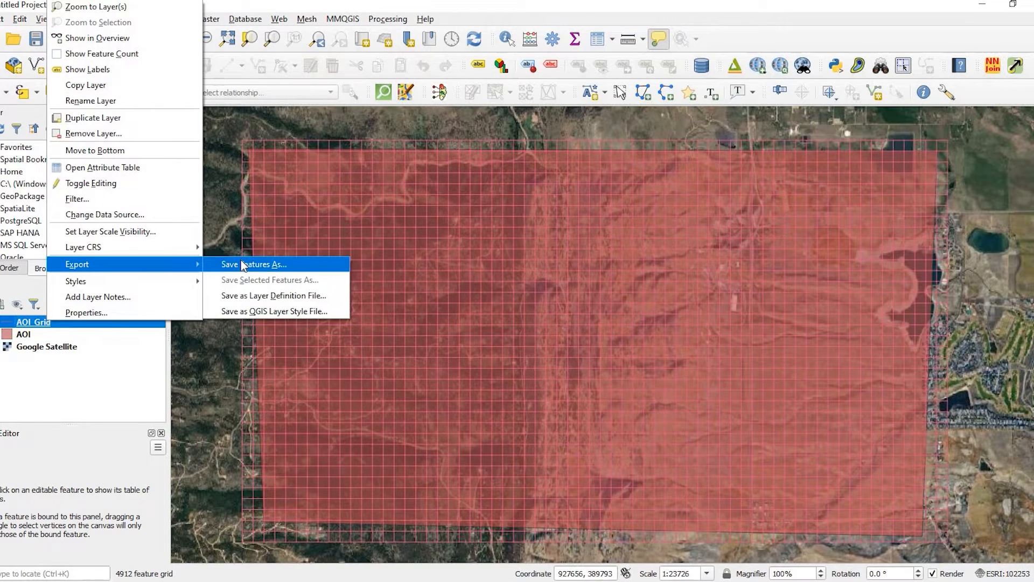
mouse_move(423, 254)
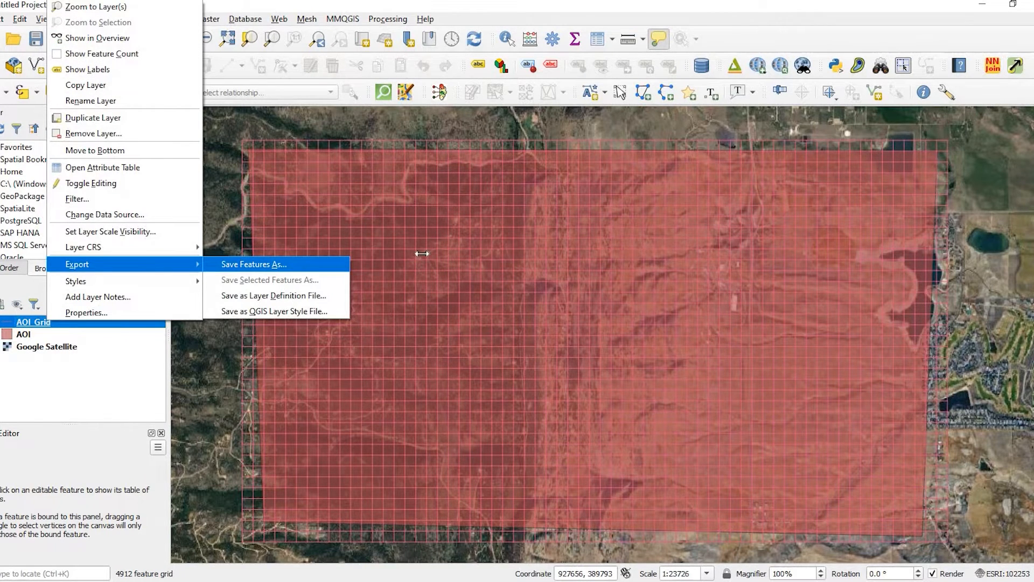
click(251, 263)
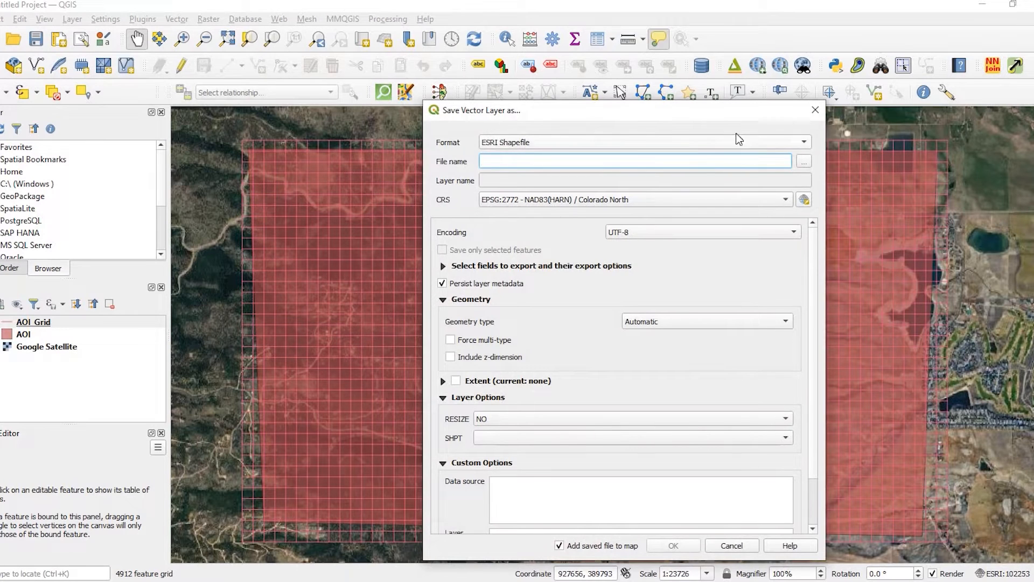
click(801, 142)
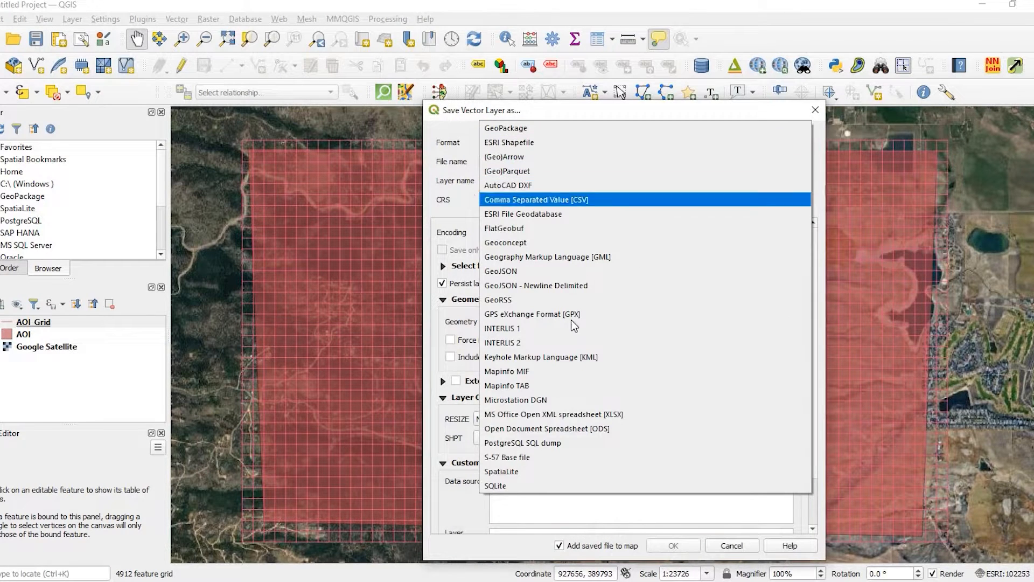
click(540, 357)
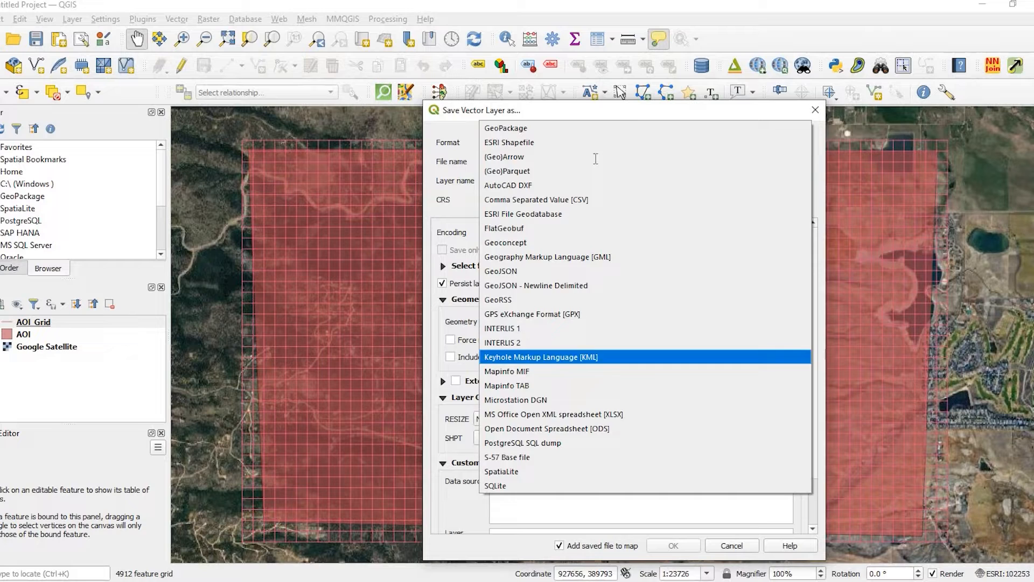
click(541, 357)
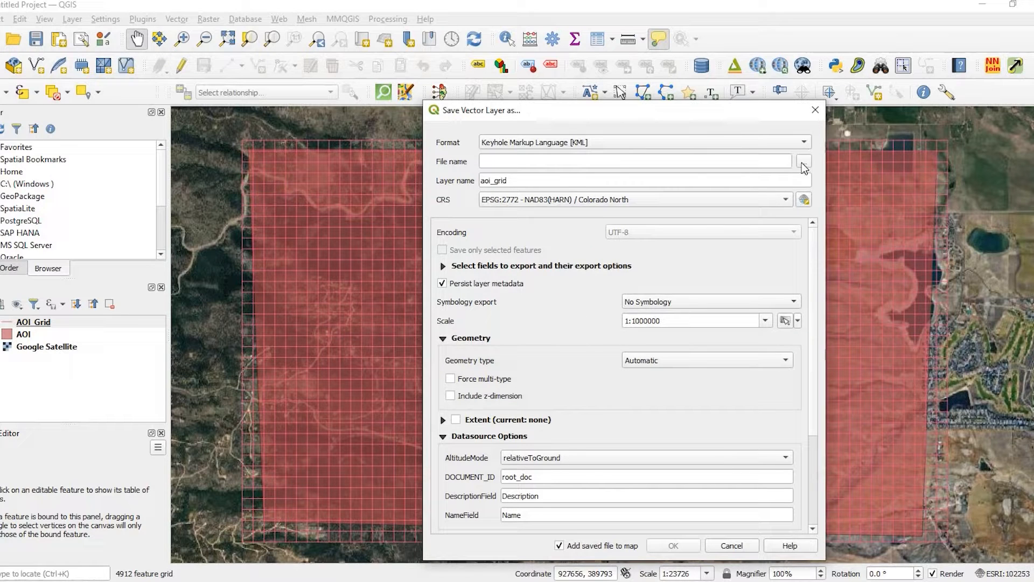
Save the export as AOI_Grid.kml without adding it to the map.
click(803, 161)
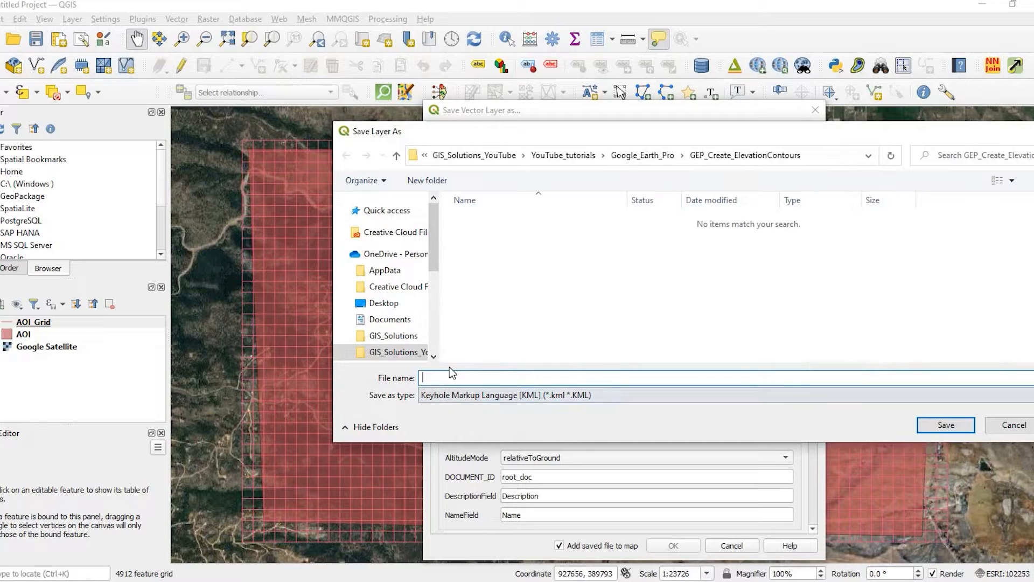
text(AOI_Grid)
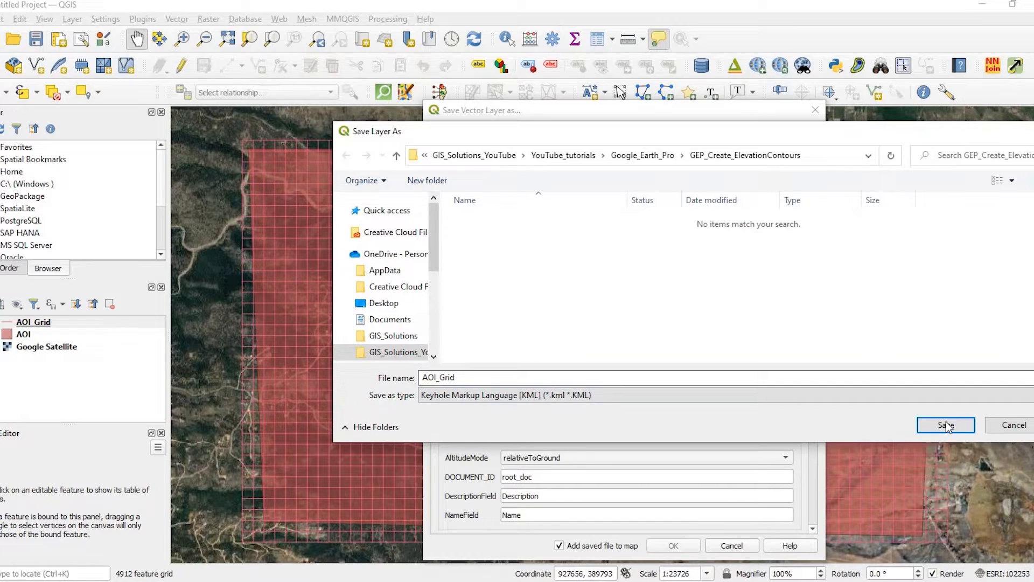
click(943, 425)
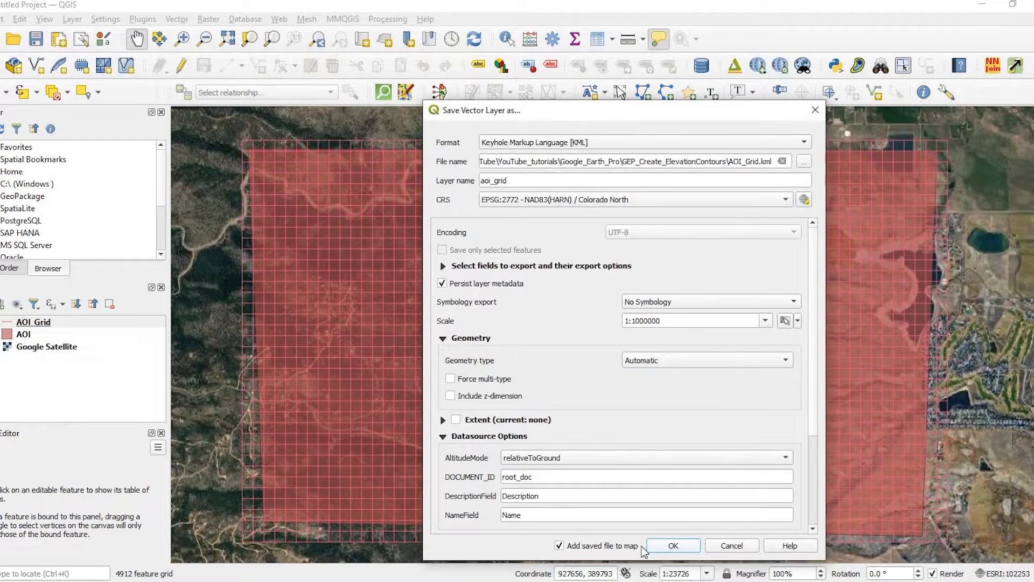
click(671, 545)
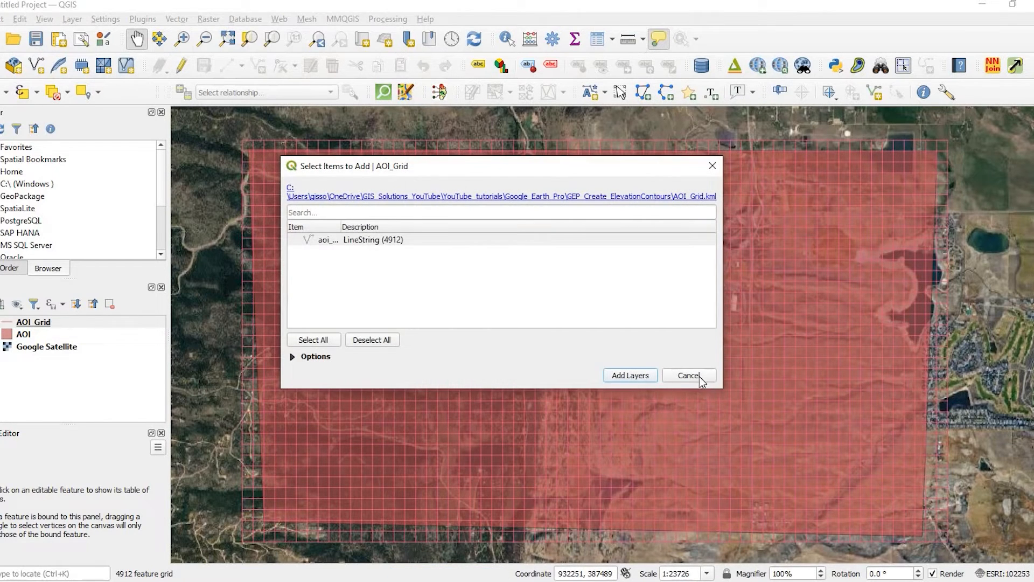
click(687, 375)
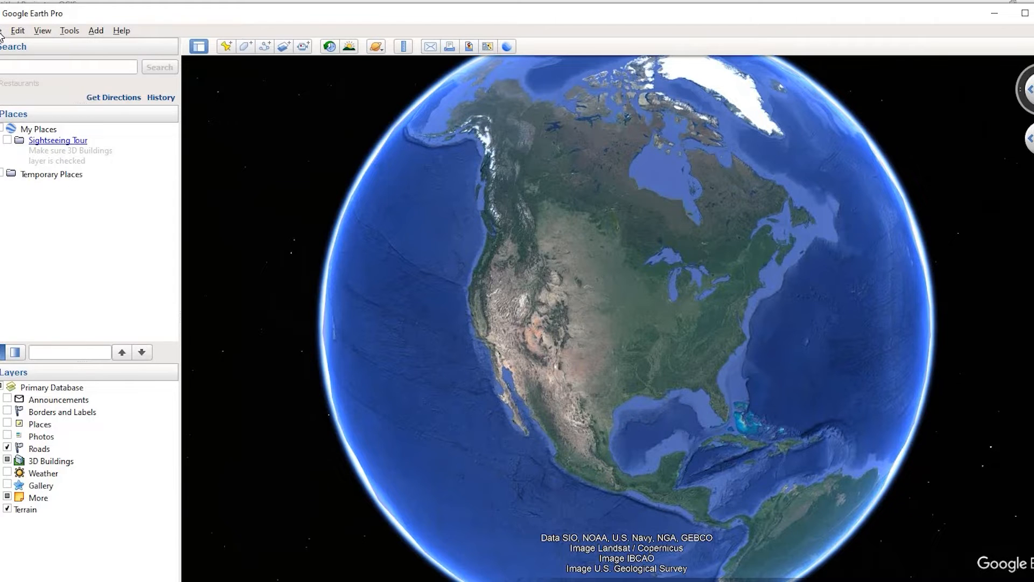
Open AOI_Grid.kml in Google Earth Pro through File > Open.
click(18, 30)
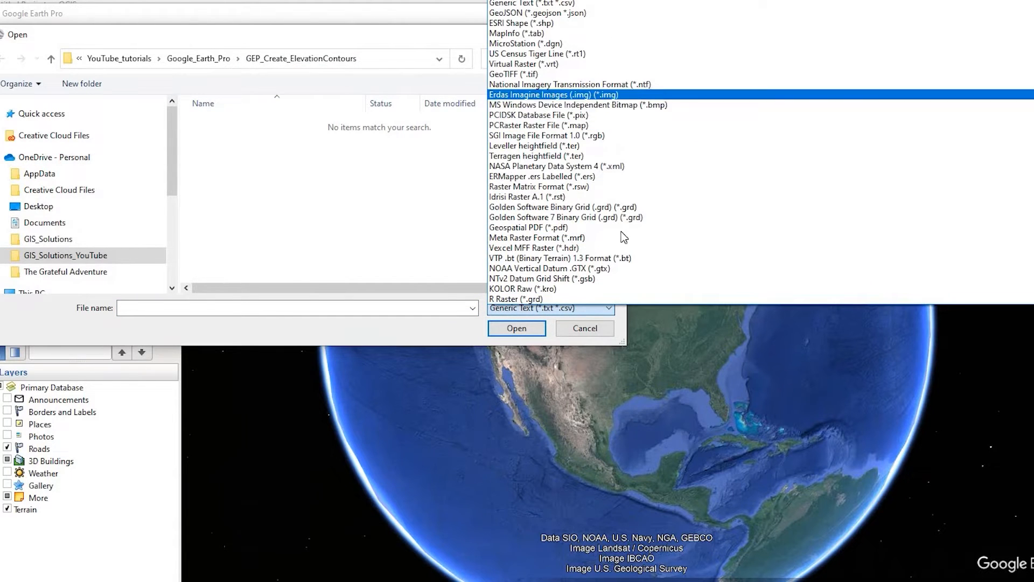
scroll(down, 3)
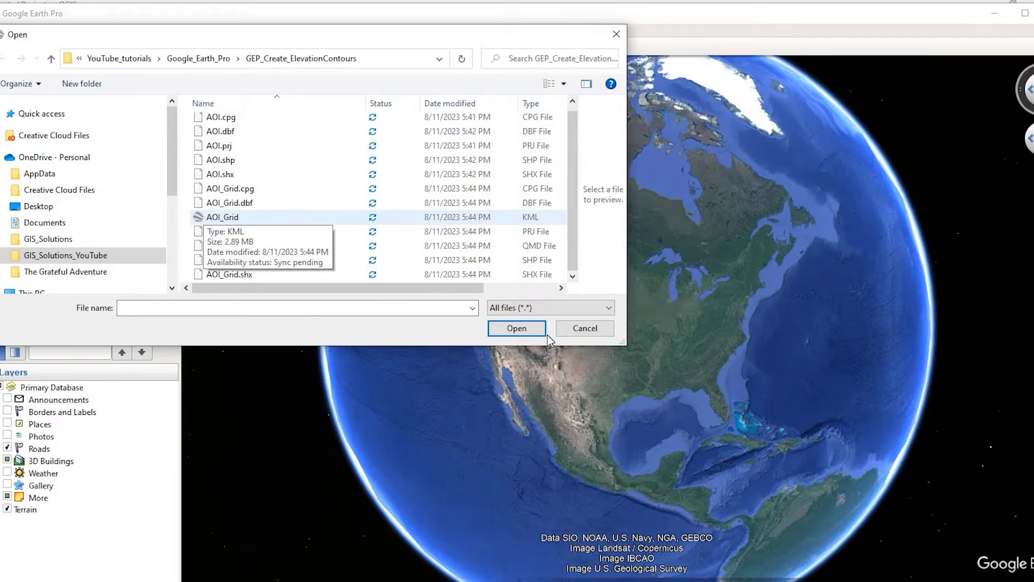
click(516, 328)
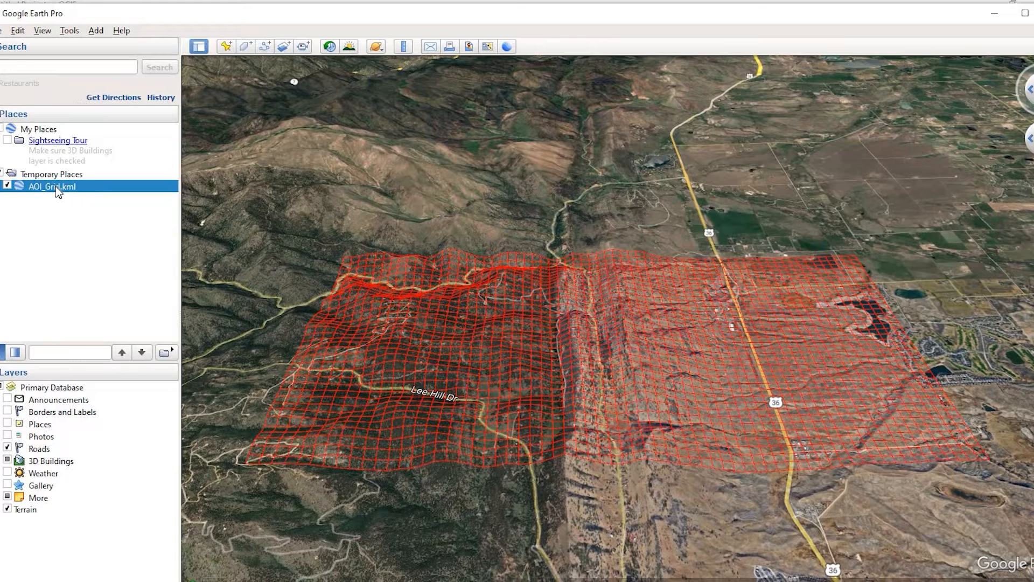
Save the loaded grid from Temporary Places as KML named AOI_Grid_FromGEP.
right_click(51, 186)
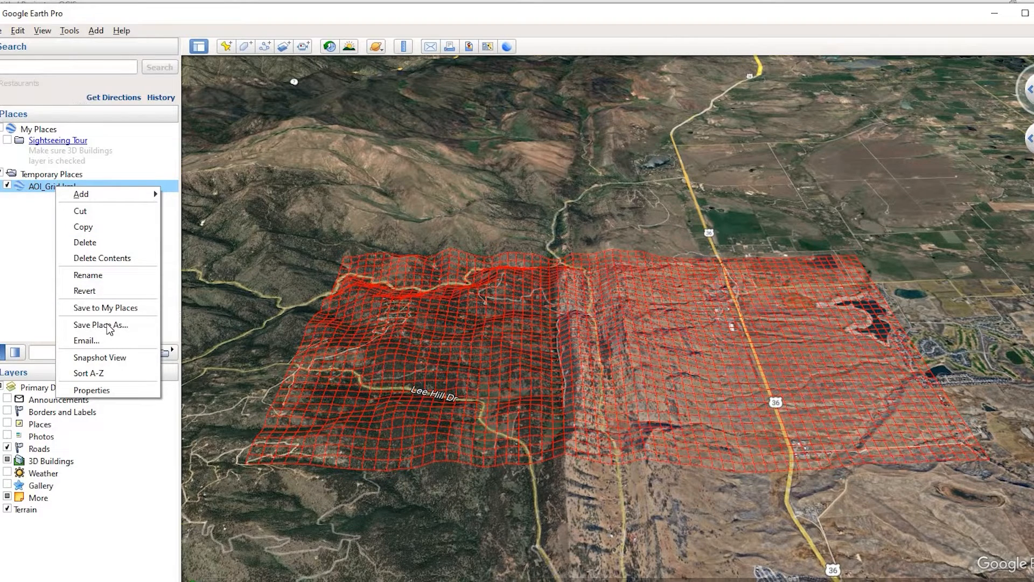
click(100, 324)
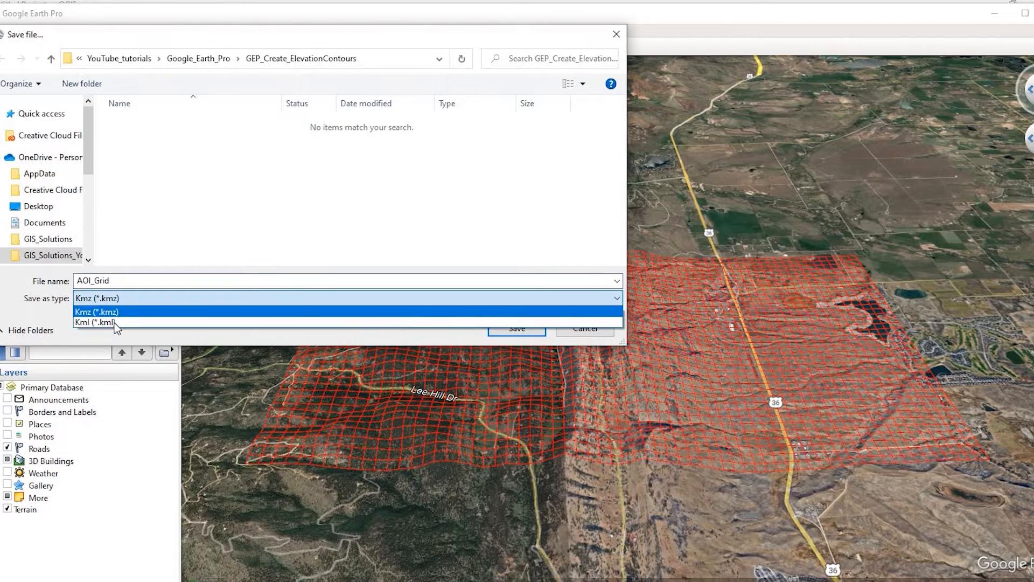
click(95, 323)
text(_FromGEP)
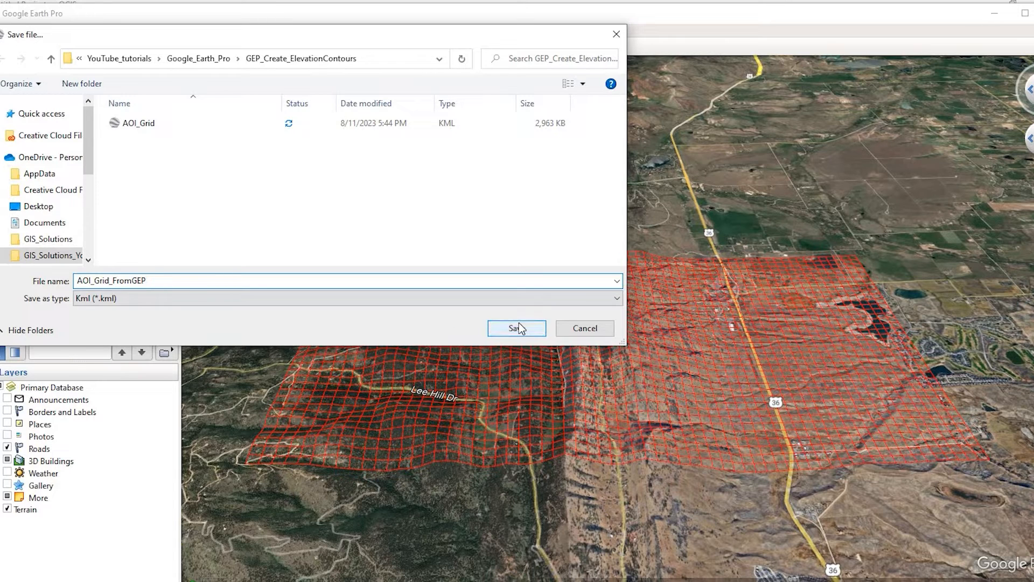
click(517, 328)
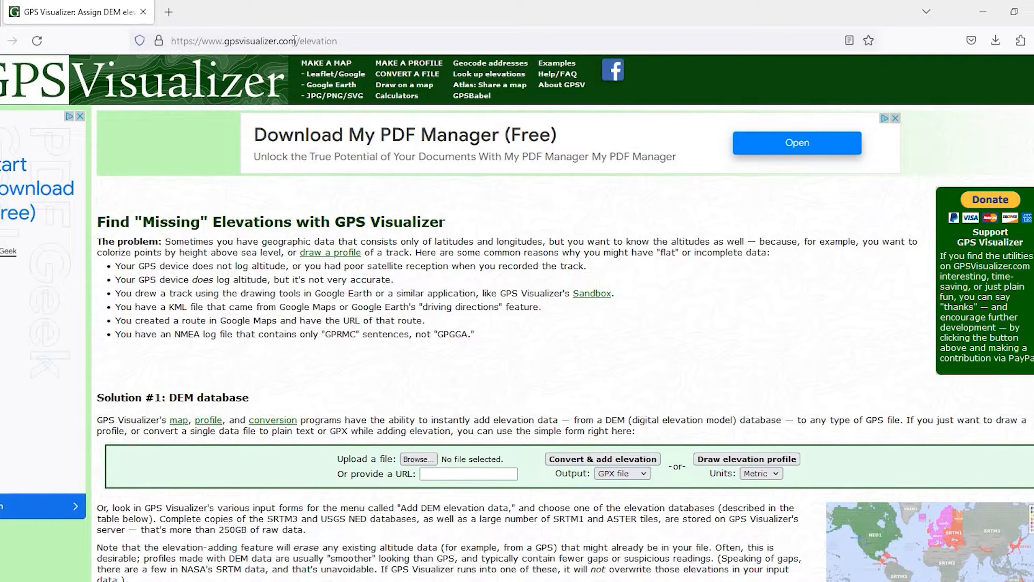
mouse_move(343, 376)
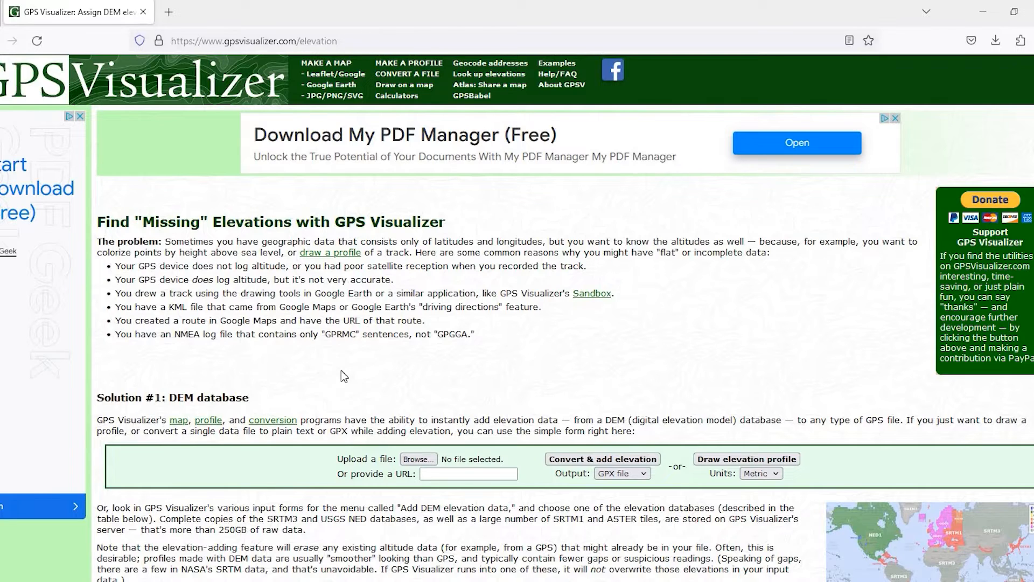
mouse_move(440, 362)
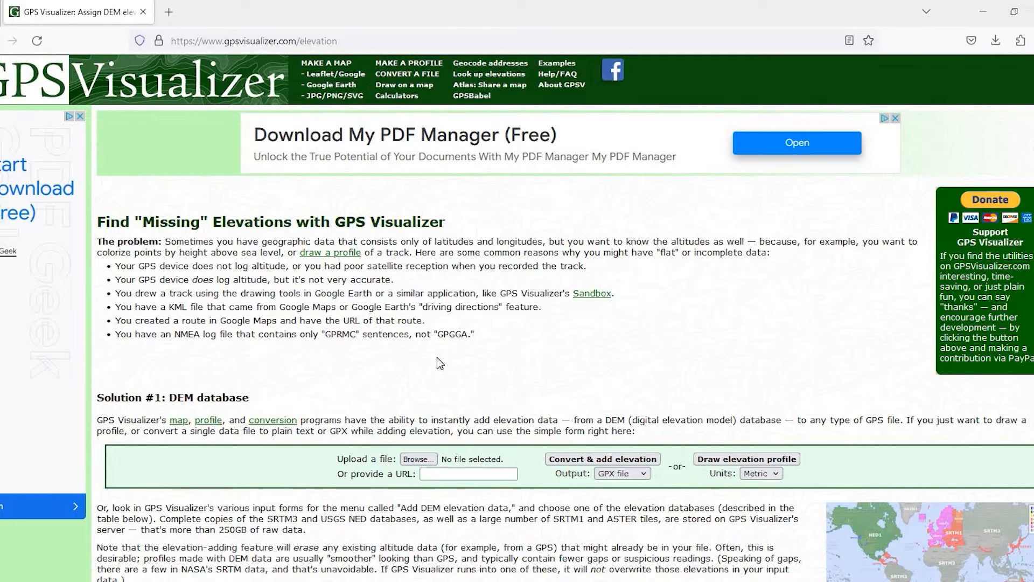
mouse_move(409, 397)
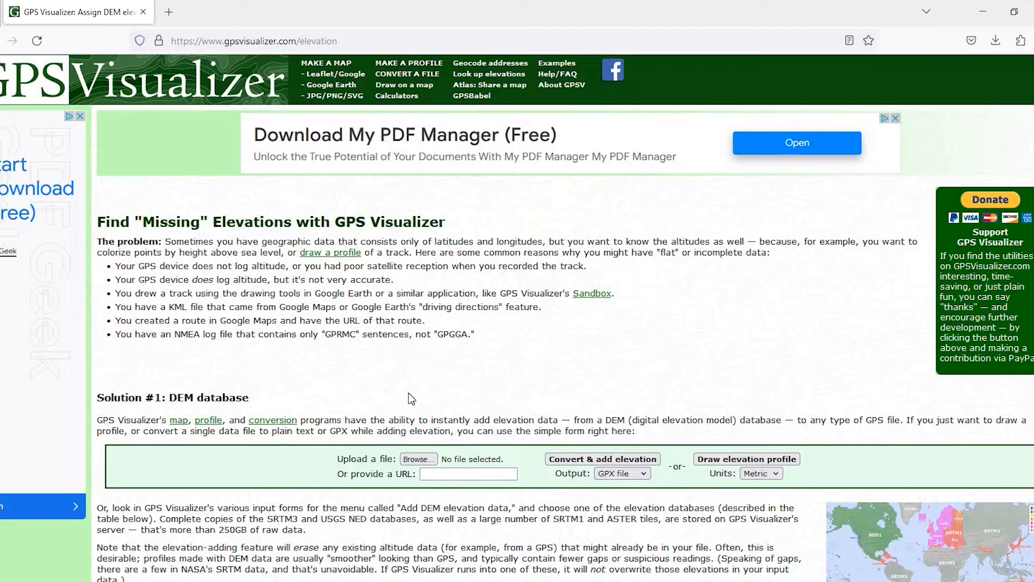
Upload AOI_Grid_FromGEP.kml to GPS Visualizer, add DEM elevations, and download the GPX file.
scroll(down, 3)
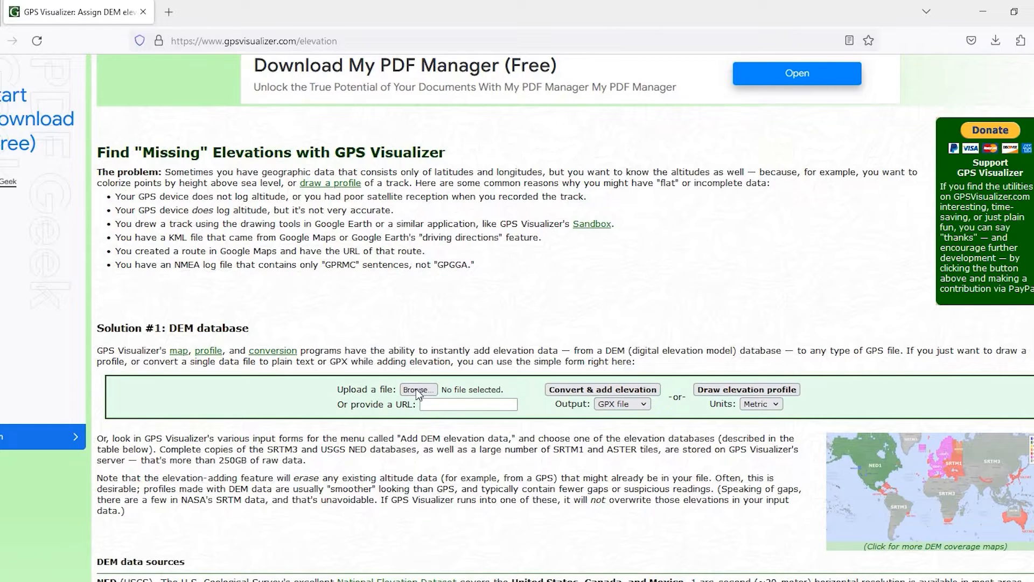
click(418, 388)
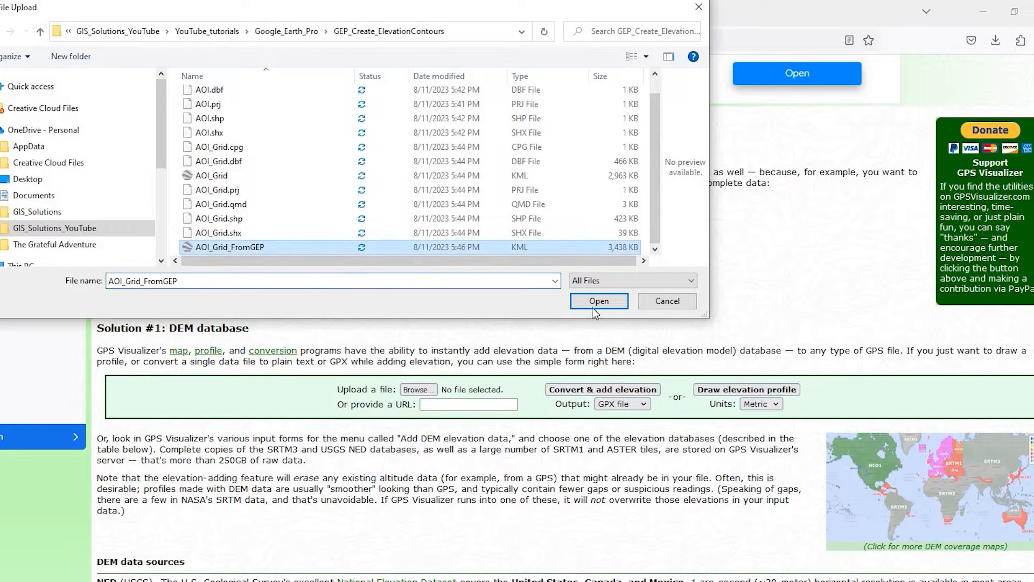
click(599, 301)
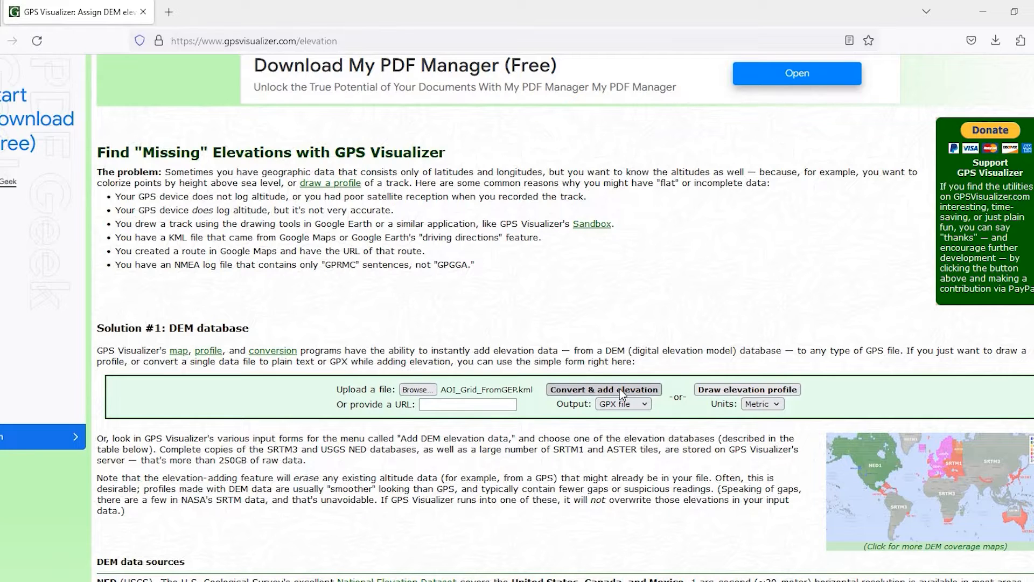
mouse_move(620, 412)
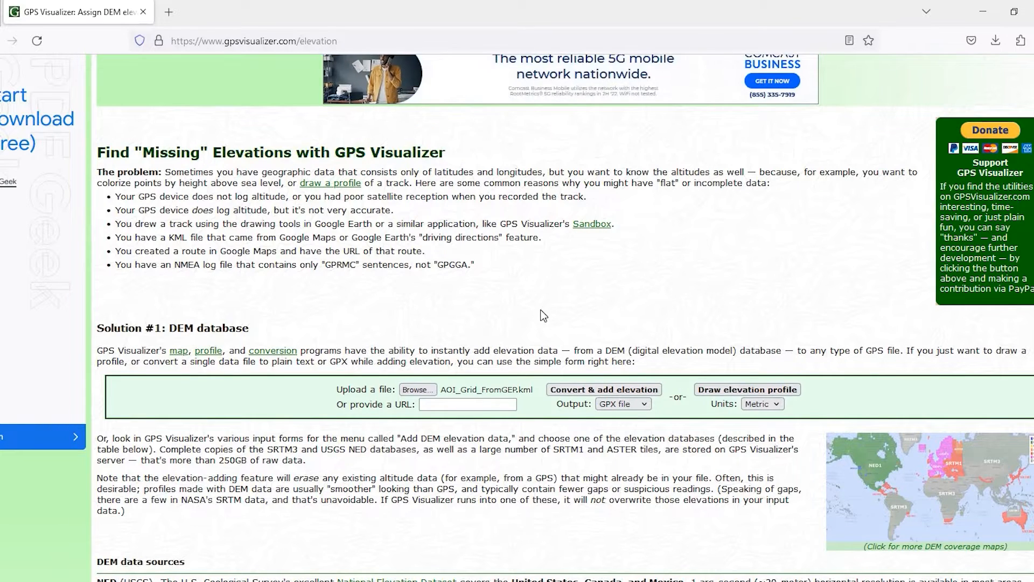
click(602, 389)
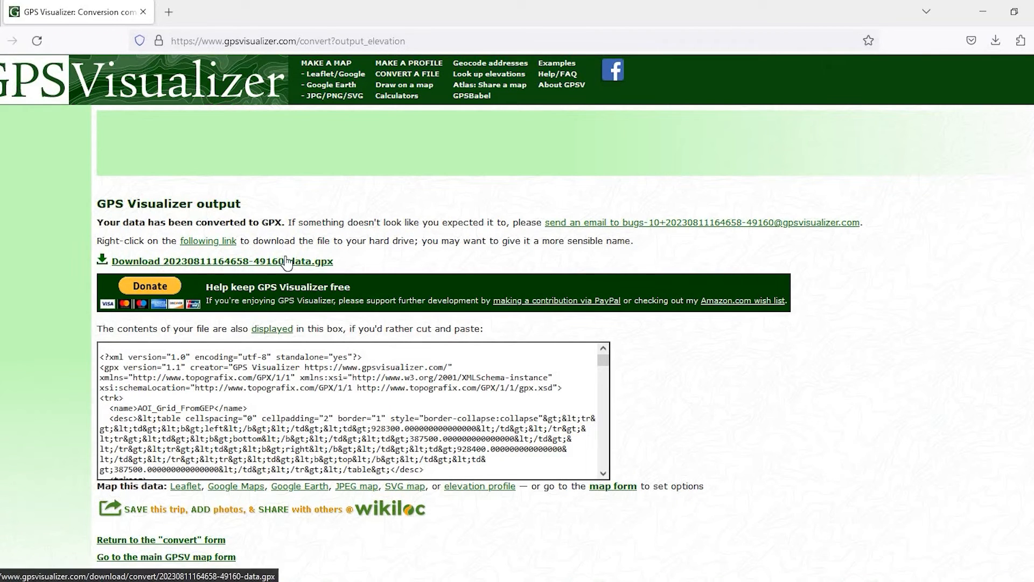
click(221, 261)
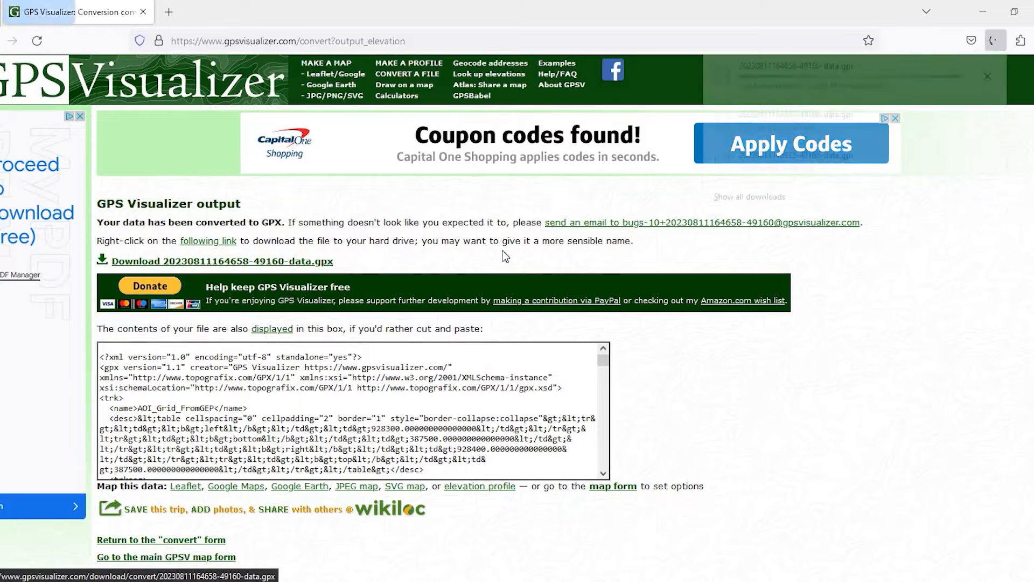
click(996, 40)
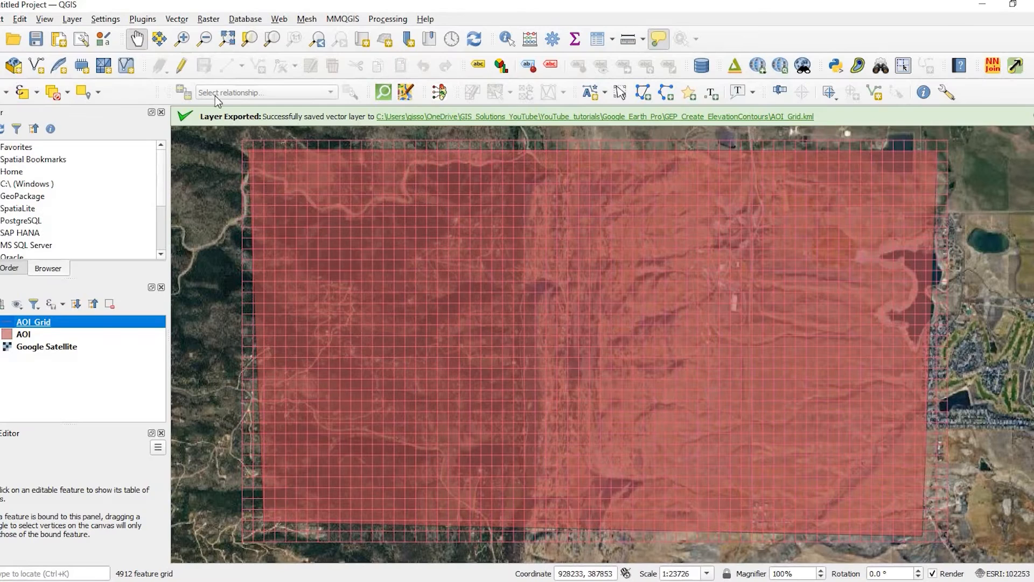
mouse_move(510, 271)
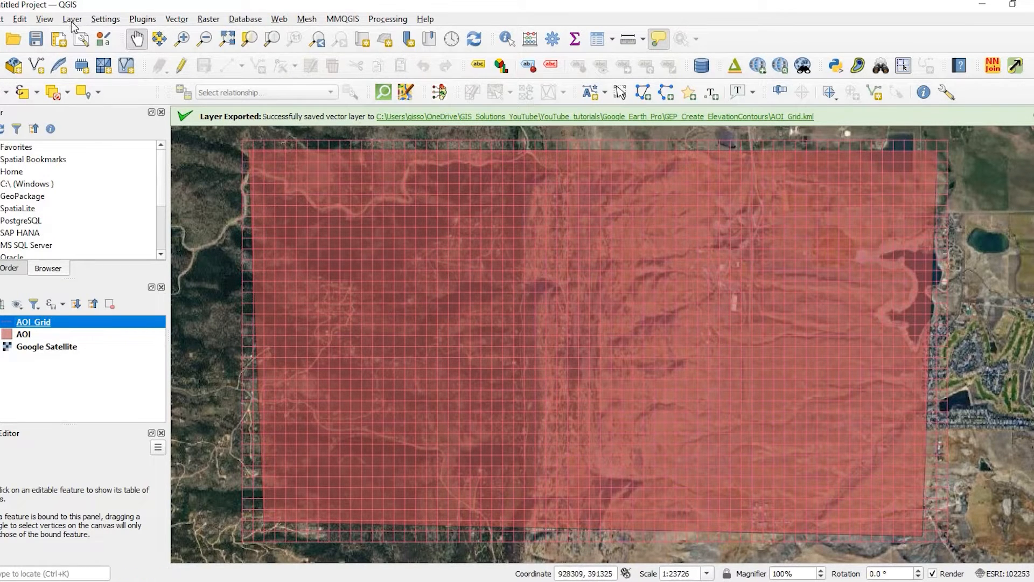
Load only the track_points layer from the downloaded GPX file, accepting the transformation.
click(71, 18)
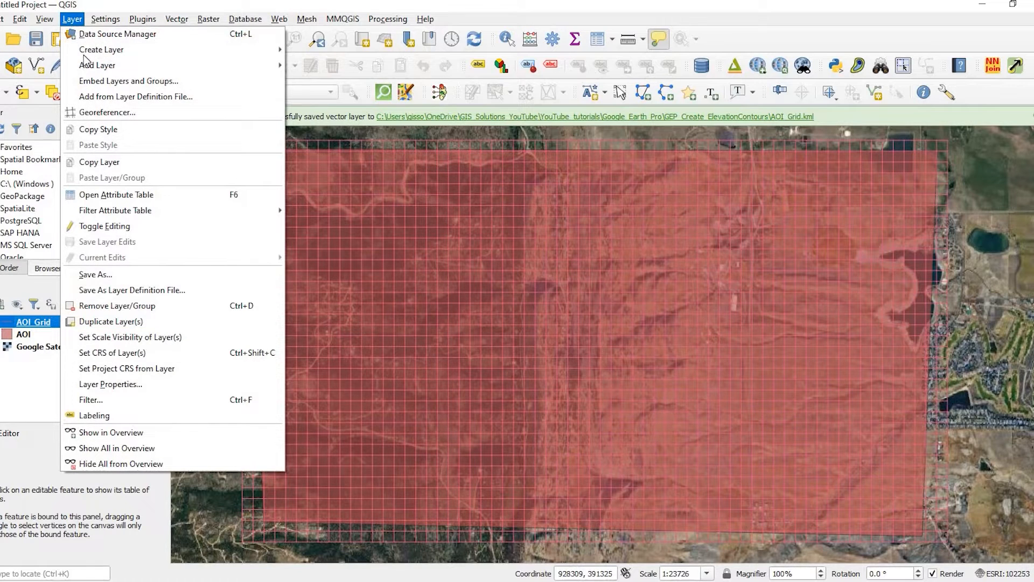
mouse_move(98, 65)
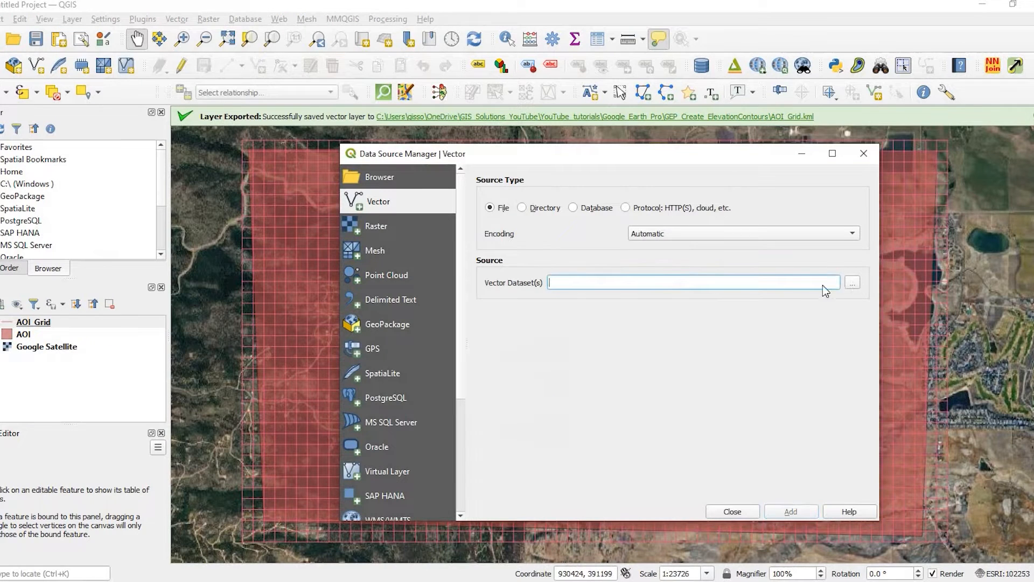
click(852, 283)
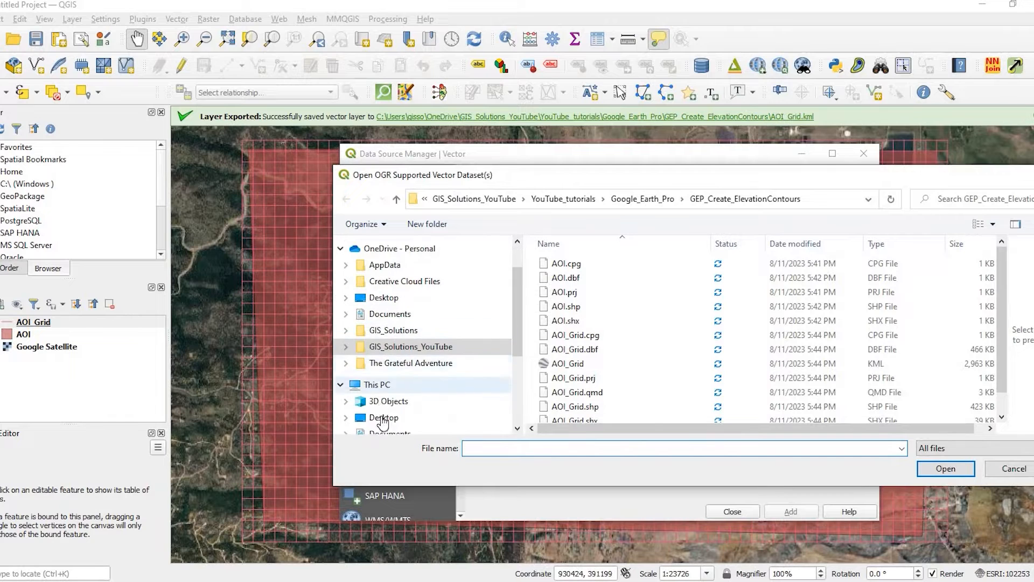
click(389, 412)
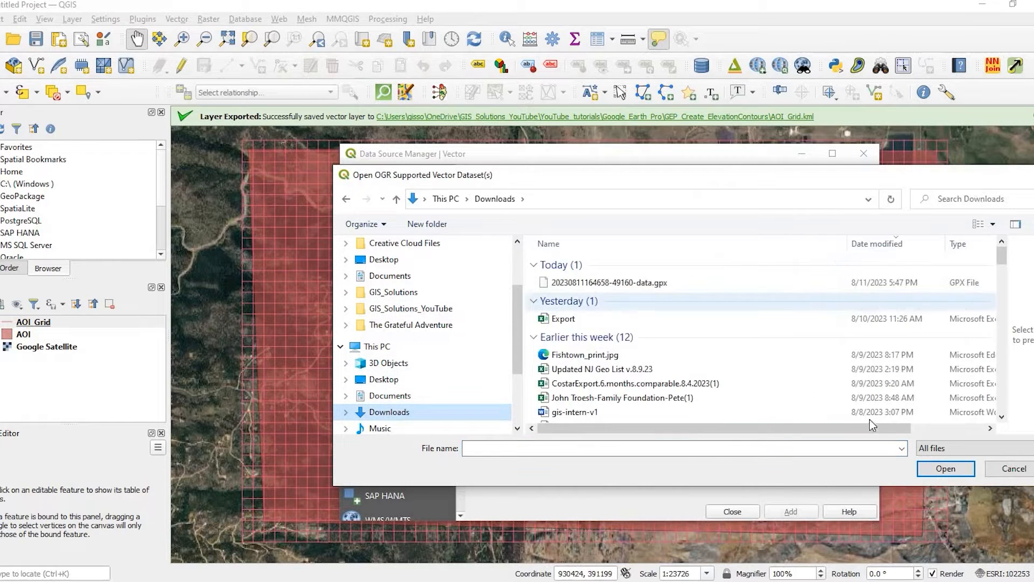
click(606, 282)
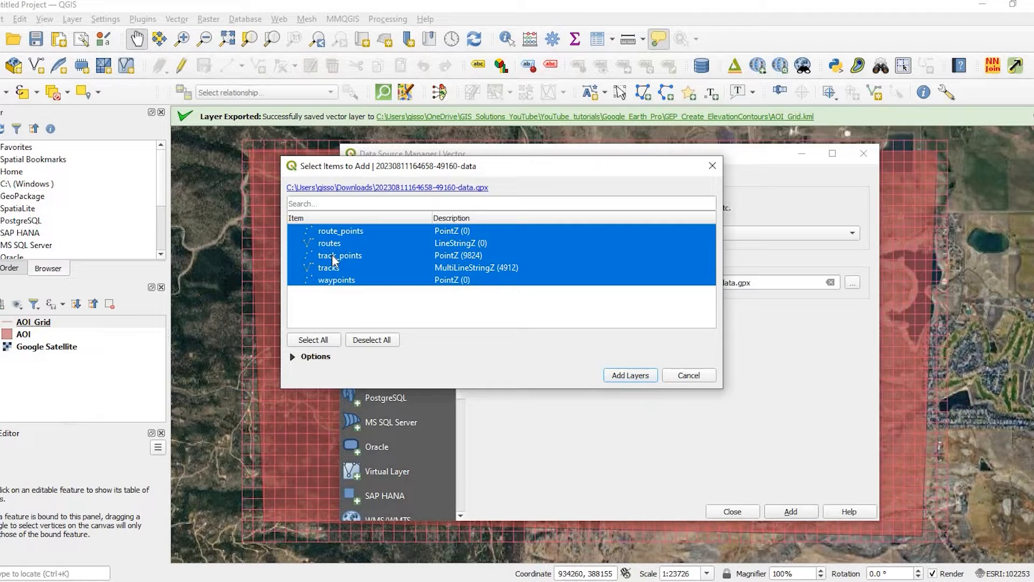
click(340, 255)
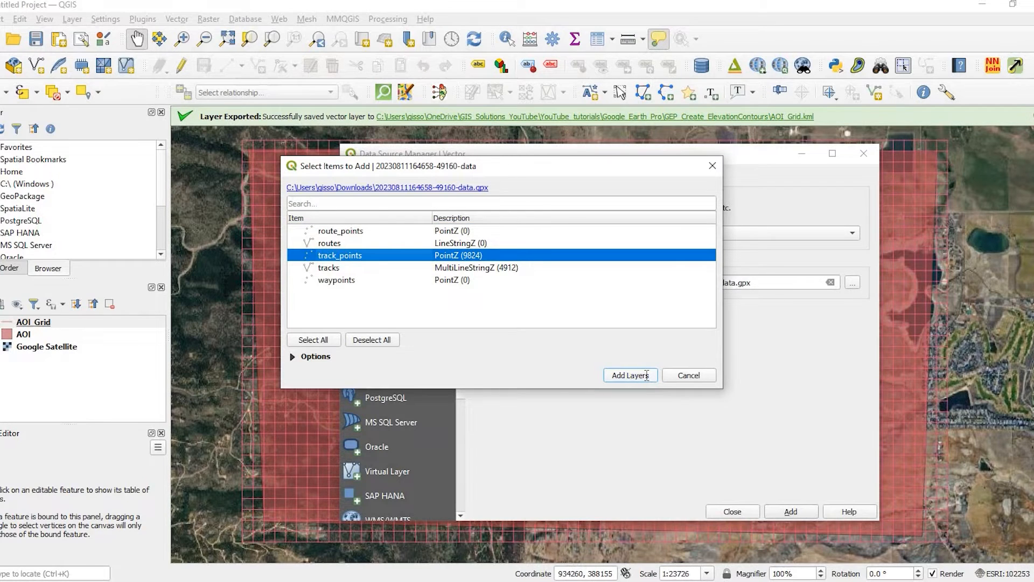
click(628, 375)
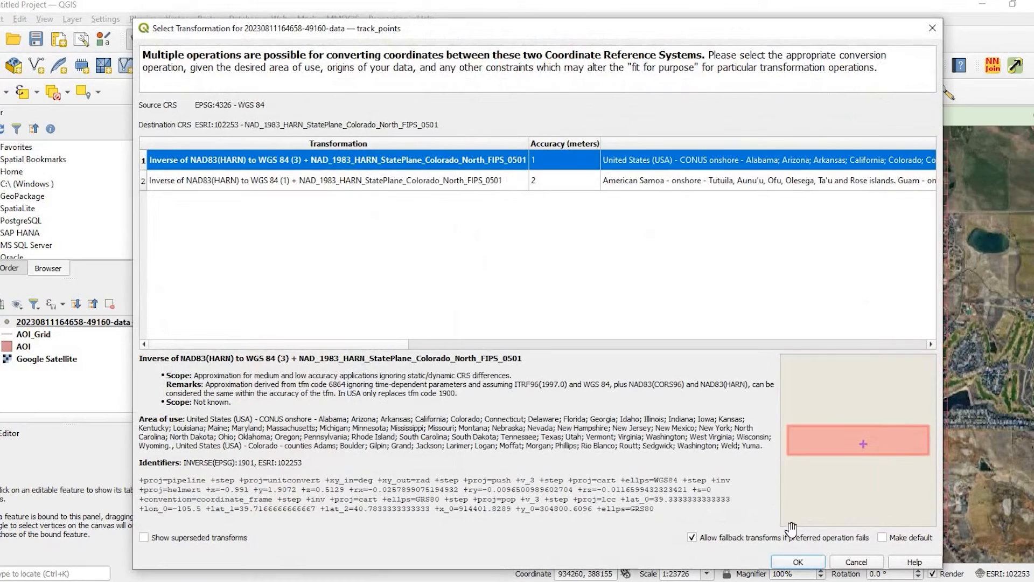
click(797, 561)
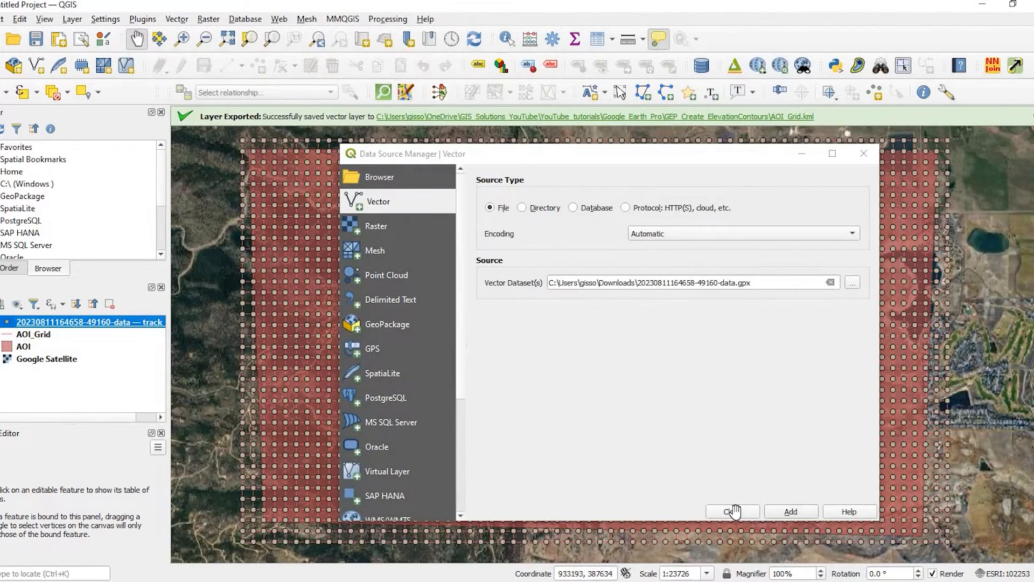
click(732, 512)
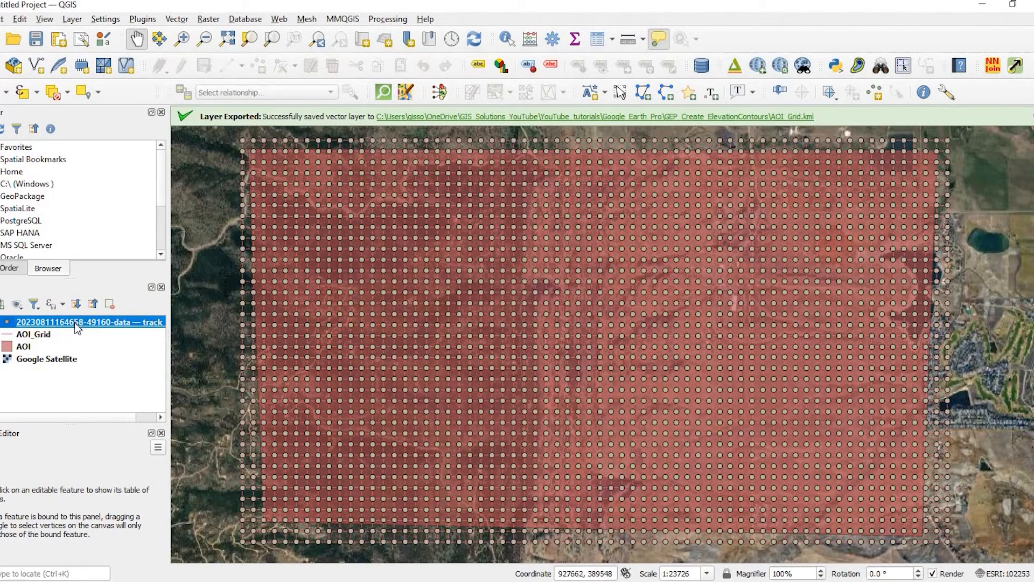
mouse_move(88, 322)
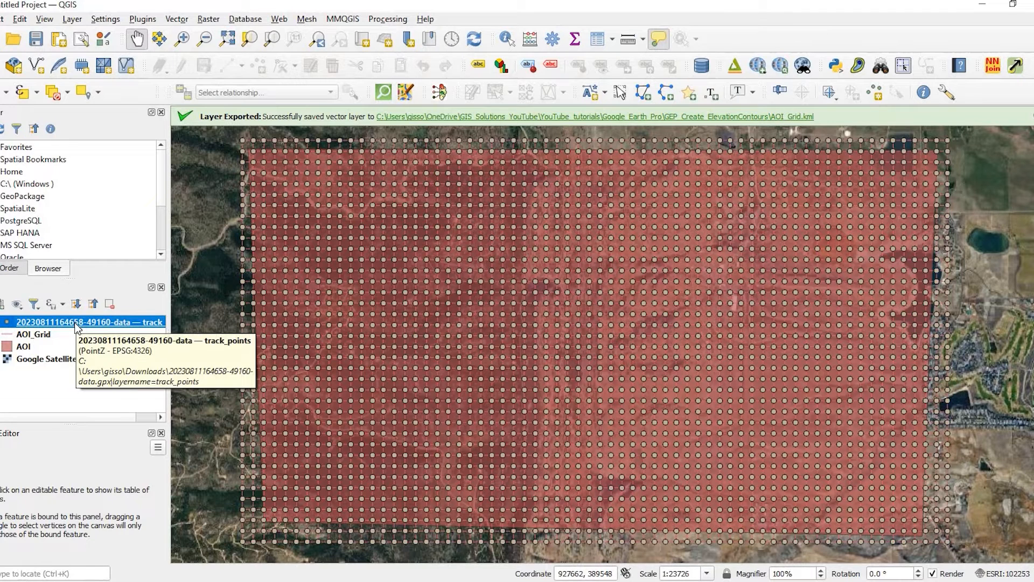
right_click(86, 322)
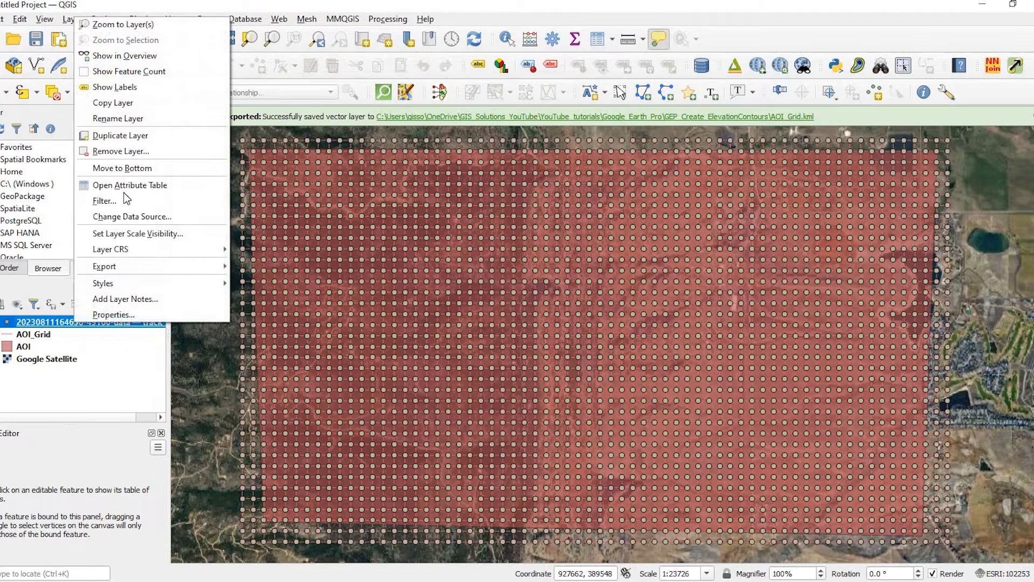
click(129, 185)
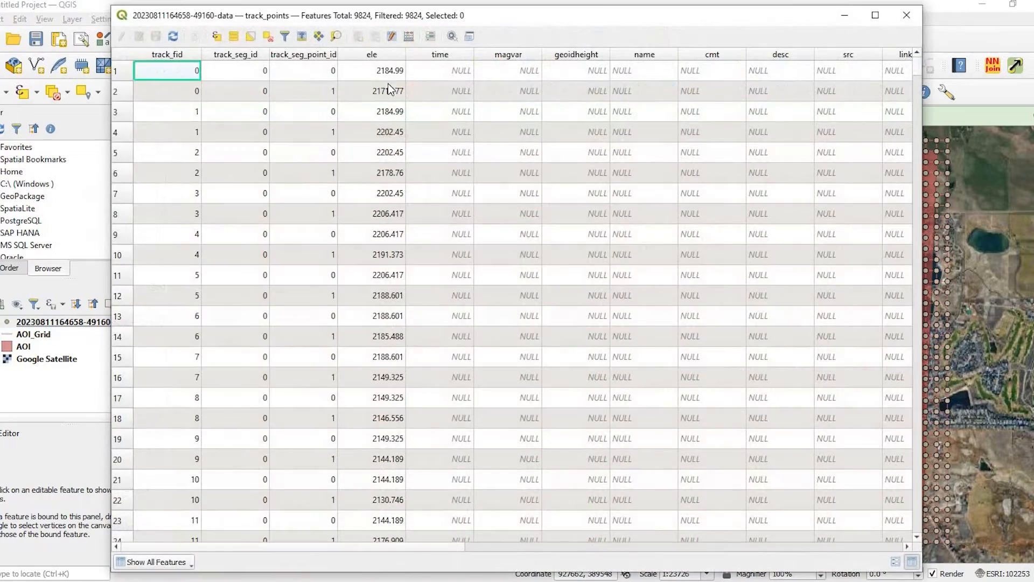
mouse_move(382, 465)
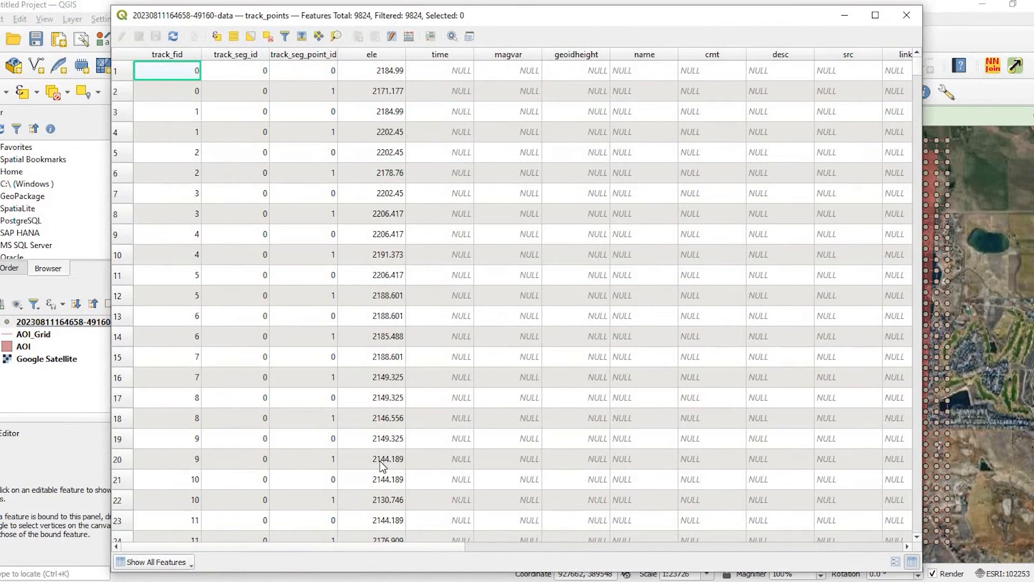
scroll(down, 3)
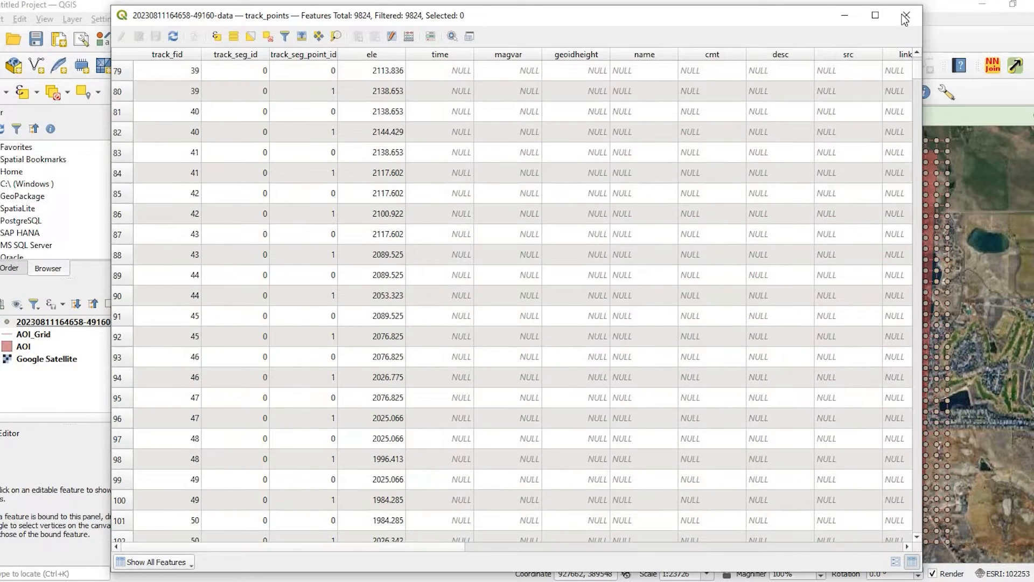
click(904, 15)
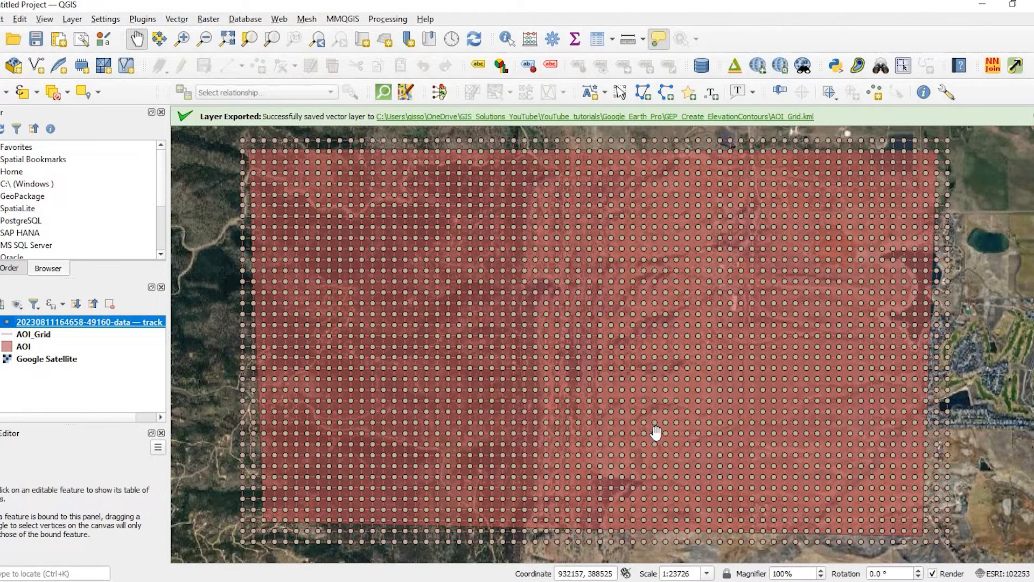
mouse_move(389, 249)
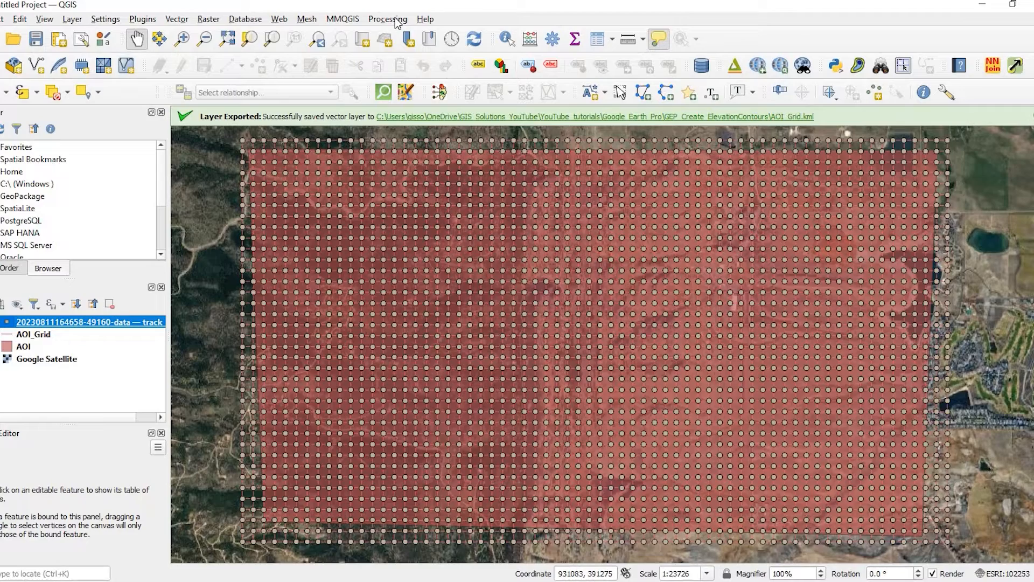
Search the Processing Toolbox for 'IDW' and launch IDW interpolation.
click(388, 18)
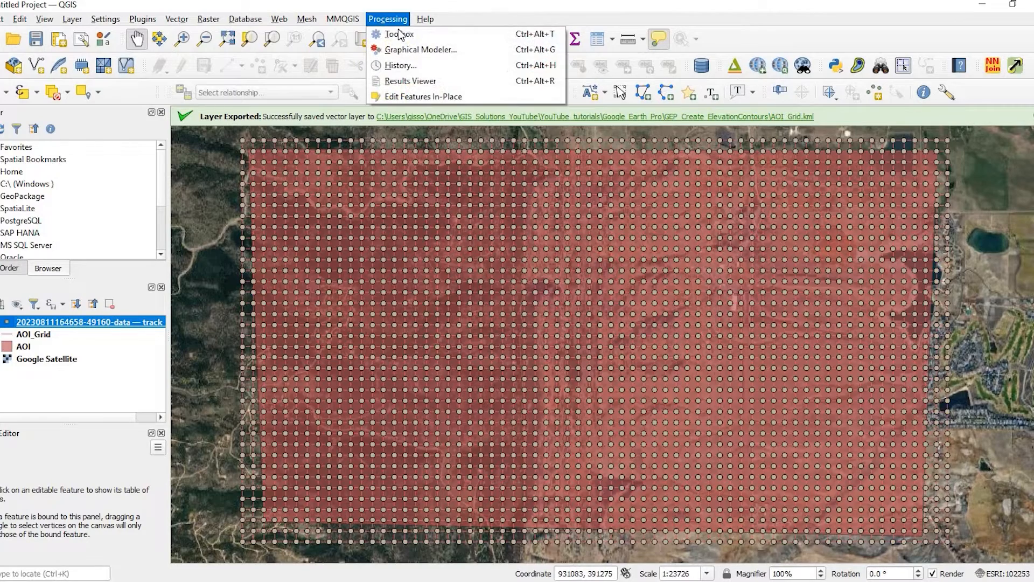
click(399, 33)
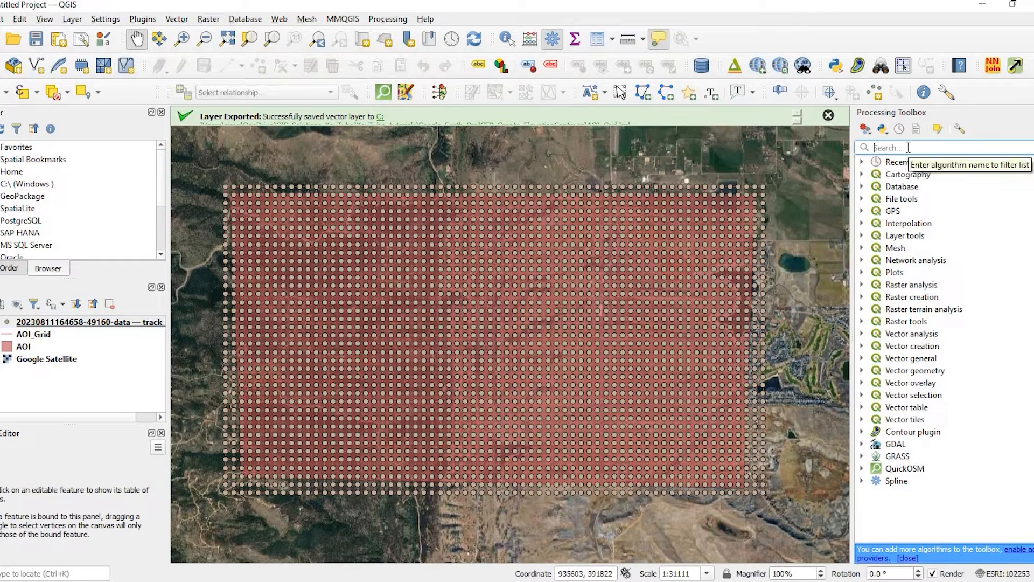
text(IDW)
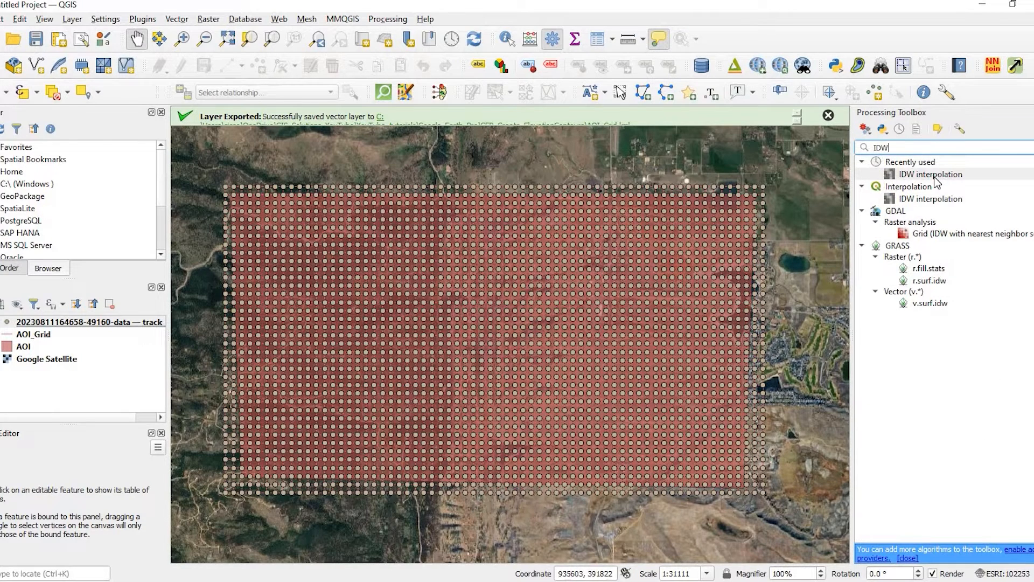
double_click(930, 174)
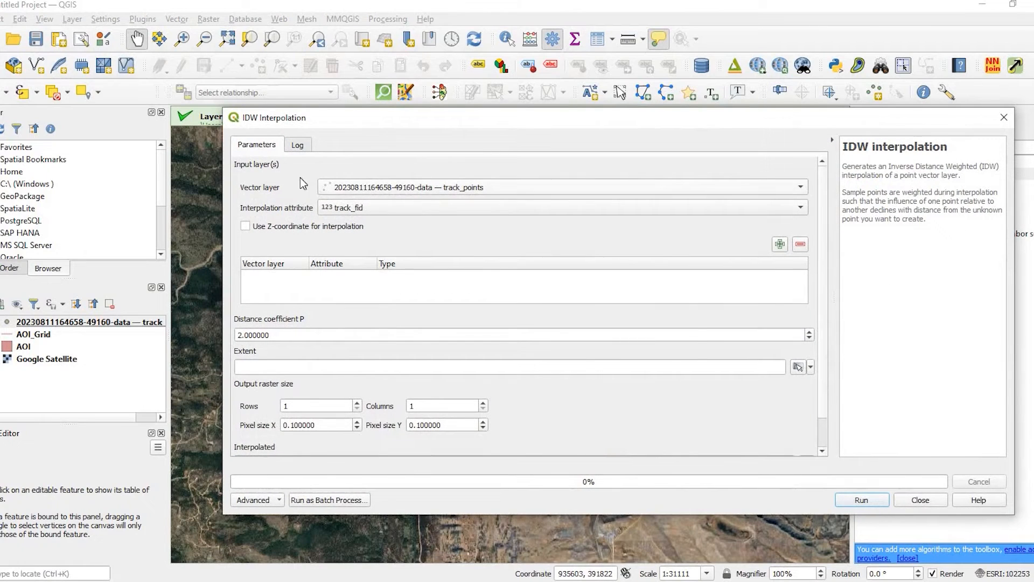
mouse_move(399, 192)
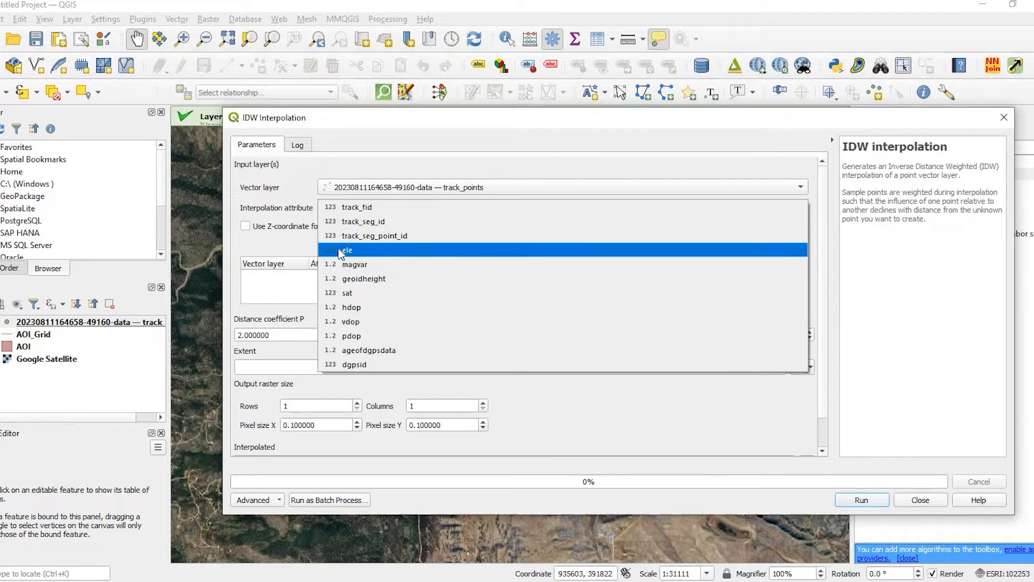
Add track_points as a Points input on the ele attribute, with extent from track_points.
click(346, 249)
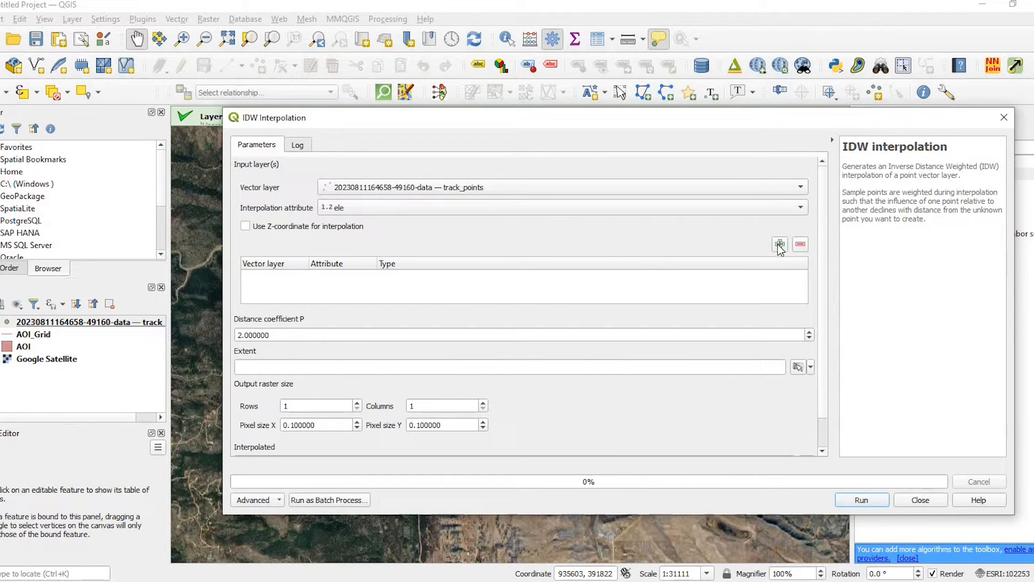
click(779, 244)
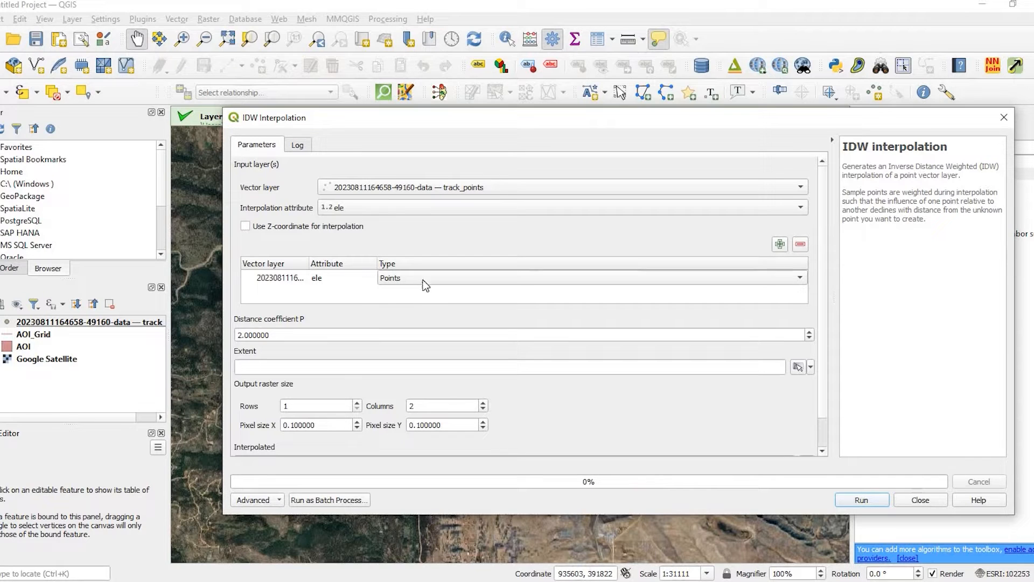
click(590, 277)
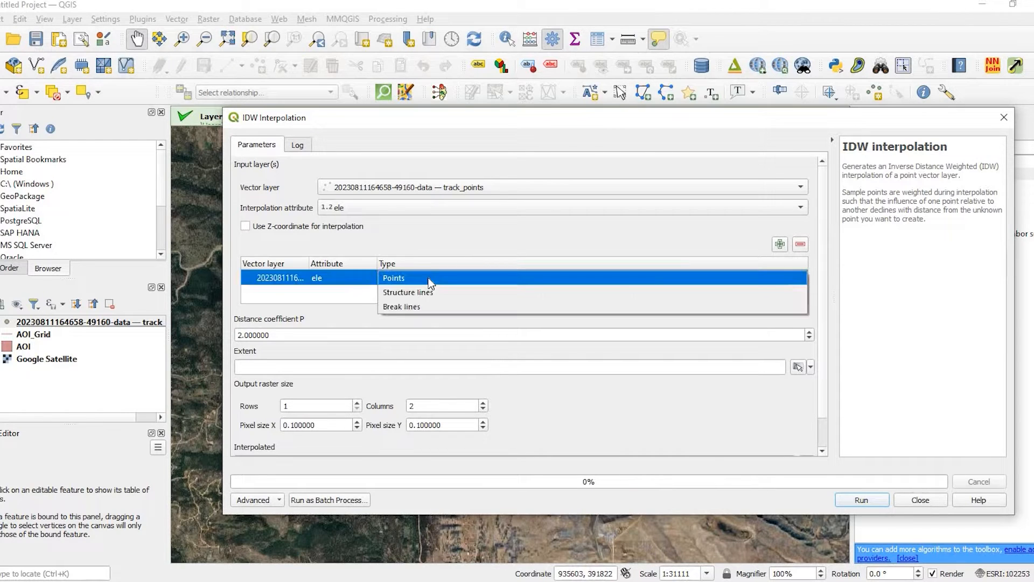
click(393, 277)
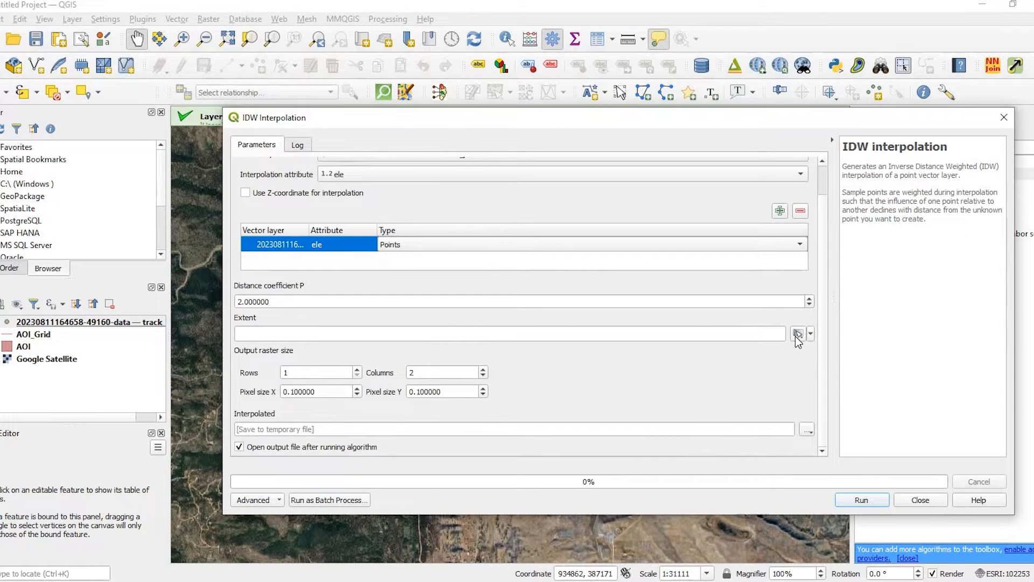
click(810, 334)
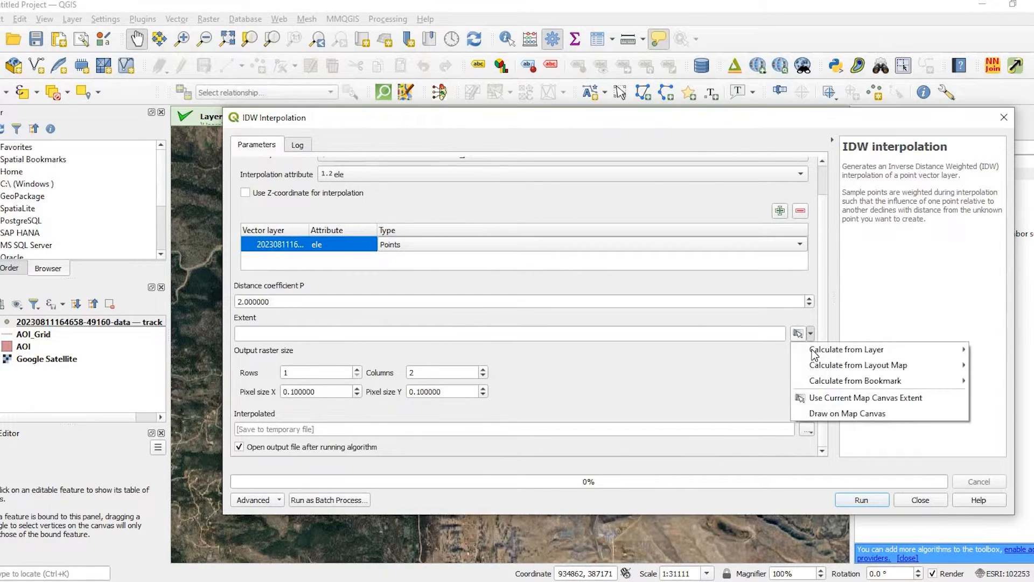
mouse_move(847, 349)
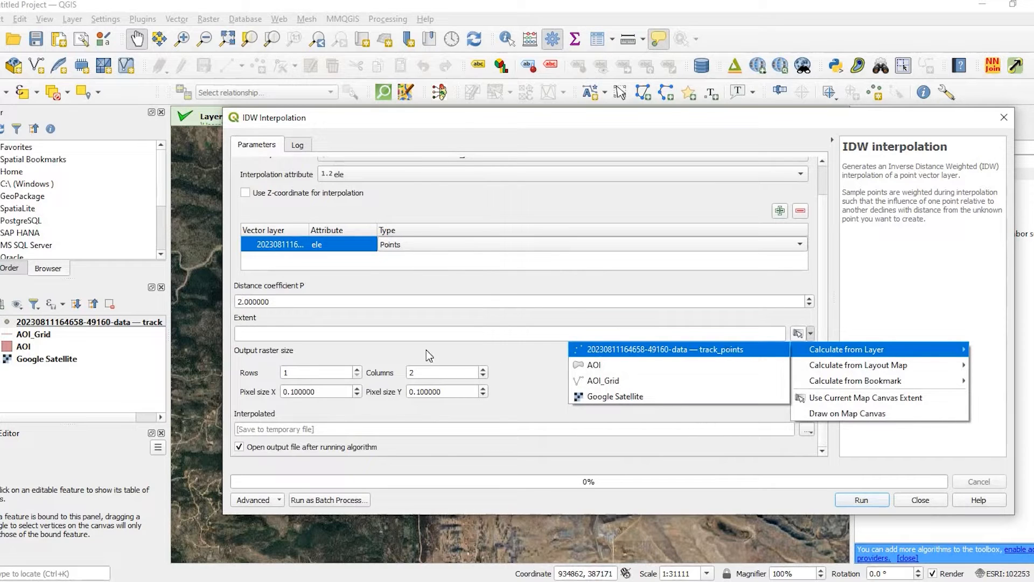
click(667, 349)
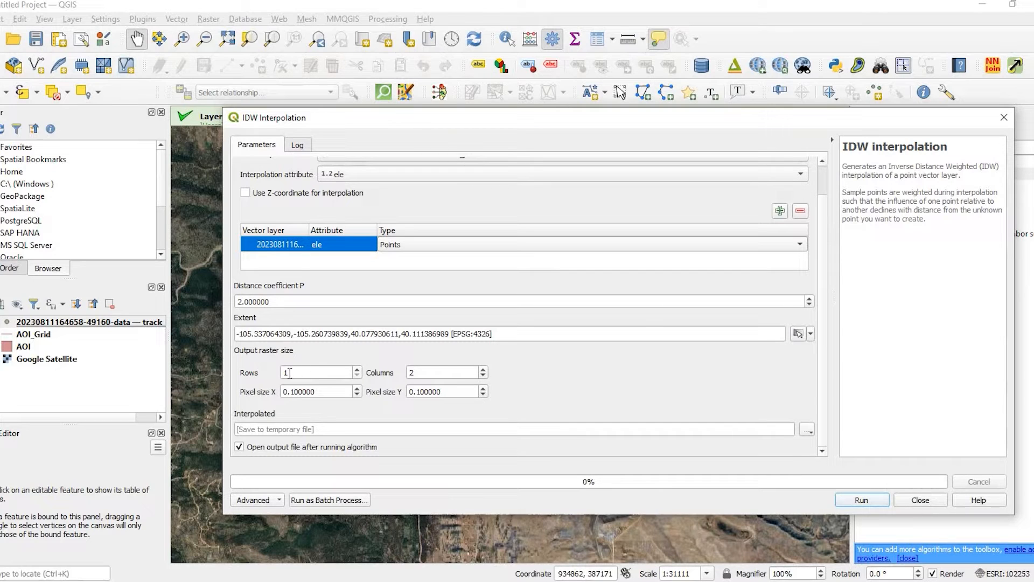
mouse_move(290, 373)
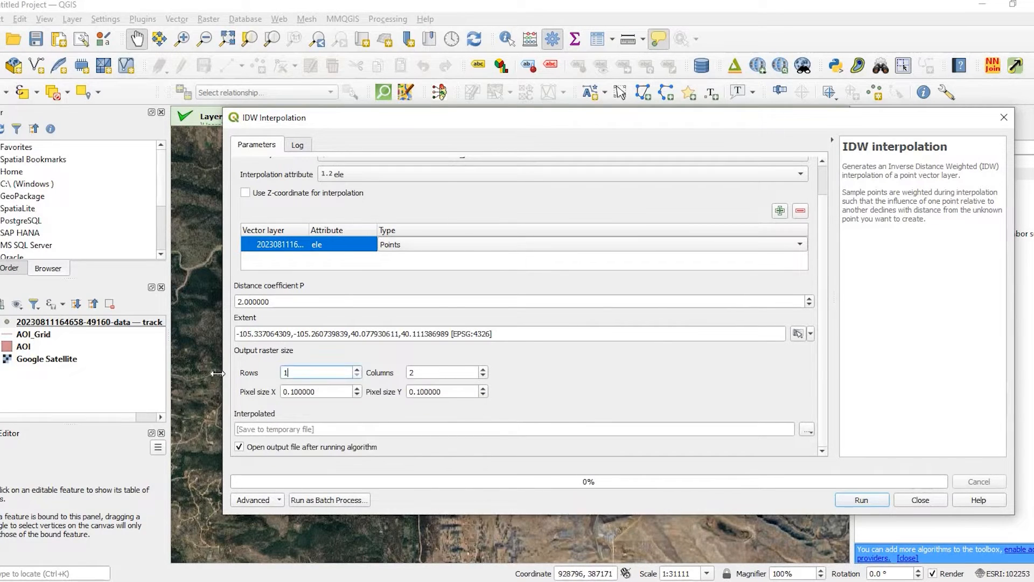
Enter the raster size values, keep temporary output, and run the IDW interpolation.
text(3)
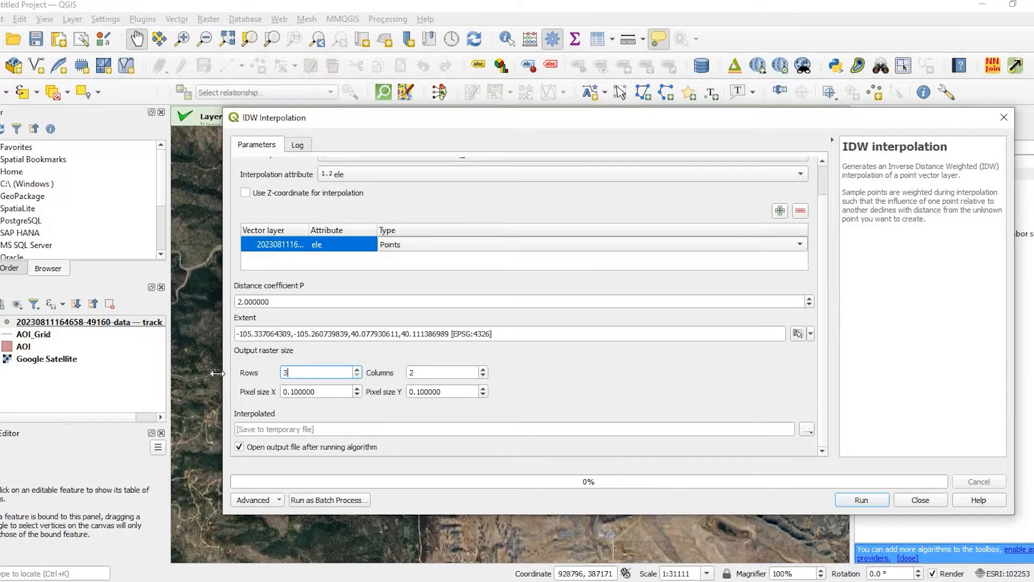
text(0)
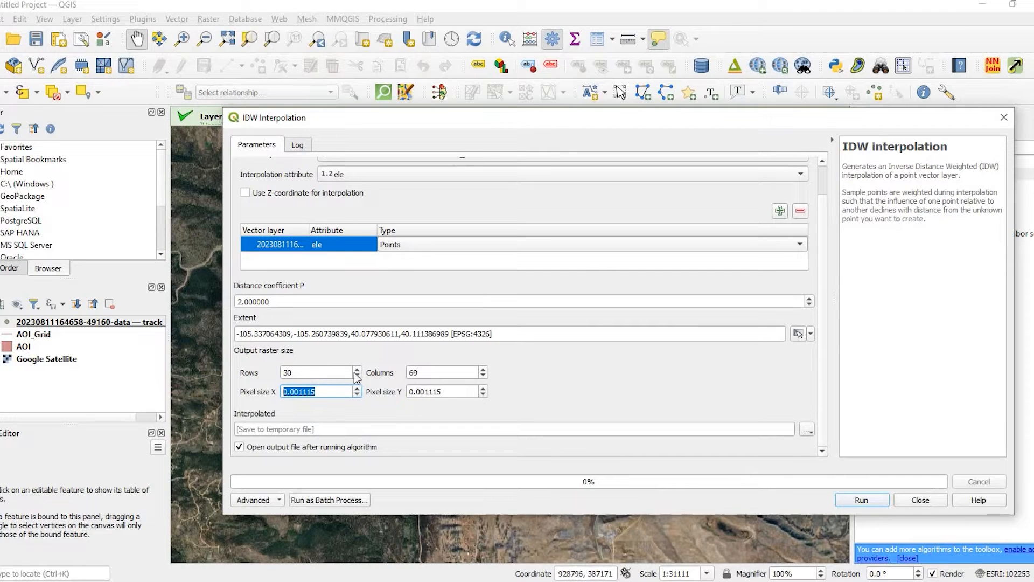
mouse_move(608, 385)
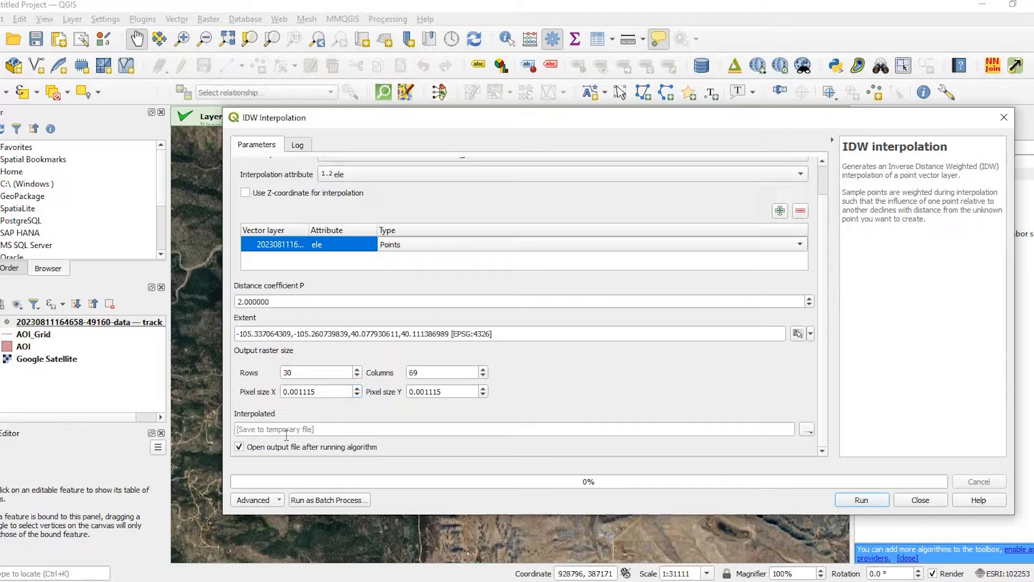
mouse_move(758, 426)
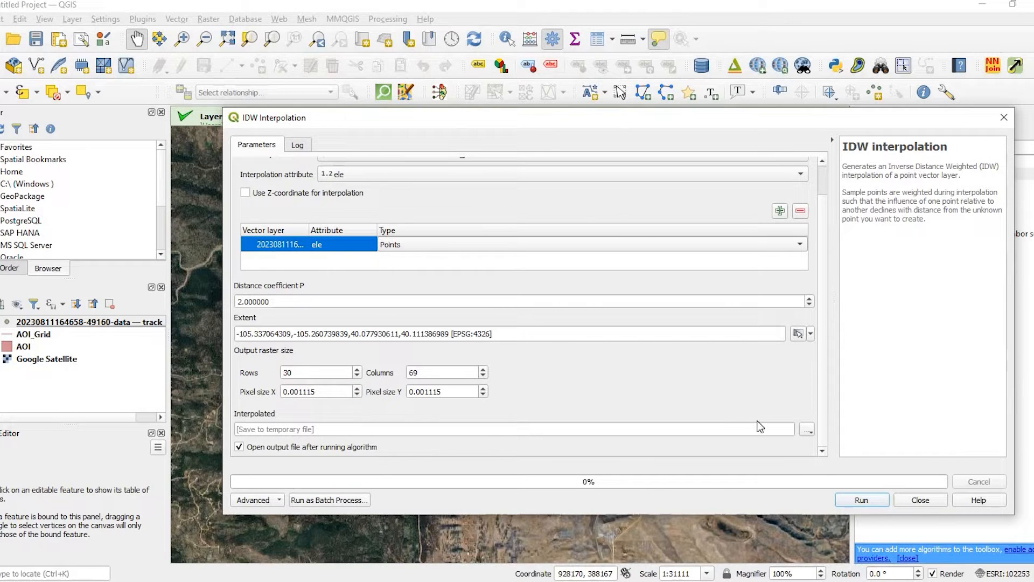
click(807, 429)
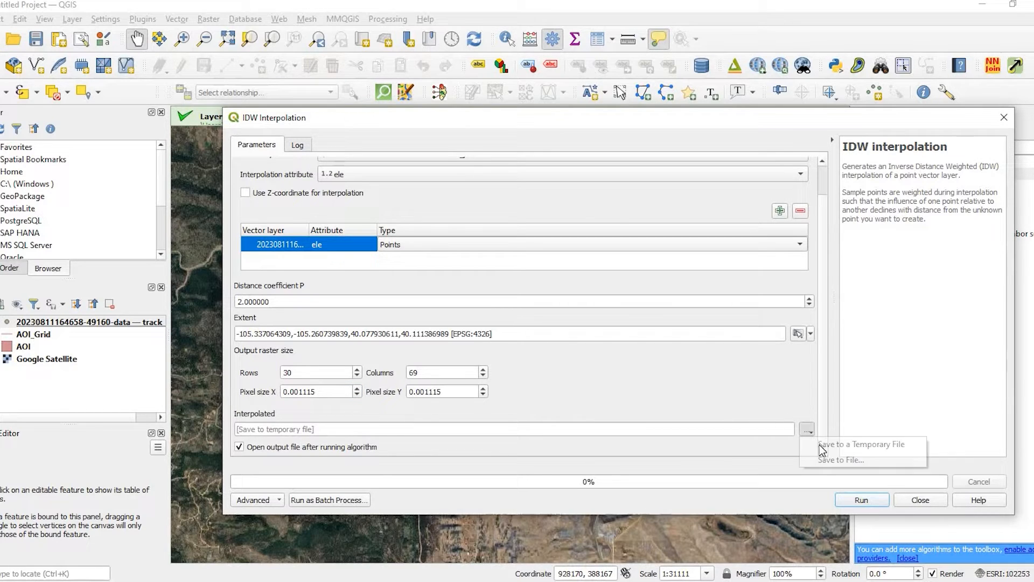
click(840, 460)
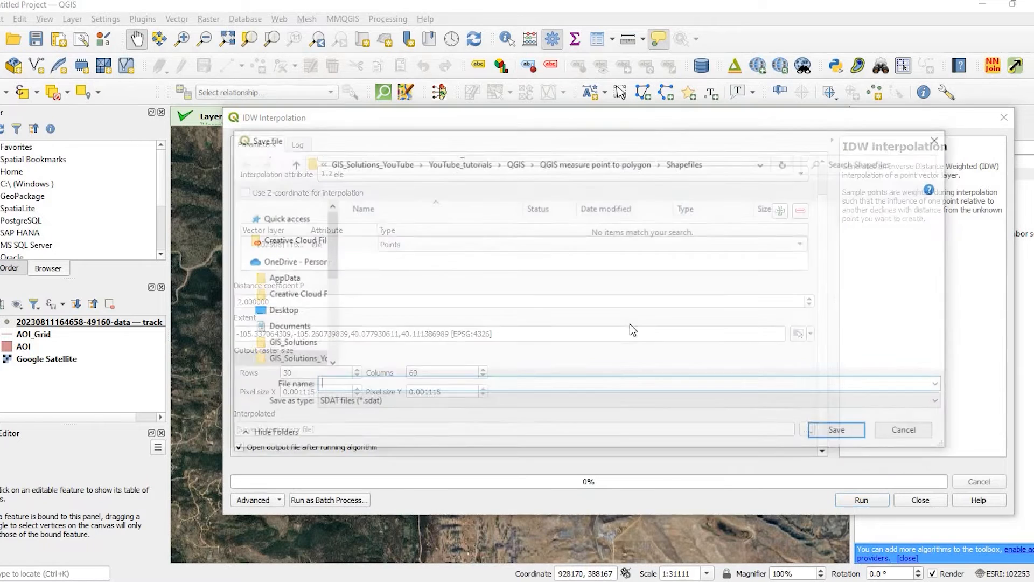
click(902, 430)
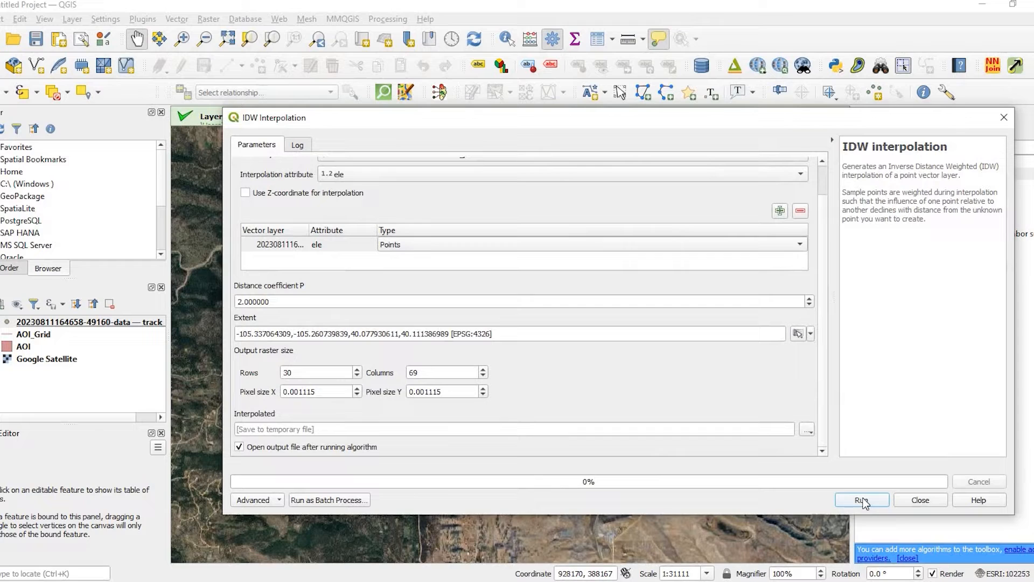
click(861, 500)
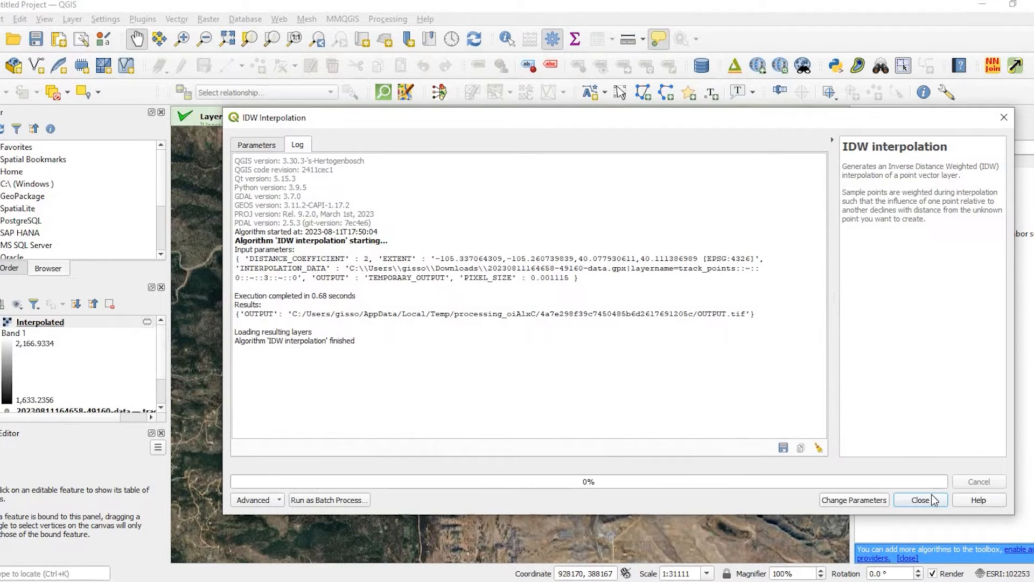
Close the IDW interpolation dialog.
click(919, 499)
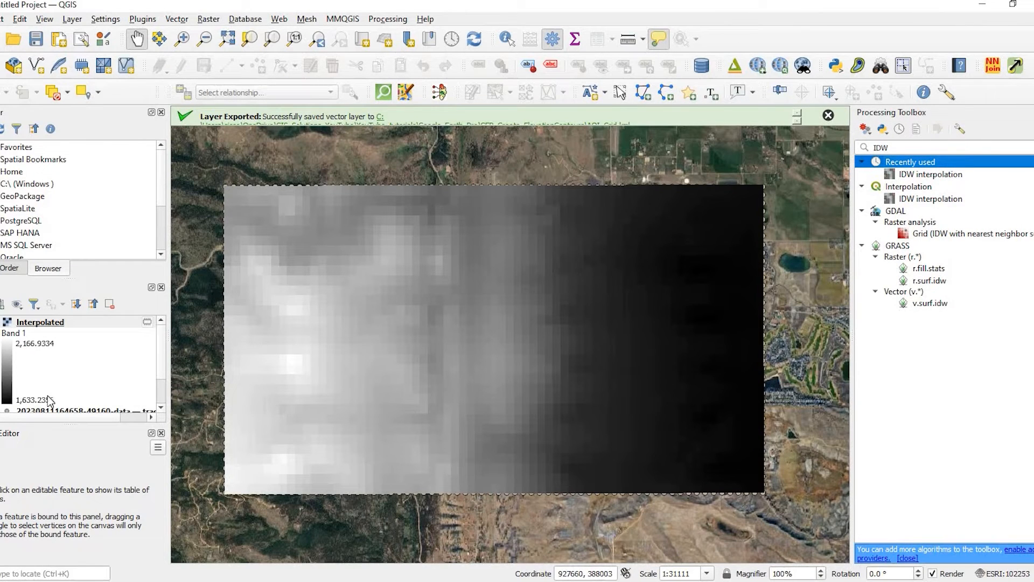
mouse_move(43, 367)
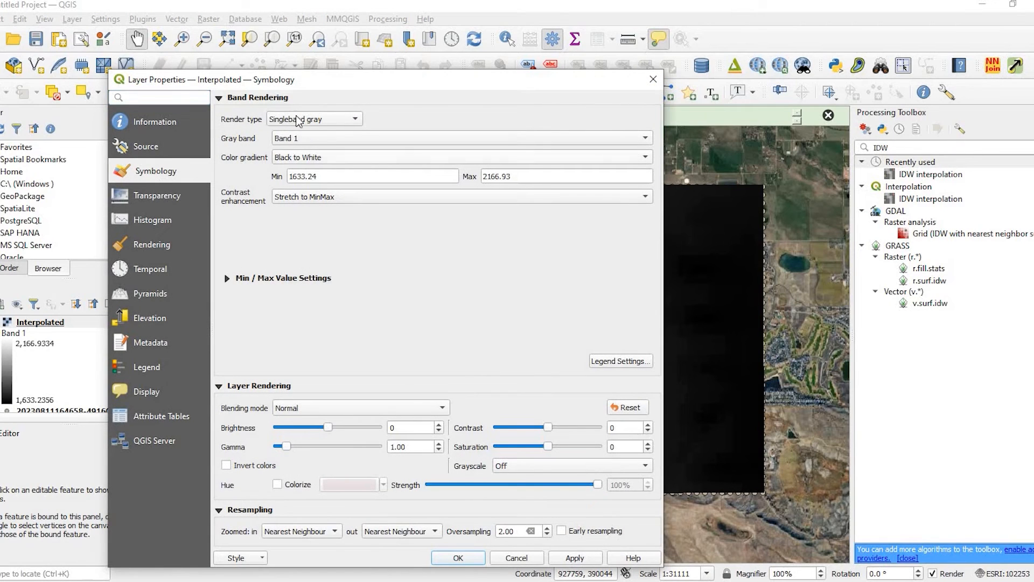
Render the Interpolated raster as singleband pseudocolor with the inverted Spectral ramp.
click(314, 119)
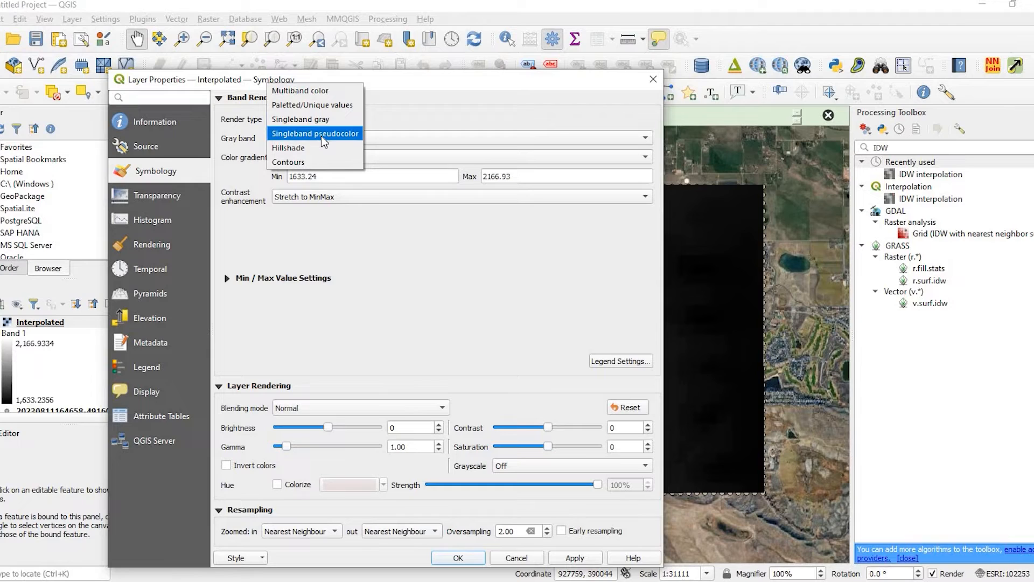
click(316, 133)
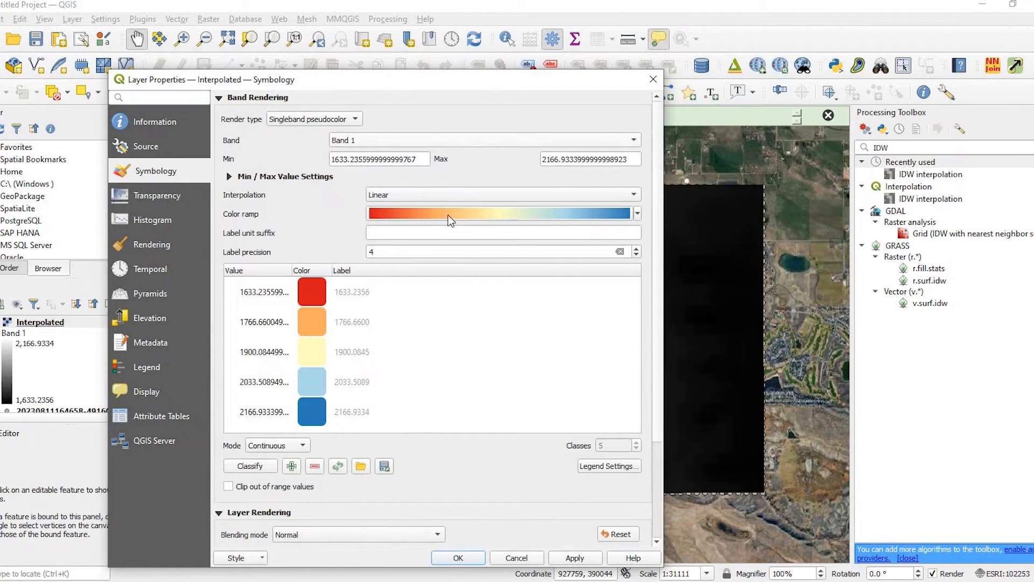
mouse_move(441, 232)
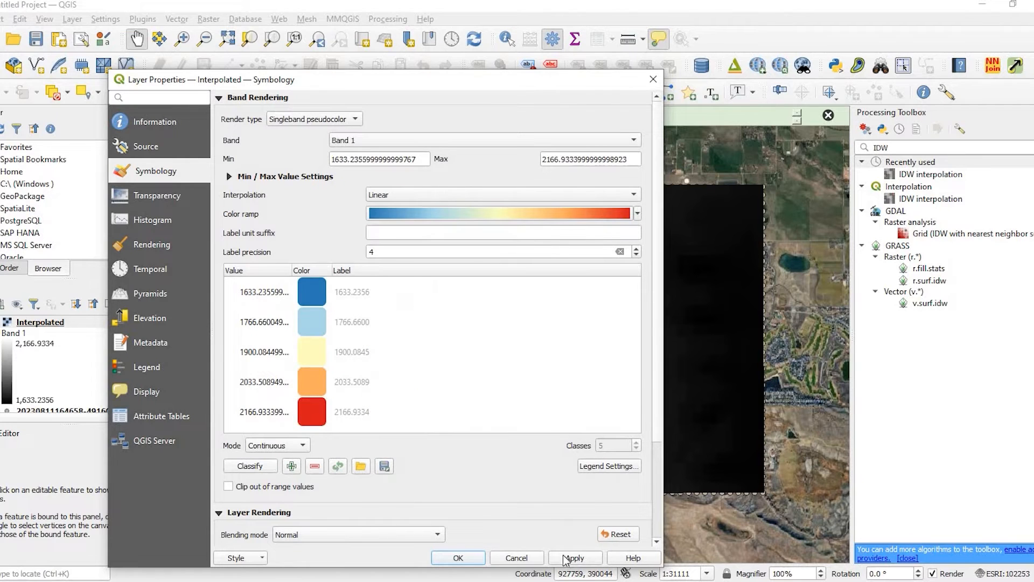
click(573, 558)
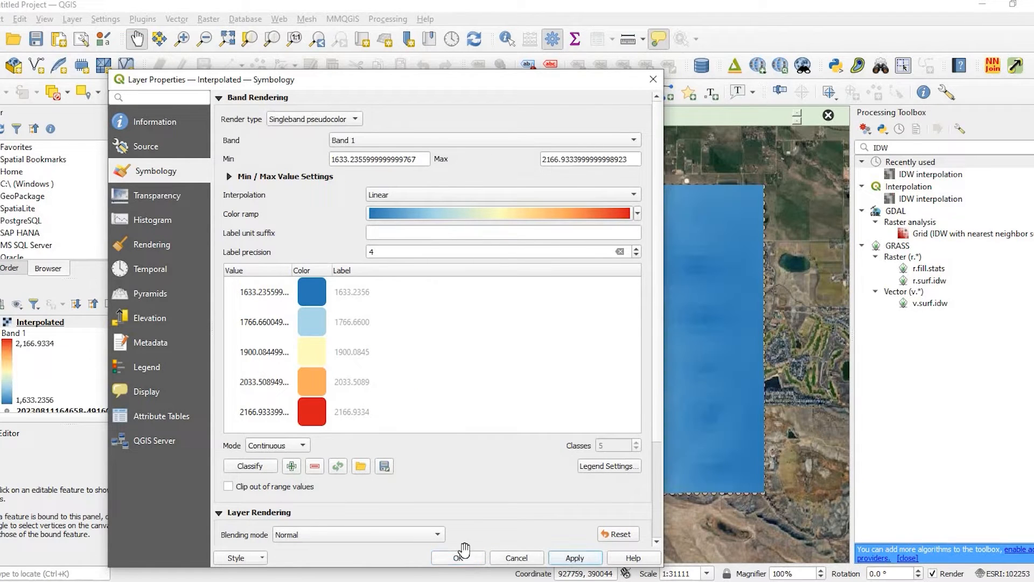
click(458, 557)
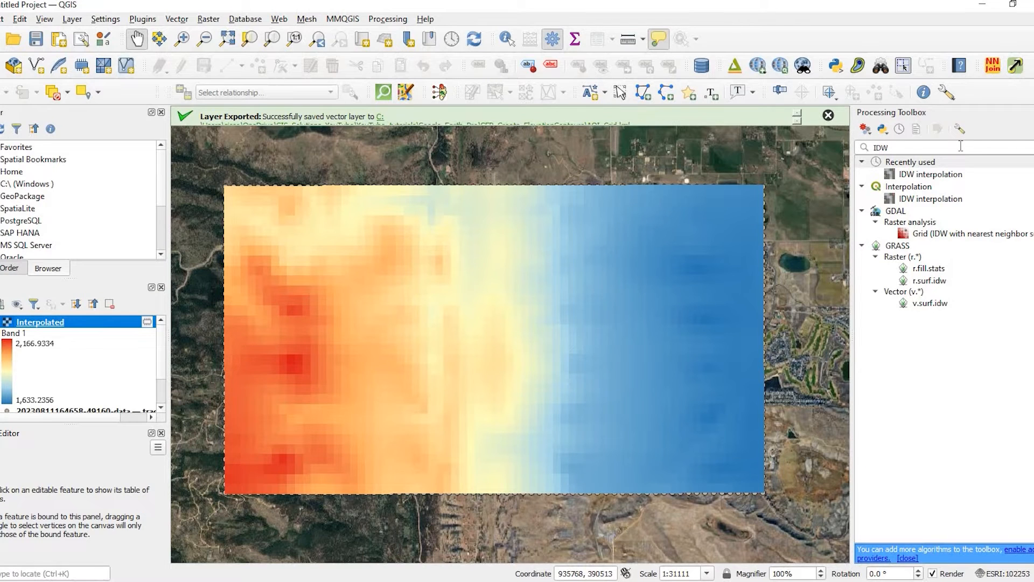
Run GDAL Contour on the Interpolated raster with a 5-unit interval.
click(917, 147)
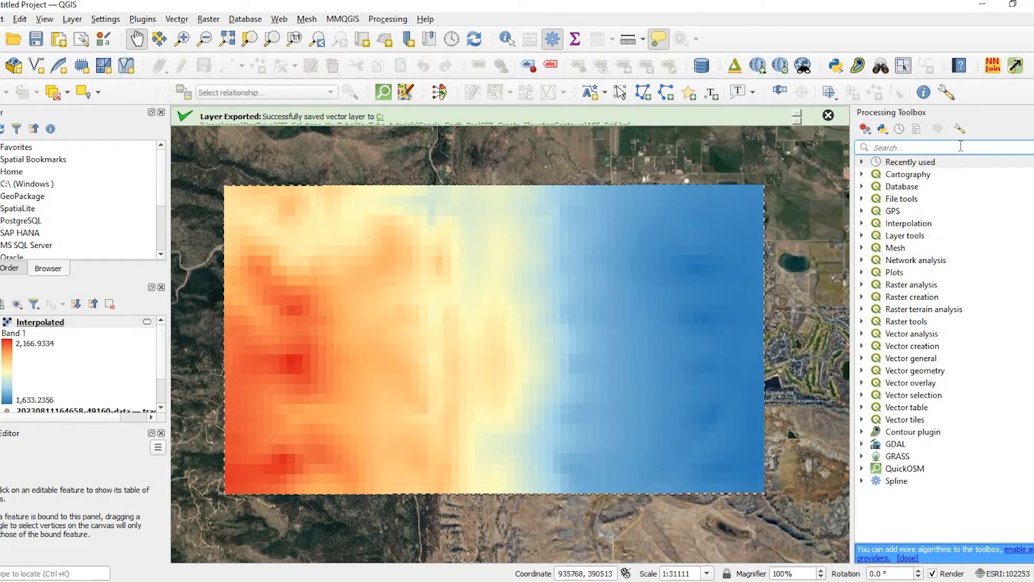
text(cont)
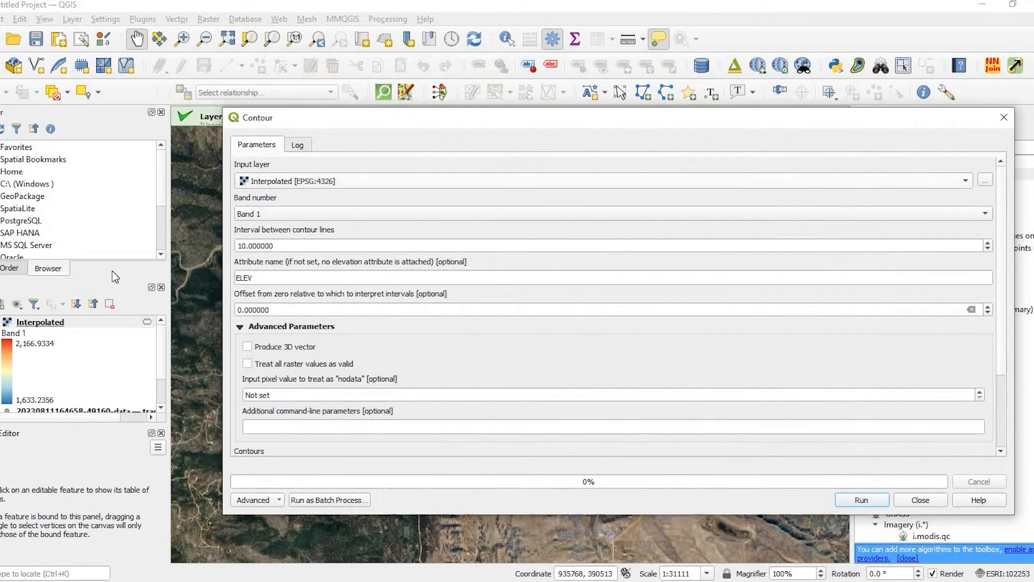
mouse_move(300, 256)
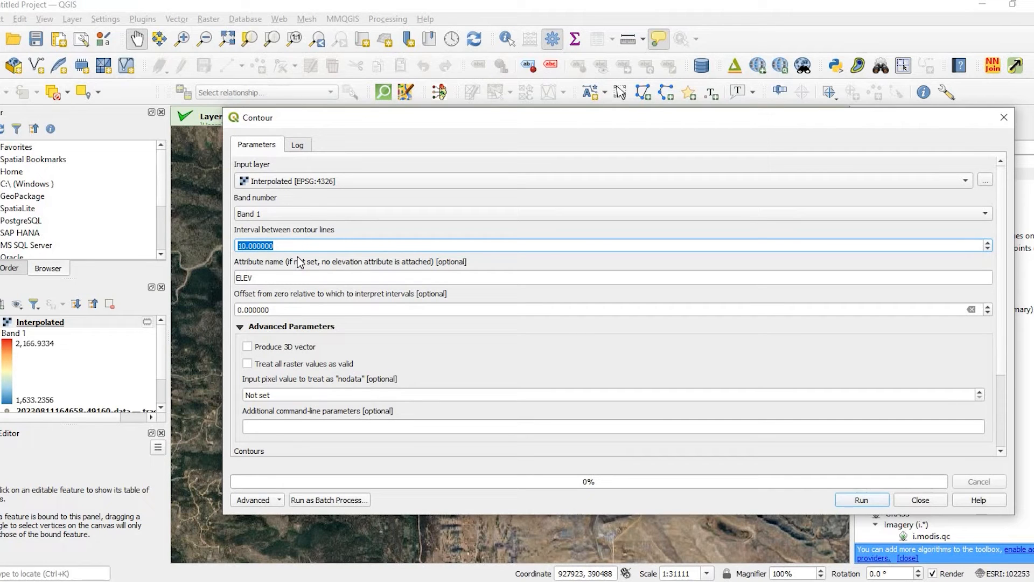
text(5)
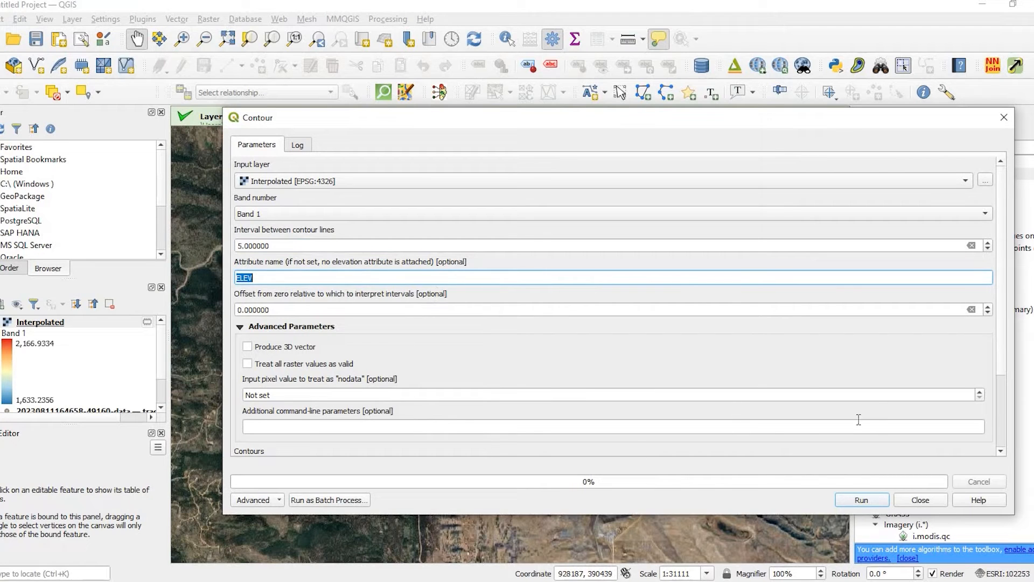
scroll(down, 3)
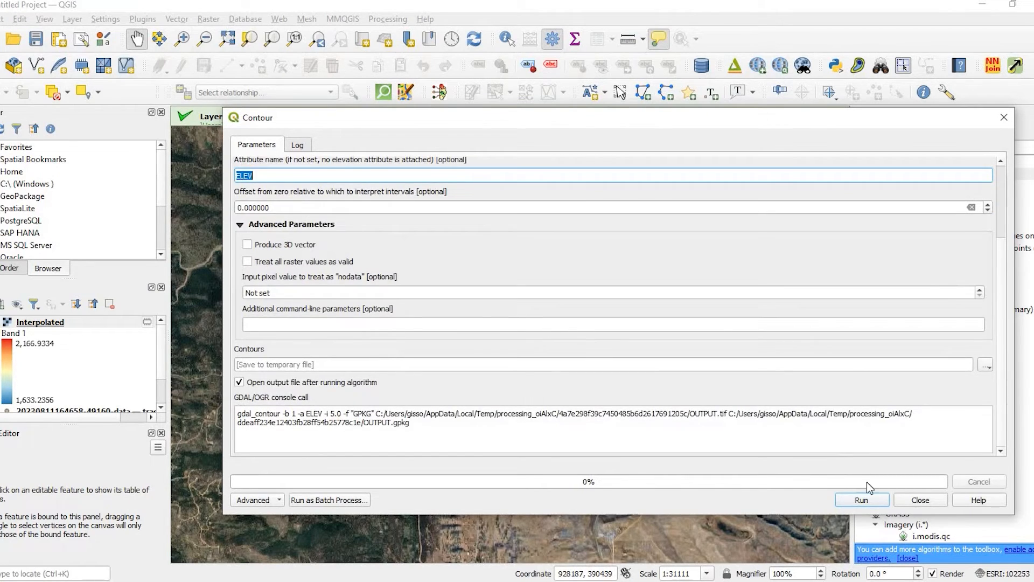
click(861, 499)
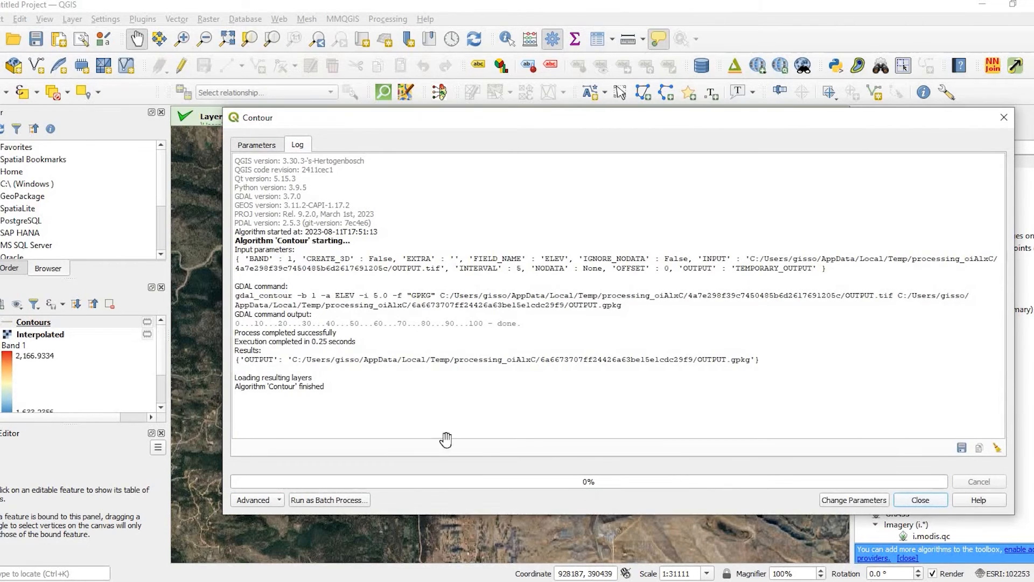
click(919, 500)
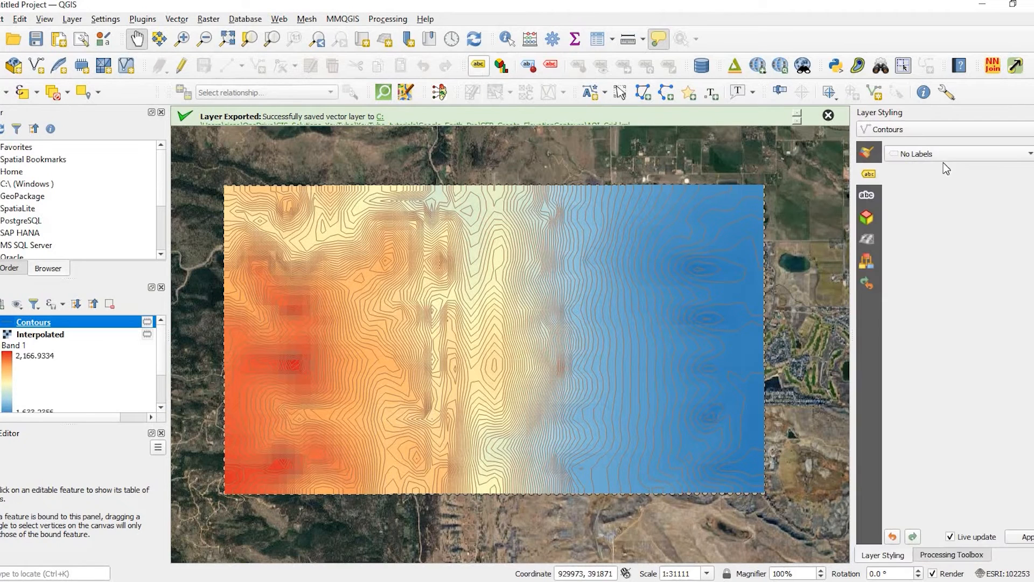
Turn on single labels for Contours using the ELEV field at font size 8.
click(957, 153)
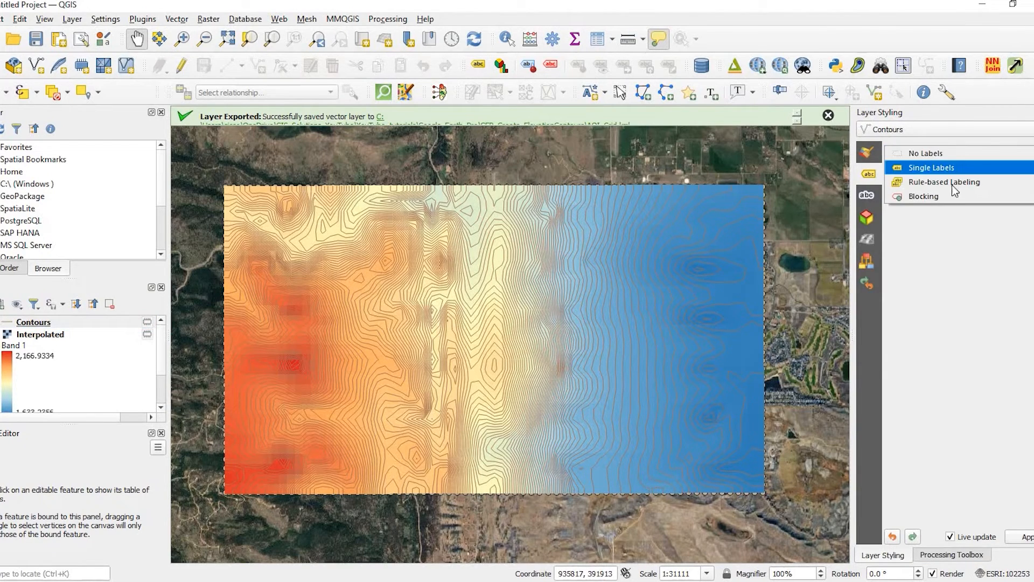
click(932, 167)
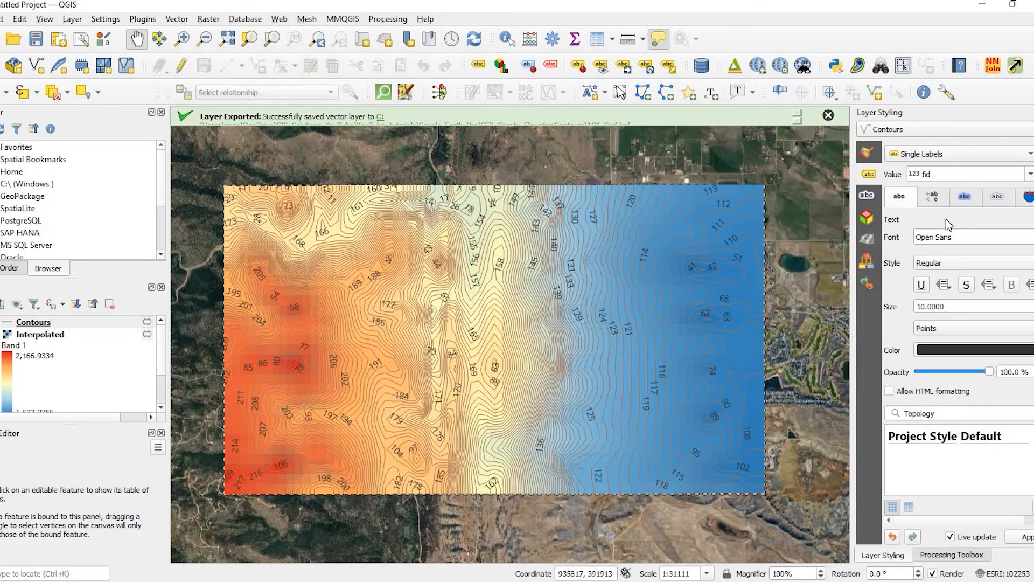
click(963, 174)
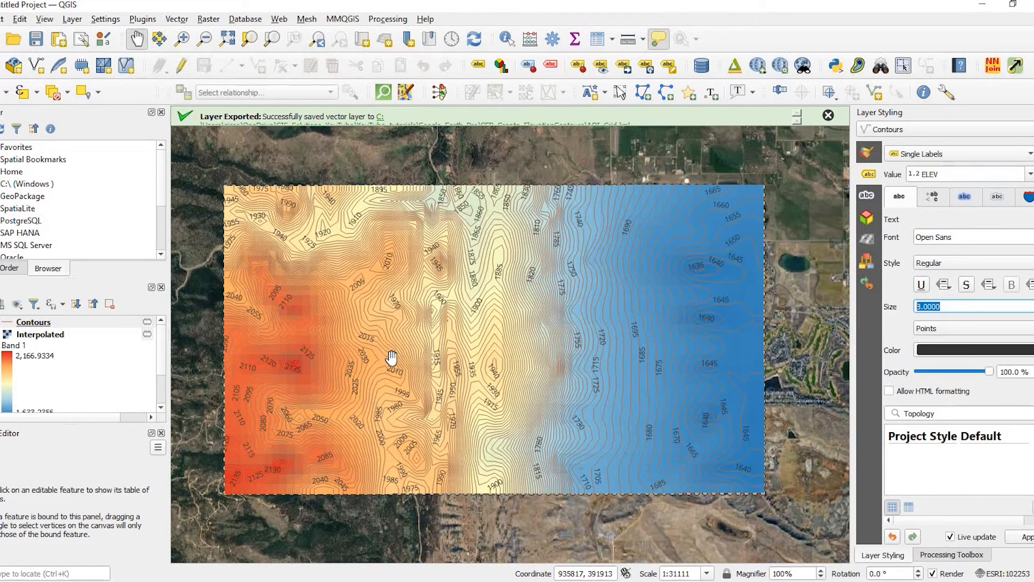
mouse_move(461, 376)
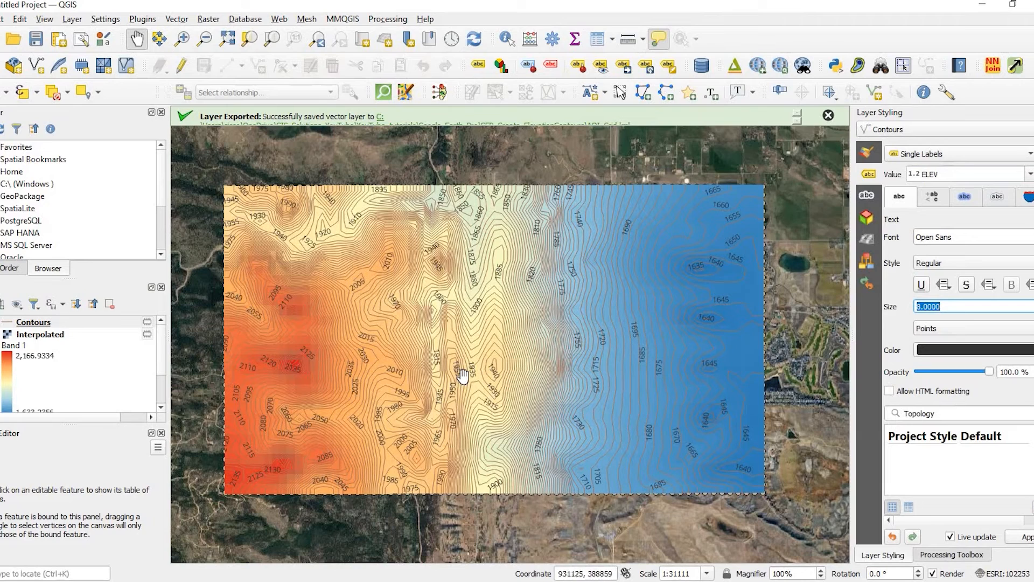
mouse_move(495, 366)
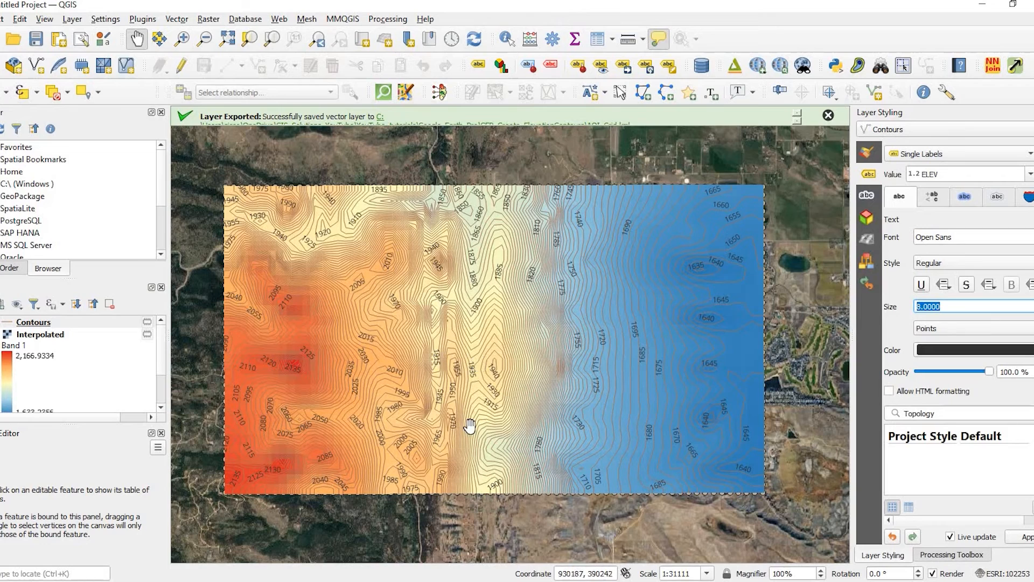
mouse_move(347, 329)
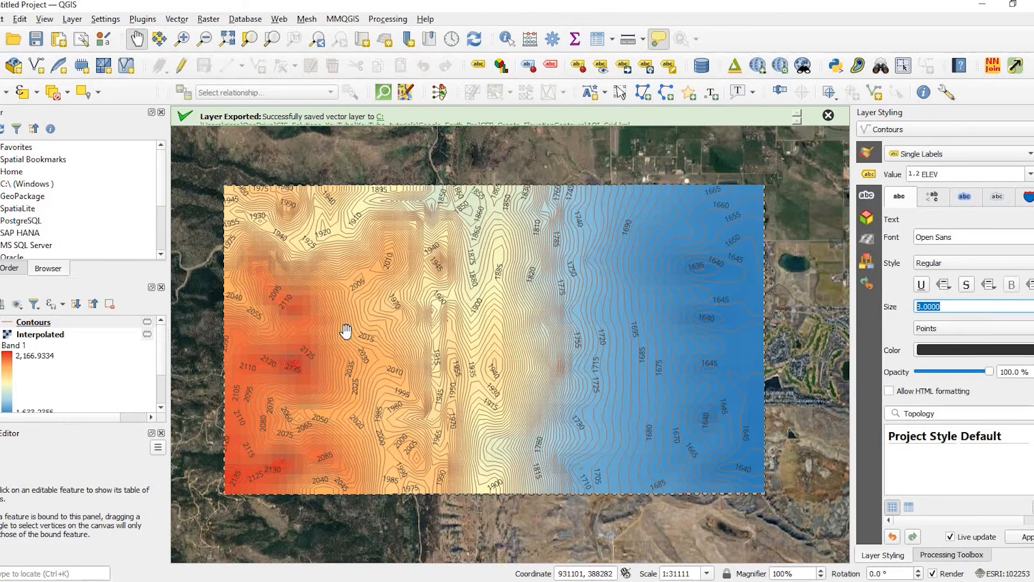
mouse_move(629, 318)
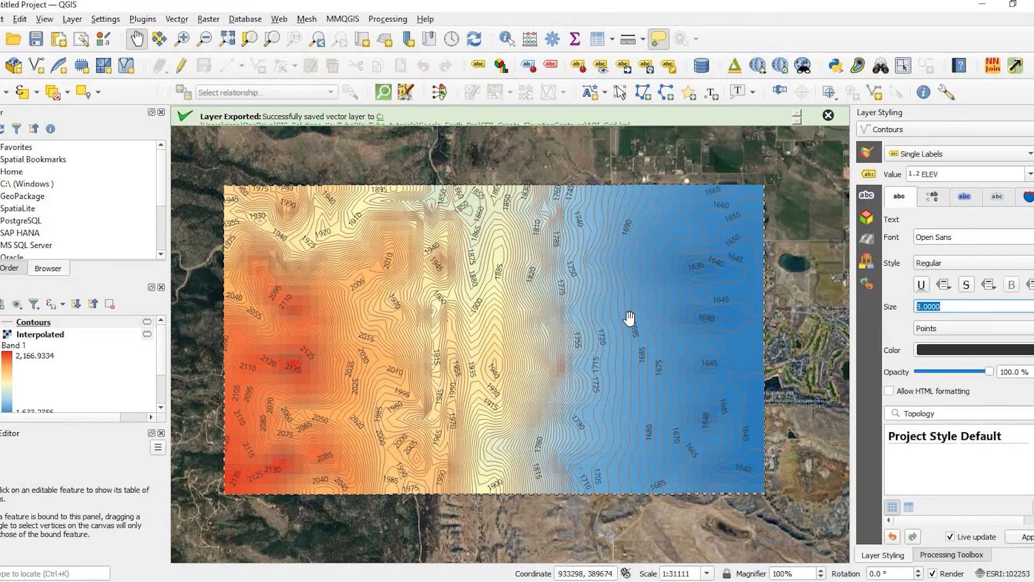
mouse_move(614, 317)
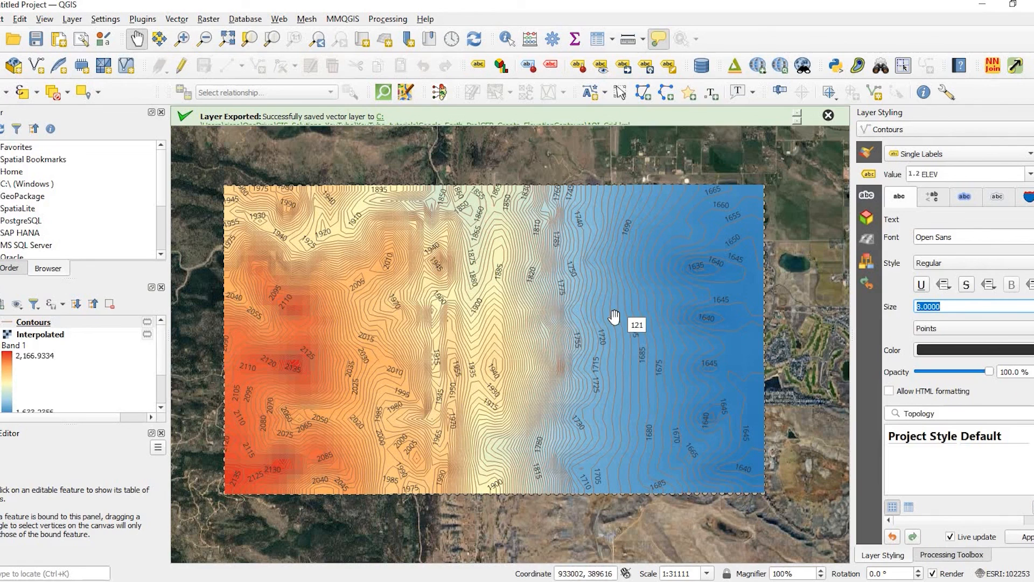
mouse_move(513, 548)
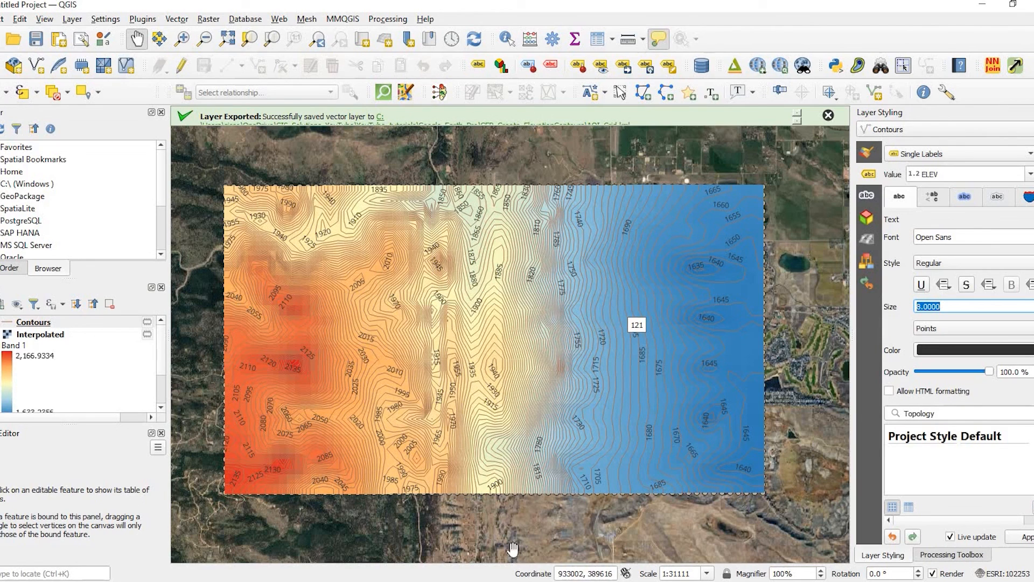